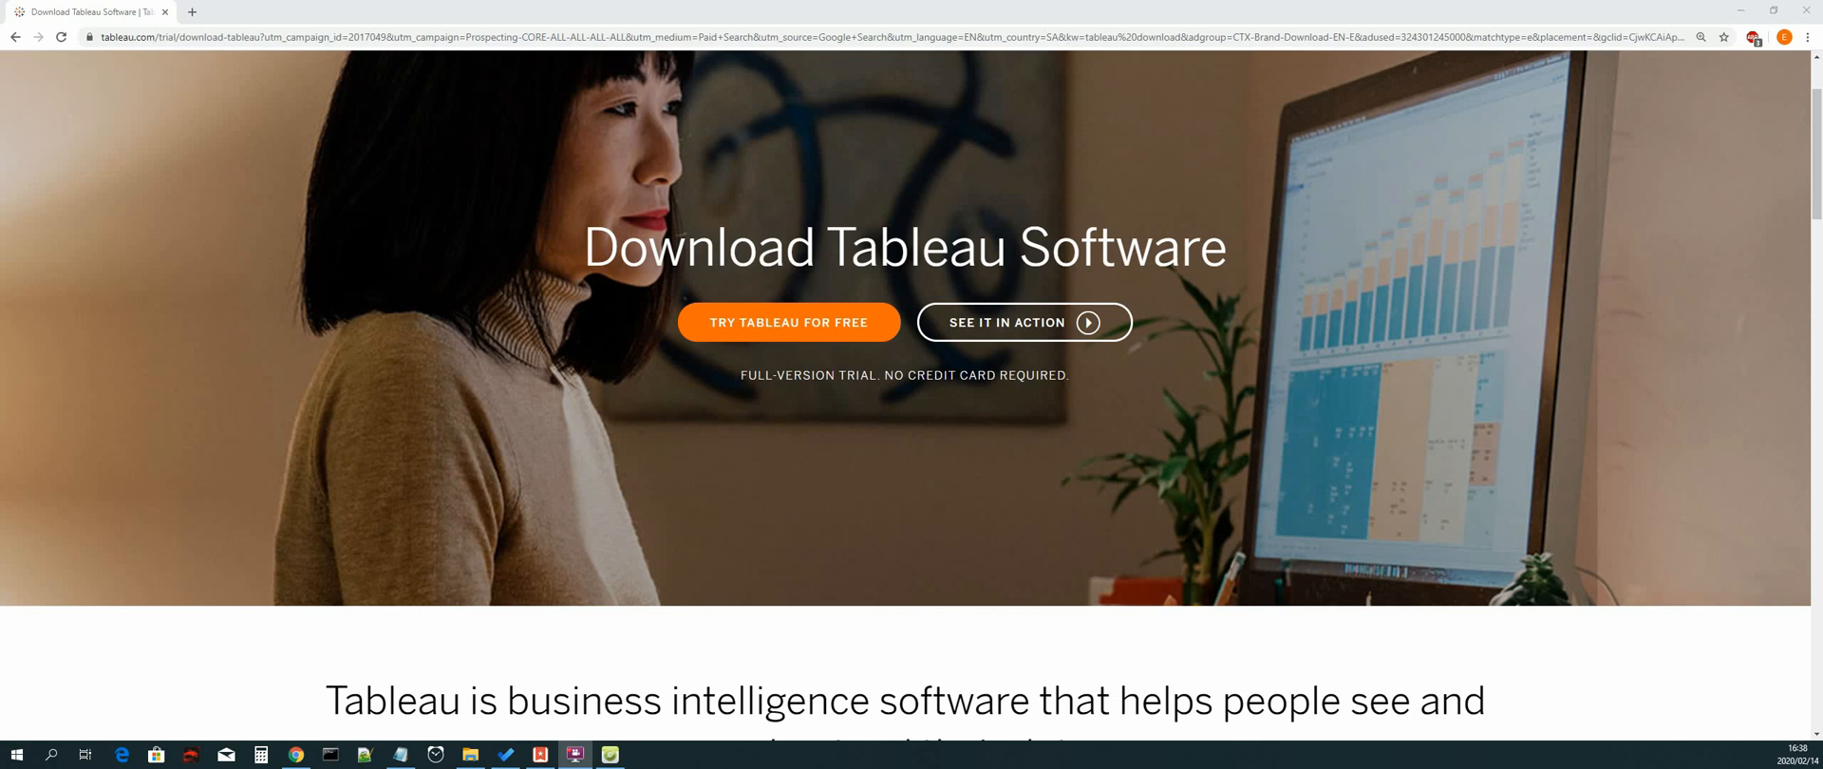
mouse_move(460, 420)
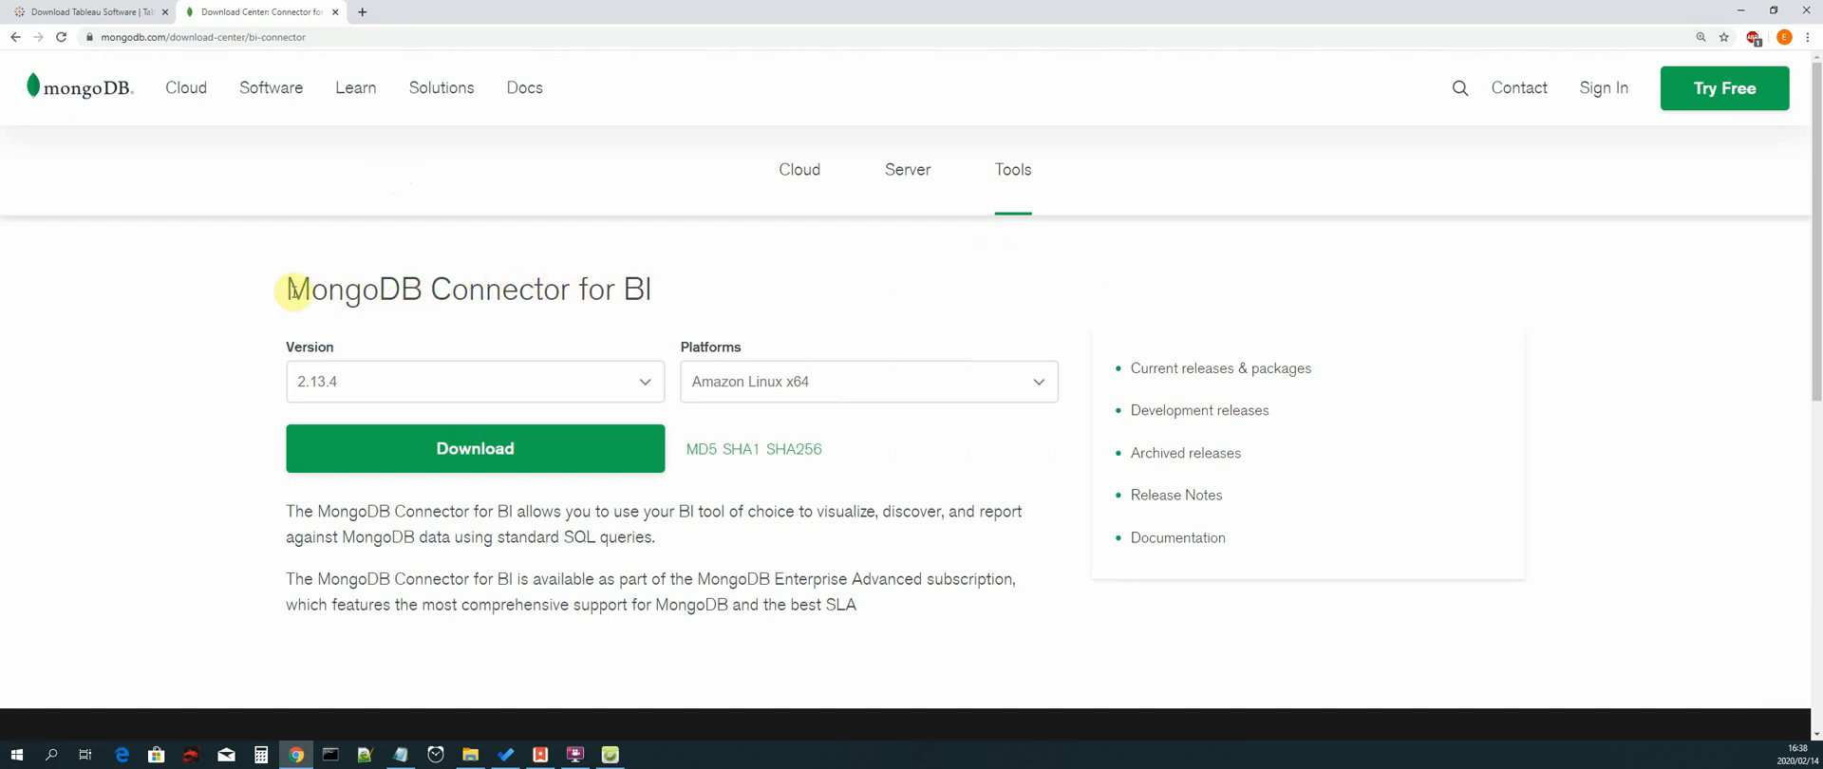
mouse_move(199, 275)
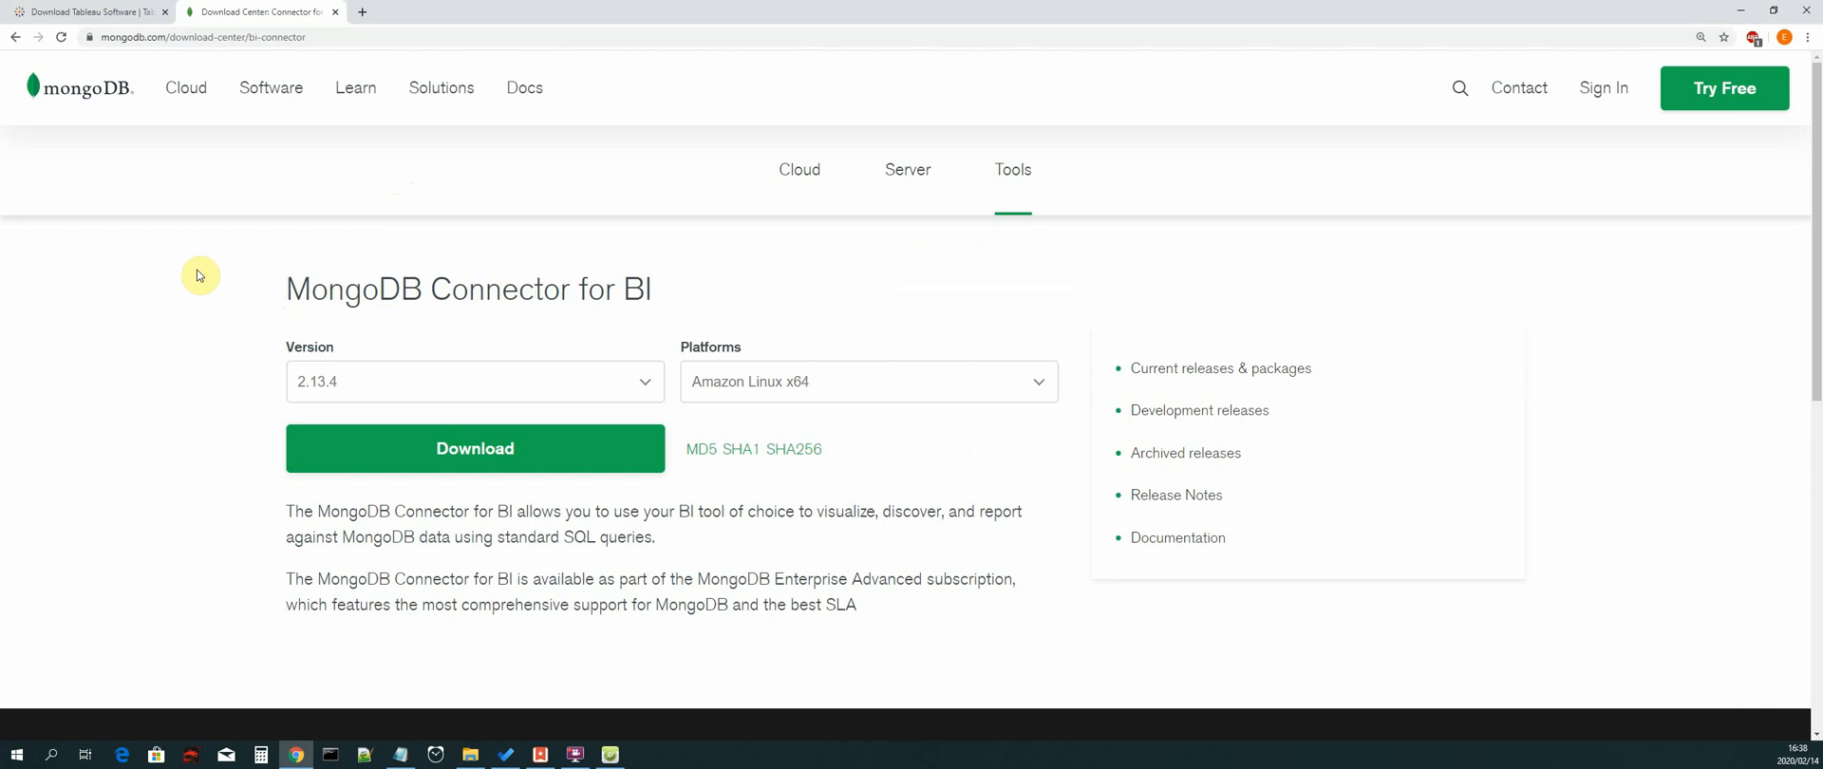
mouse_move(832, 309)
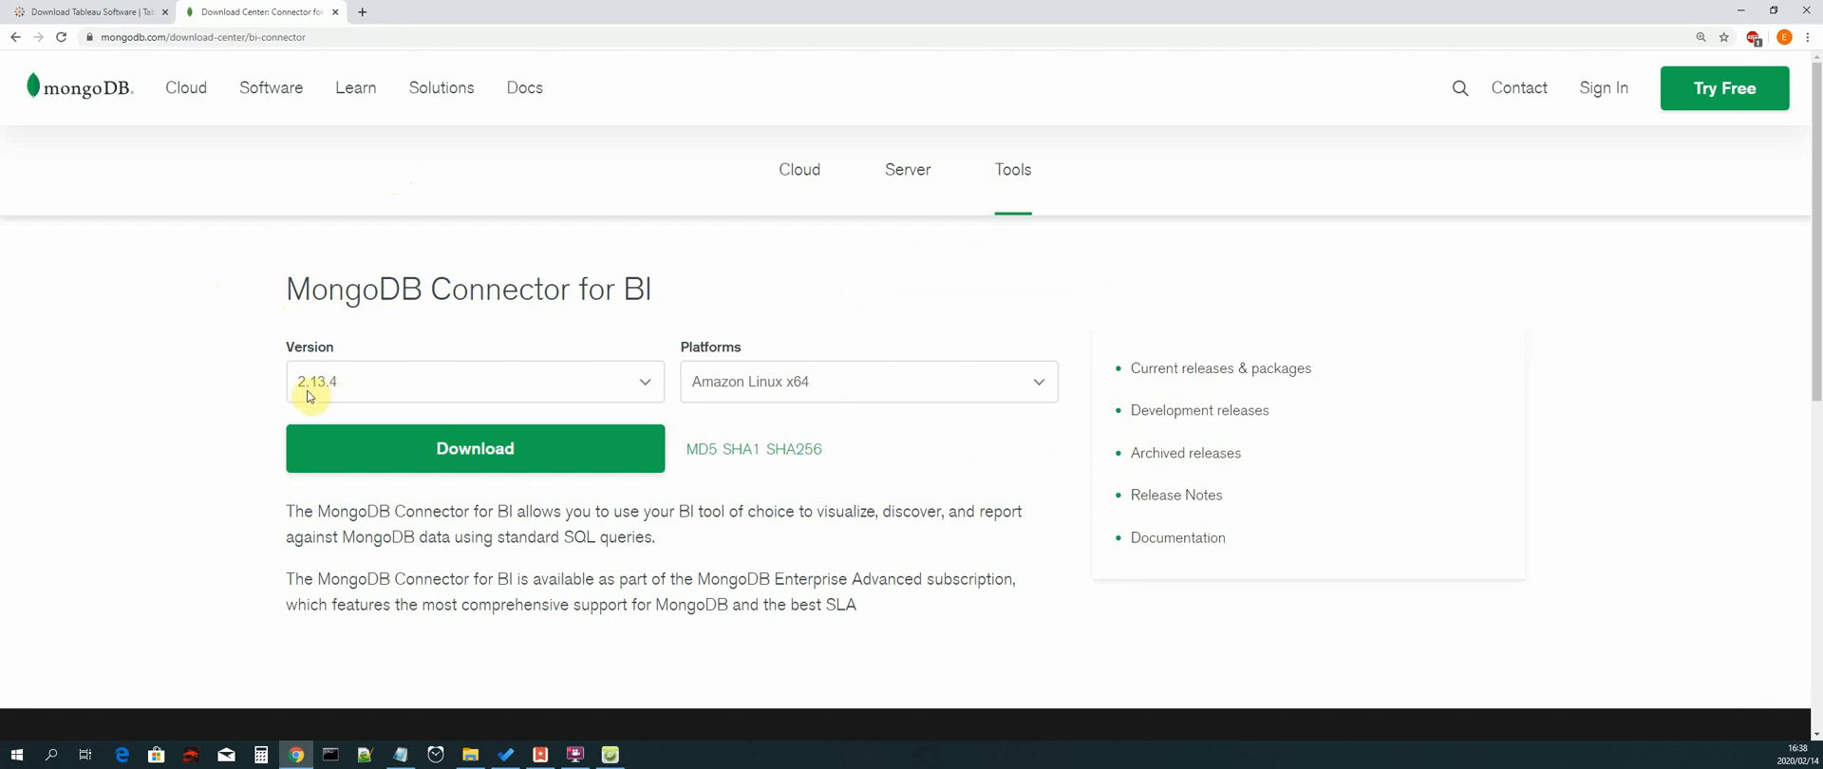
mouse_move(1033, 387)
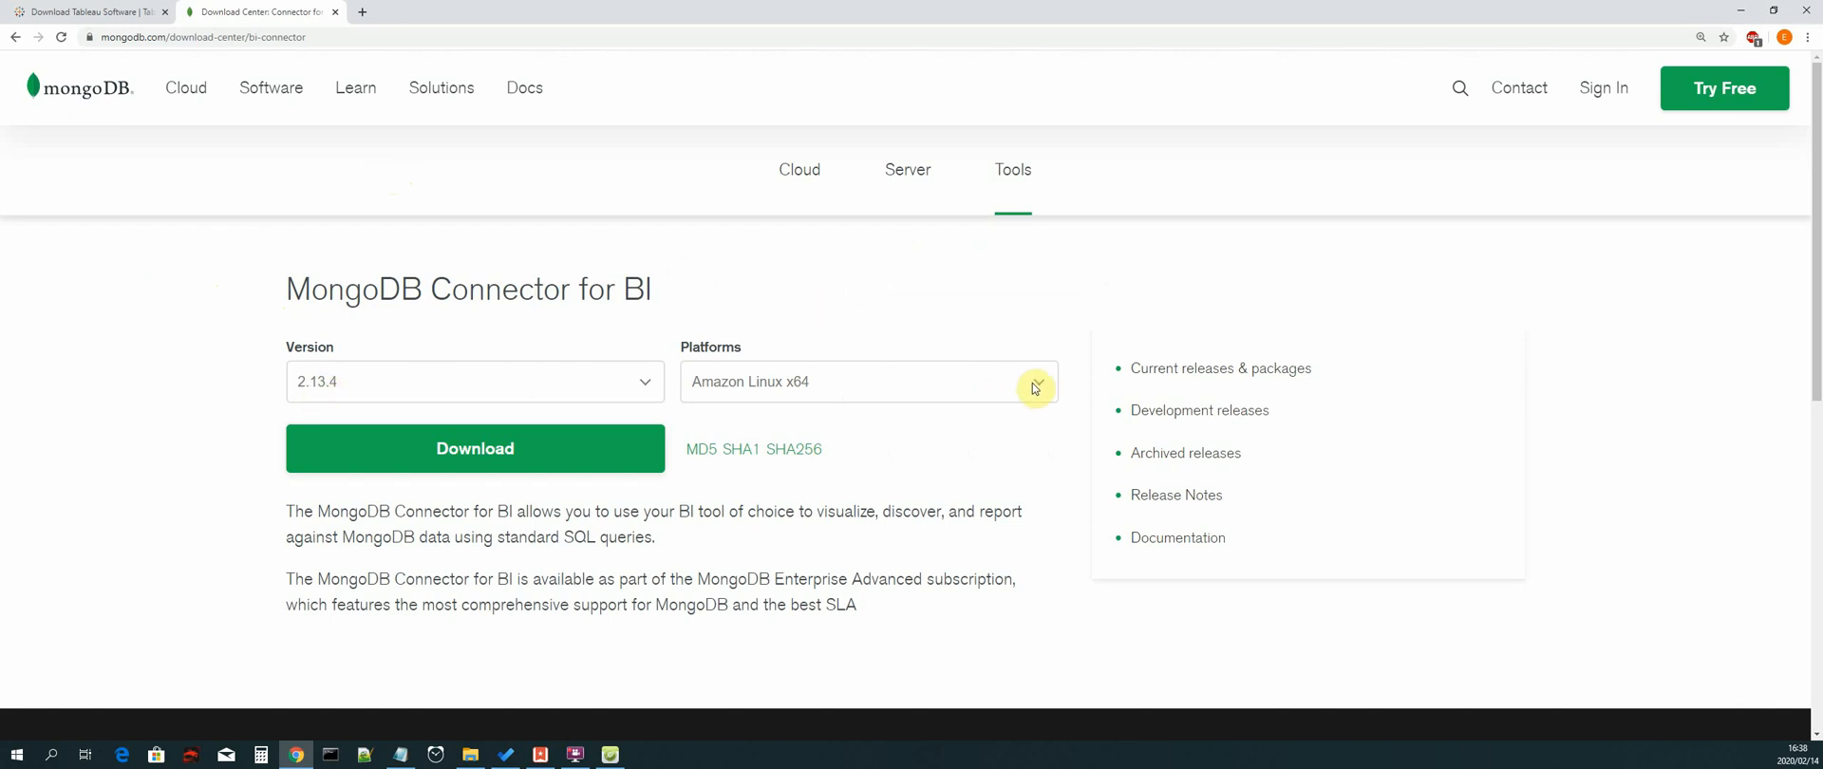
Choose Windows x64 for Connector for BI 2.13.4, start its installer download, then cancel it
click(1037, 382)
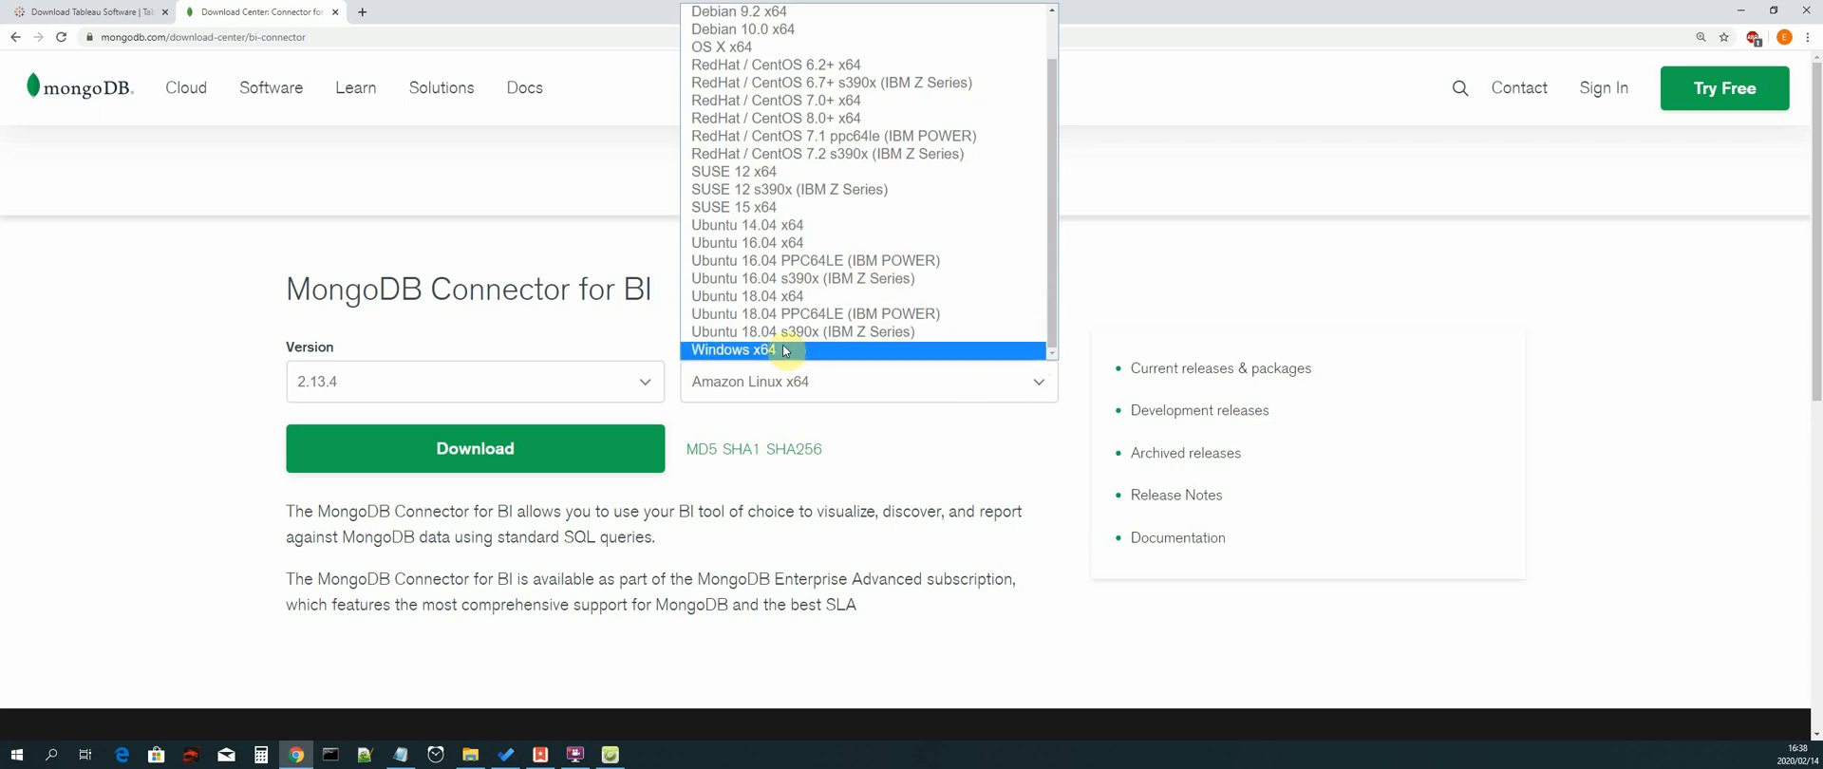
click(733, 350)
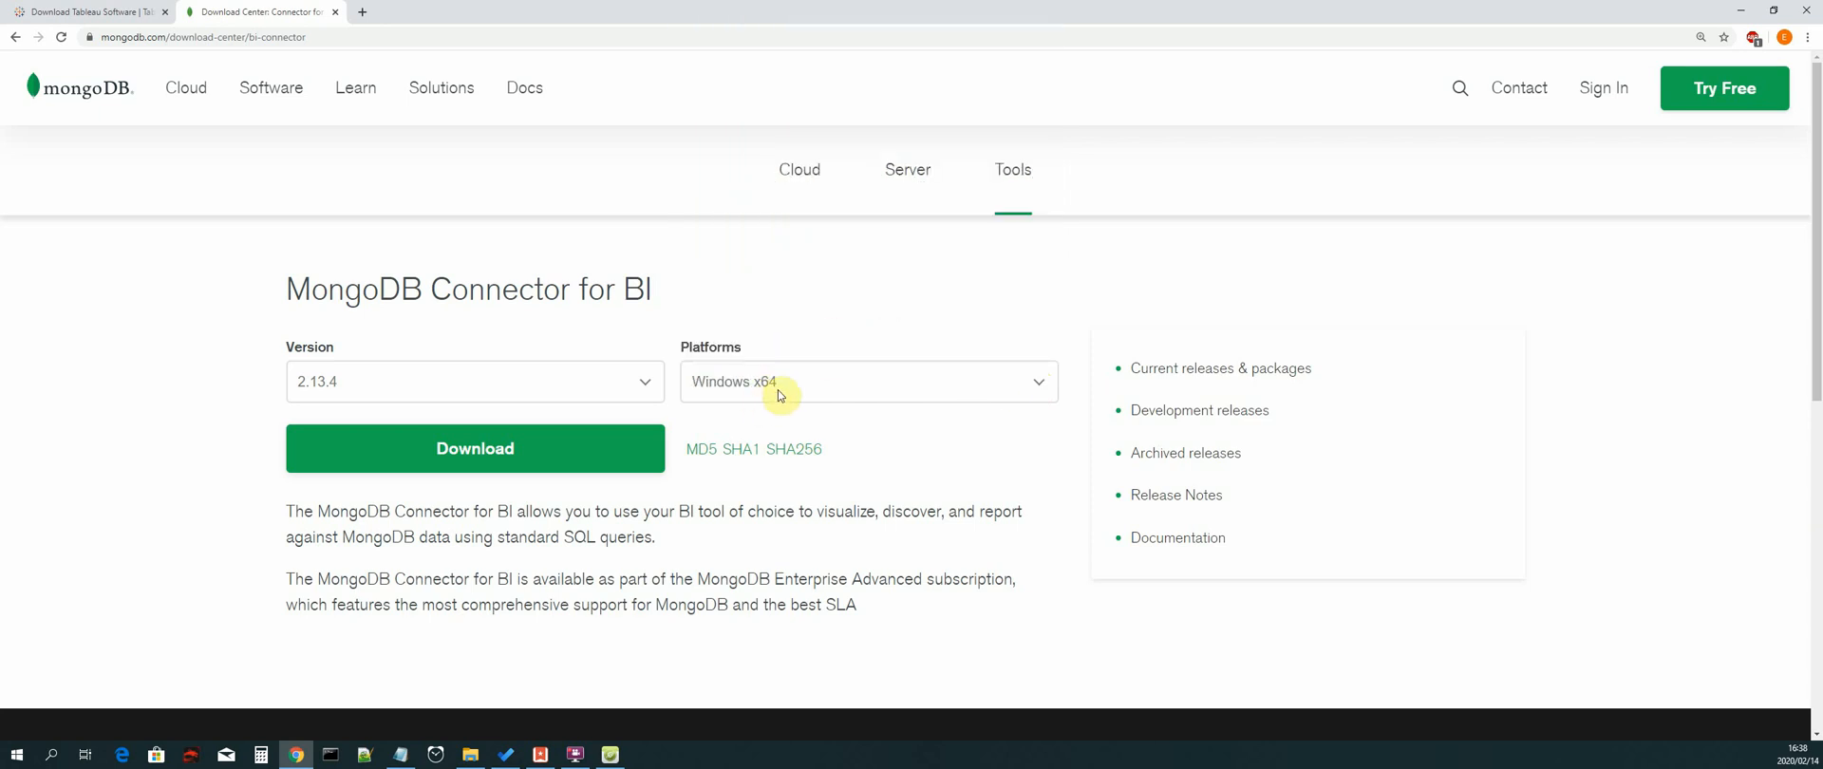
mouse_move(509, 456)
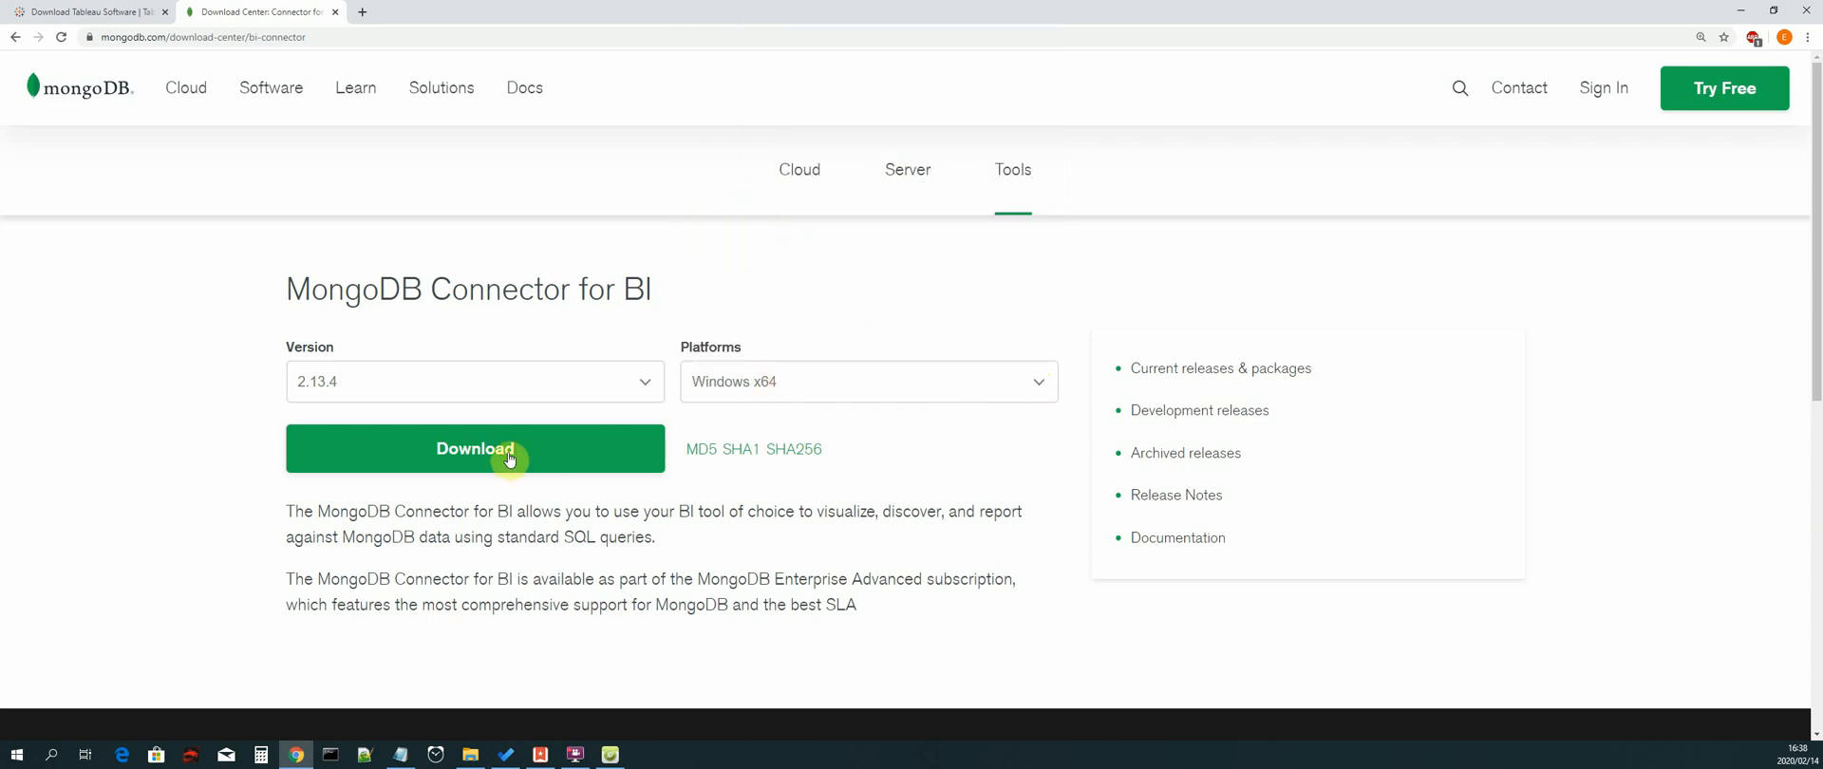
click(475, 448)
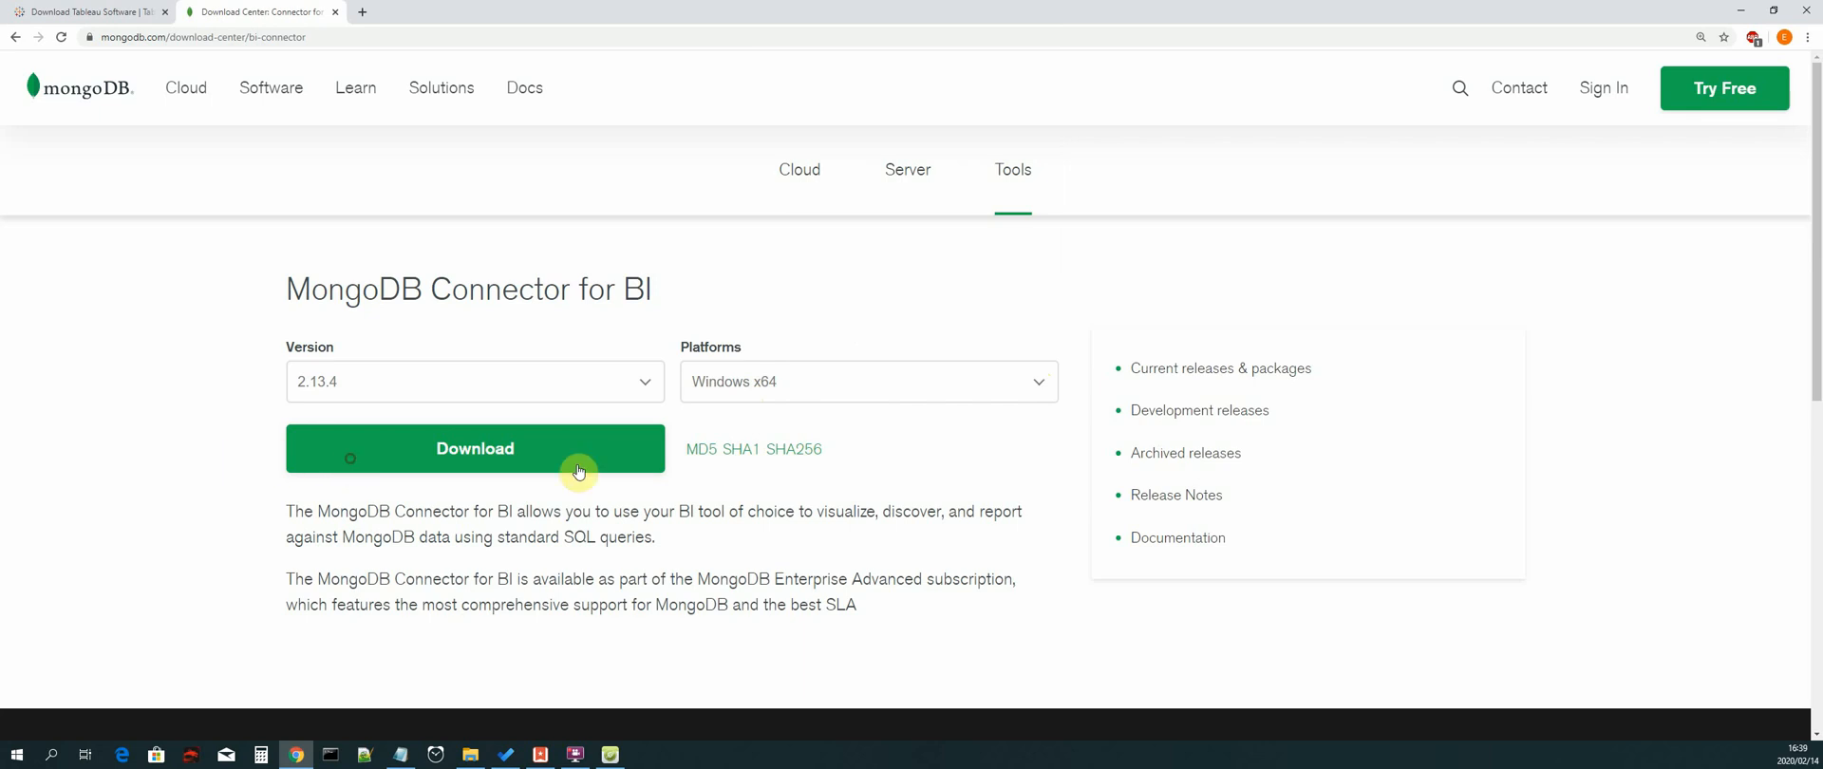
click(475, 448)
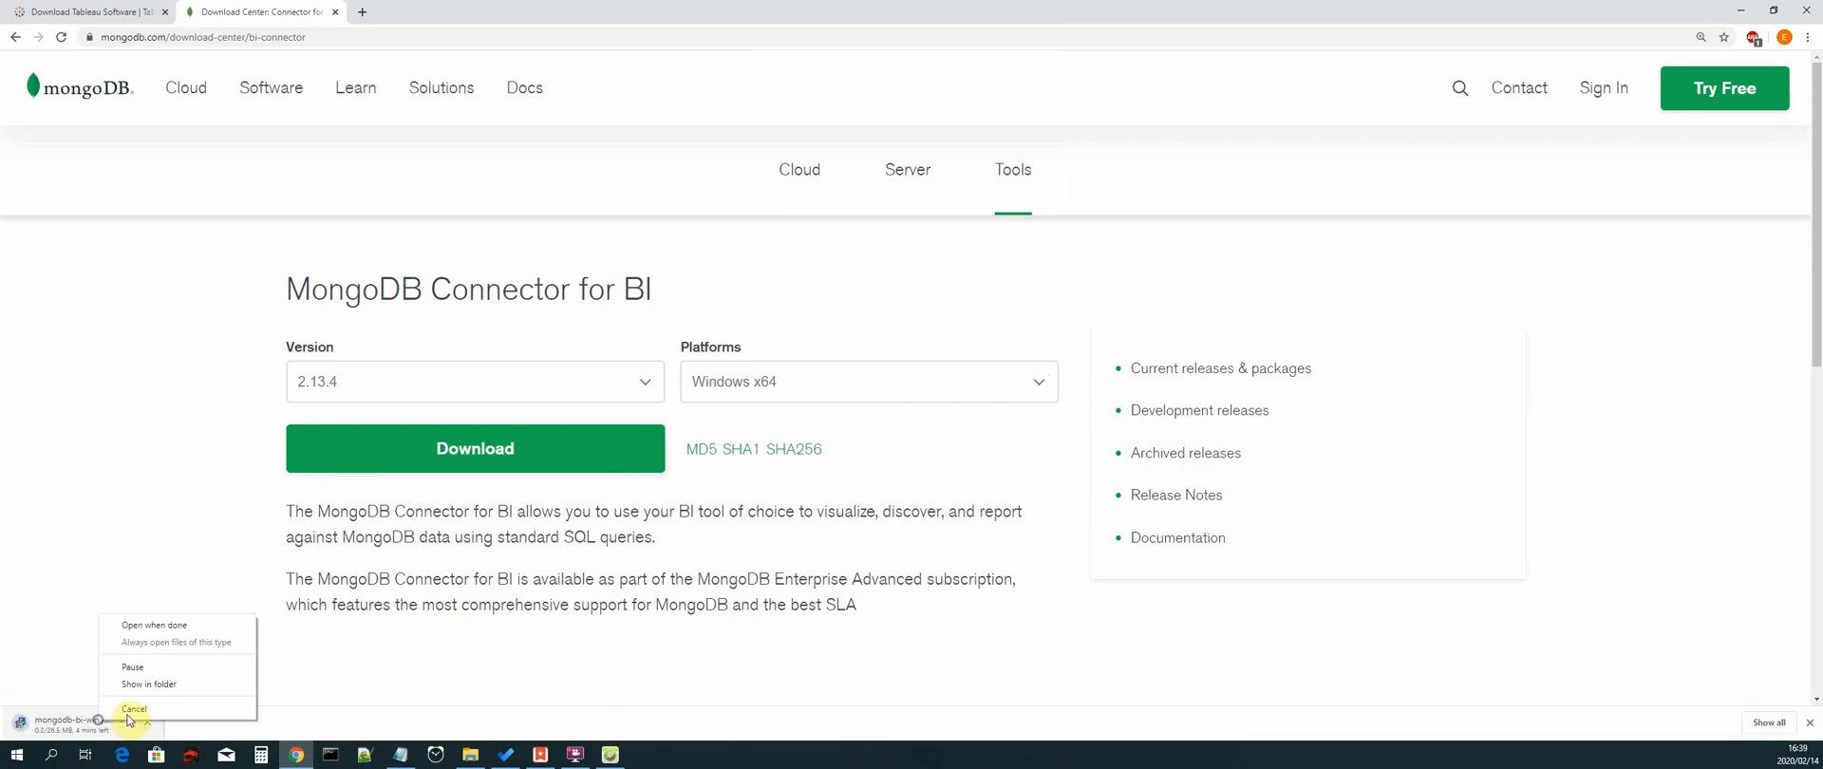
click(133, 710)
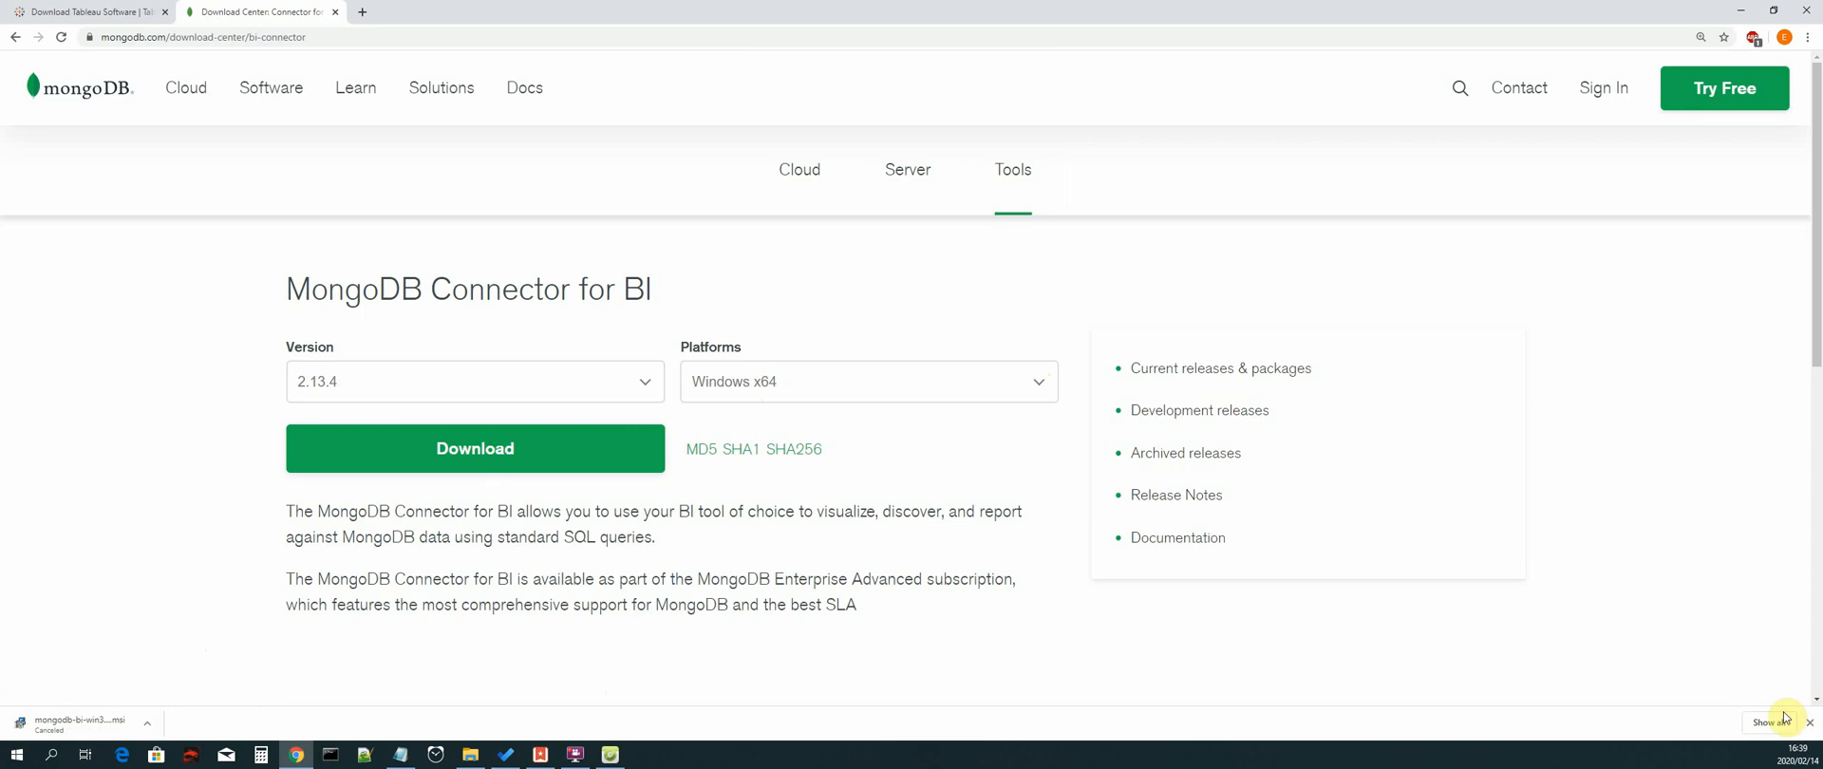
Close Chrome's download bar and switch to the Microsoft Download Center tab
click(146, 719)
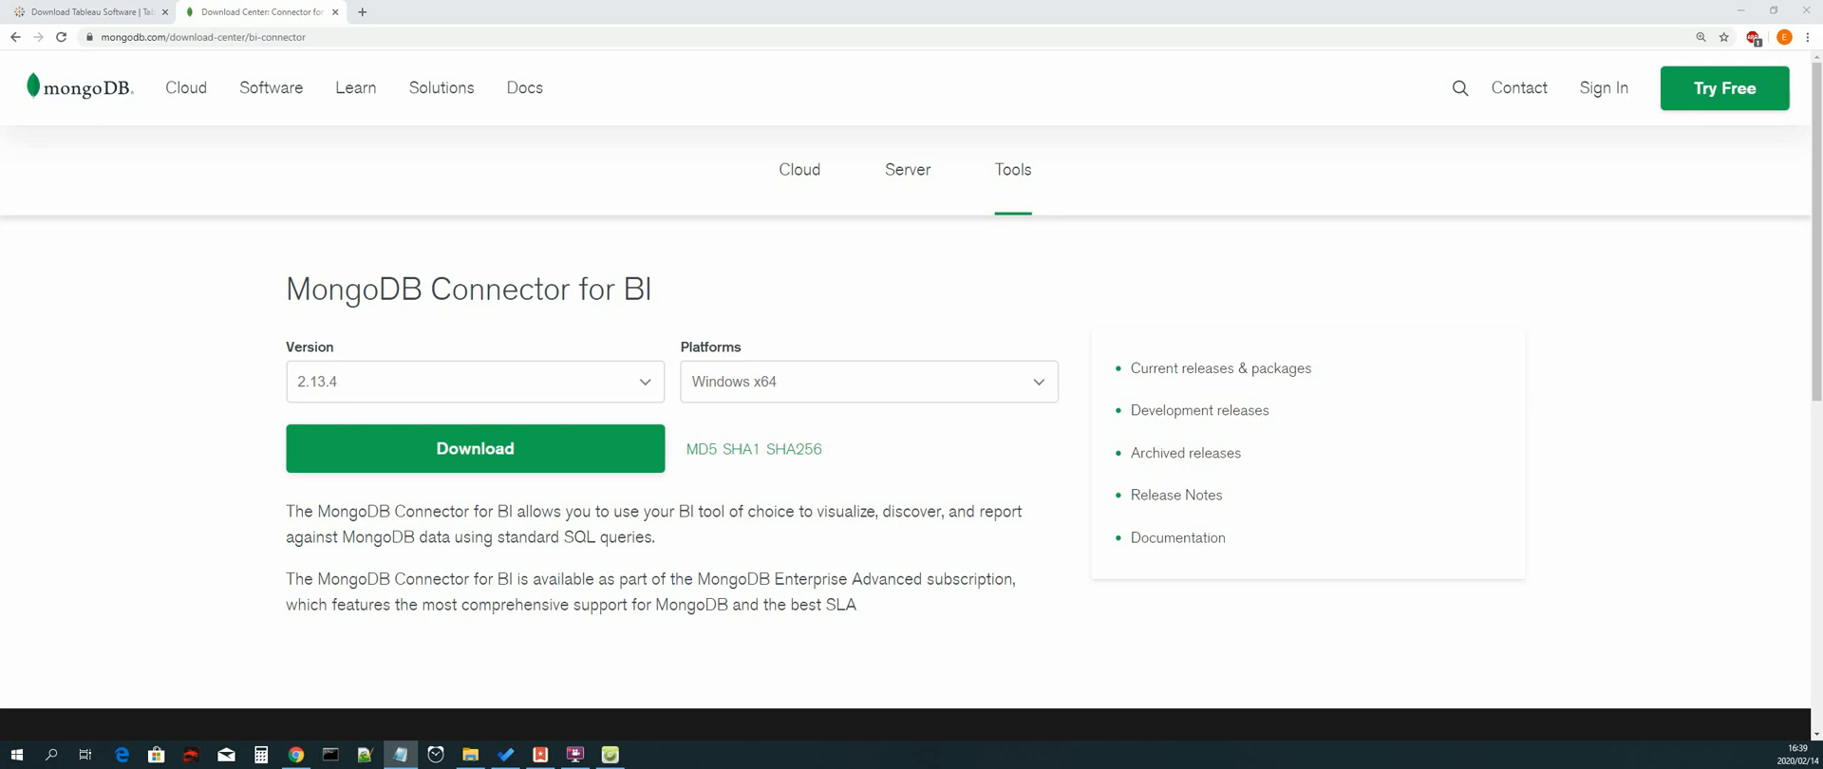
click(203, 36)
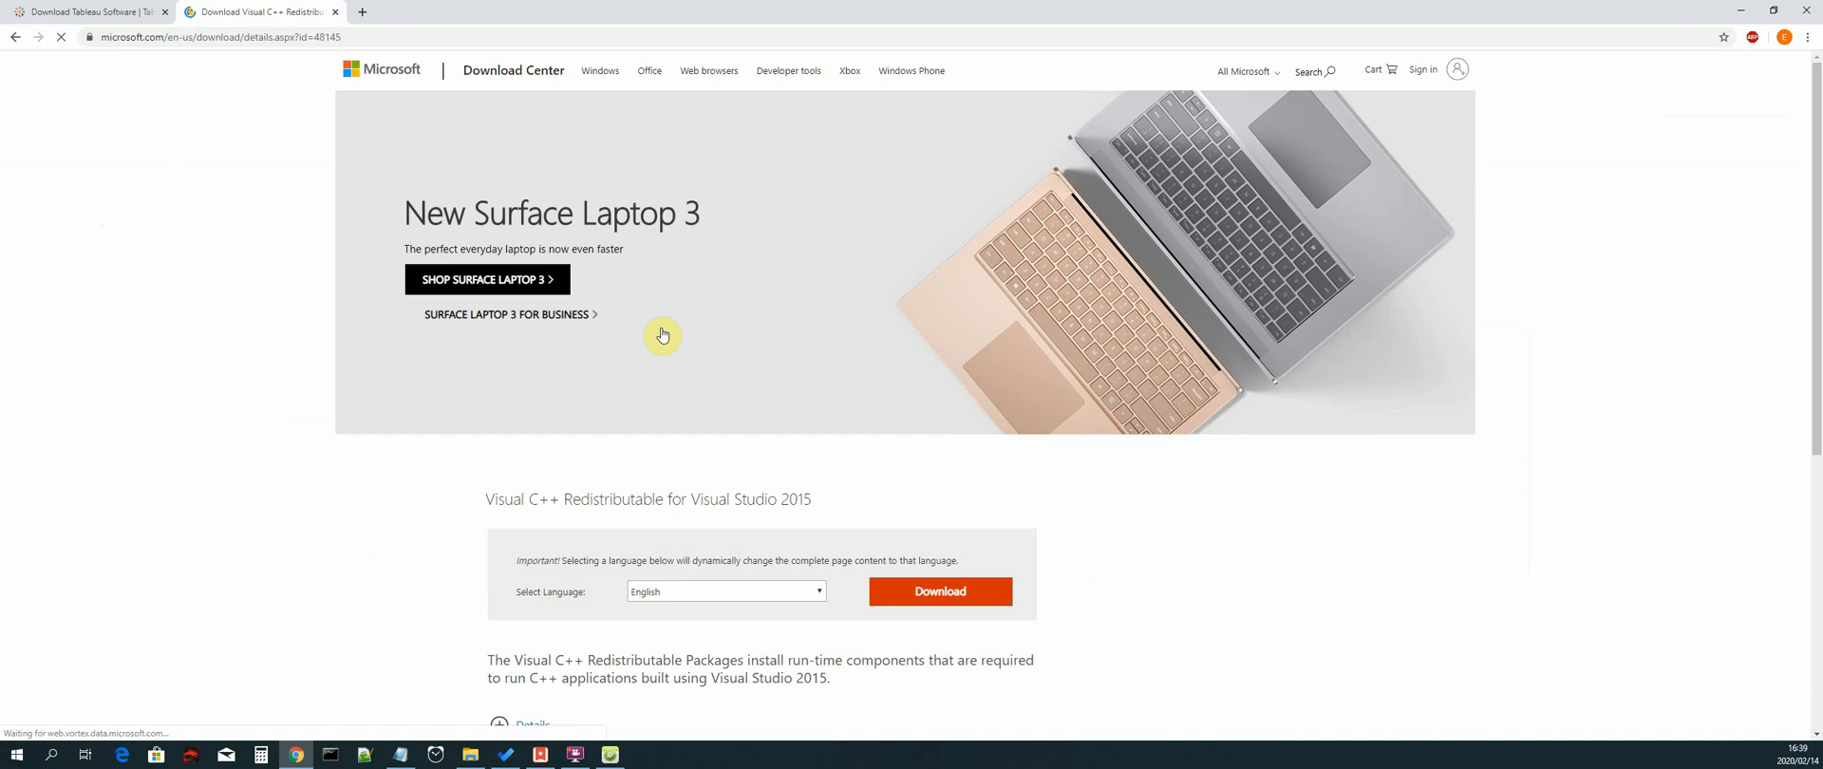
Download the Visual C++ 2015 Redistributable, choosing vc_redist.x64.exe, reaching the confirmation page
scroll(down, 3)
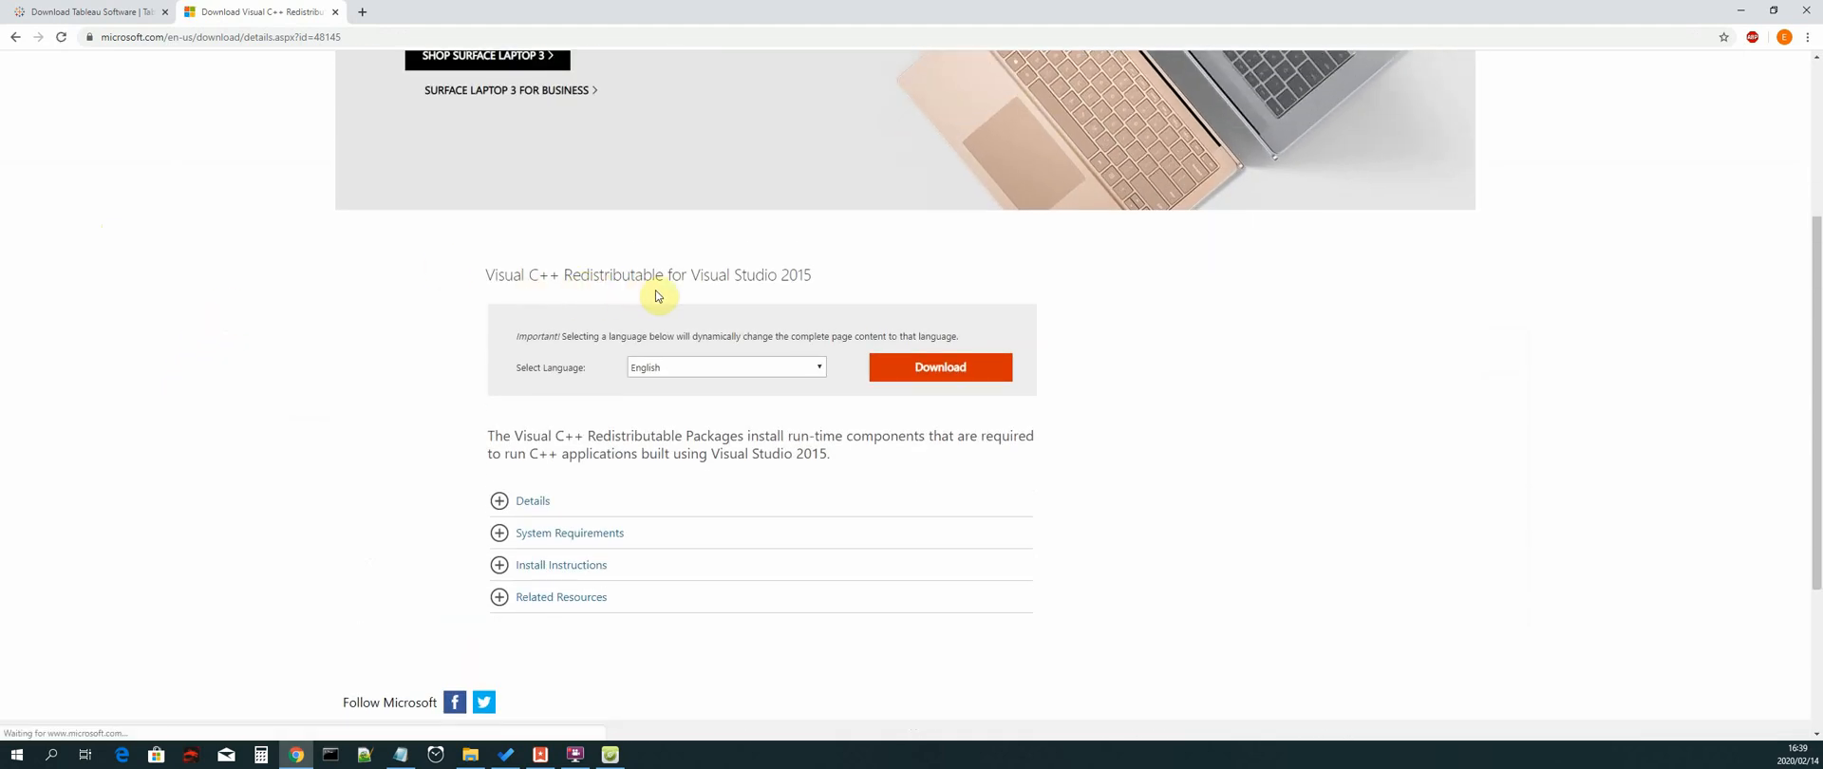
mouse_move(792, 283)
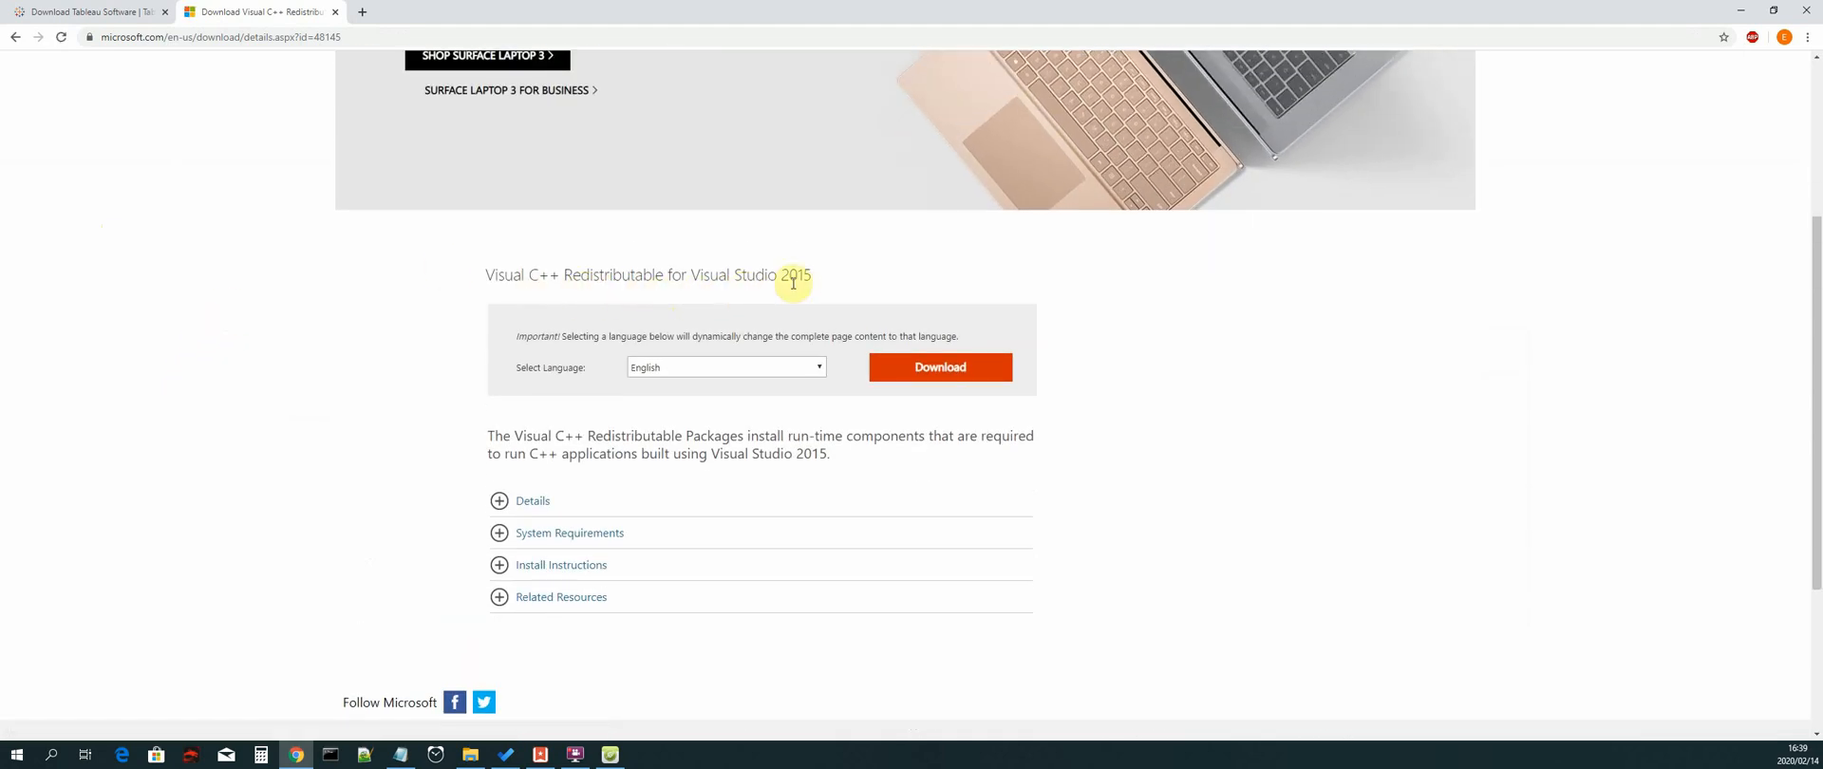
mouse_move(939, 292)
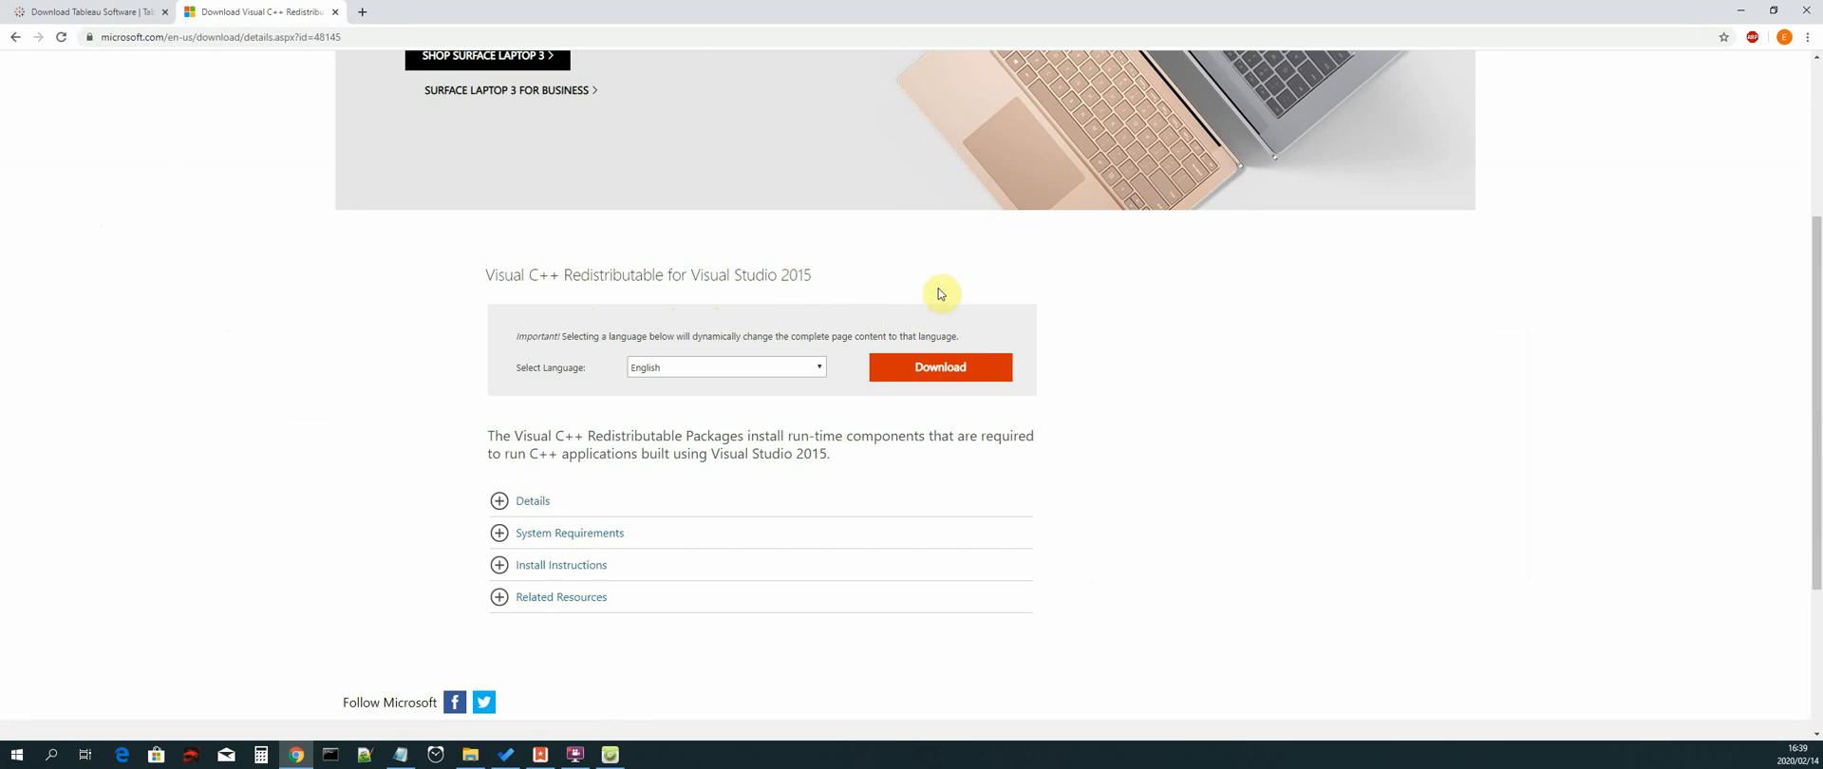
click(938, 366)
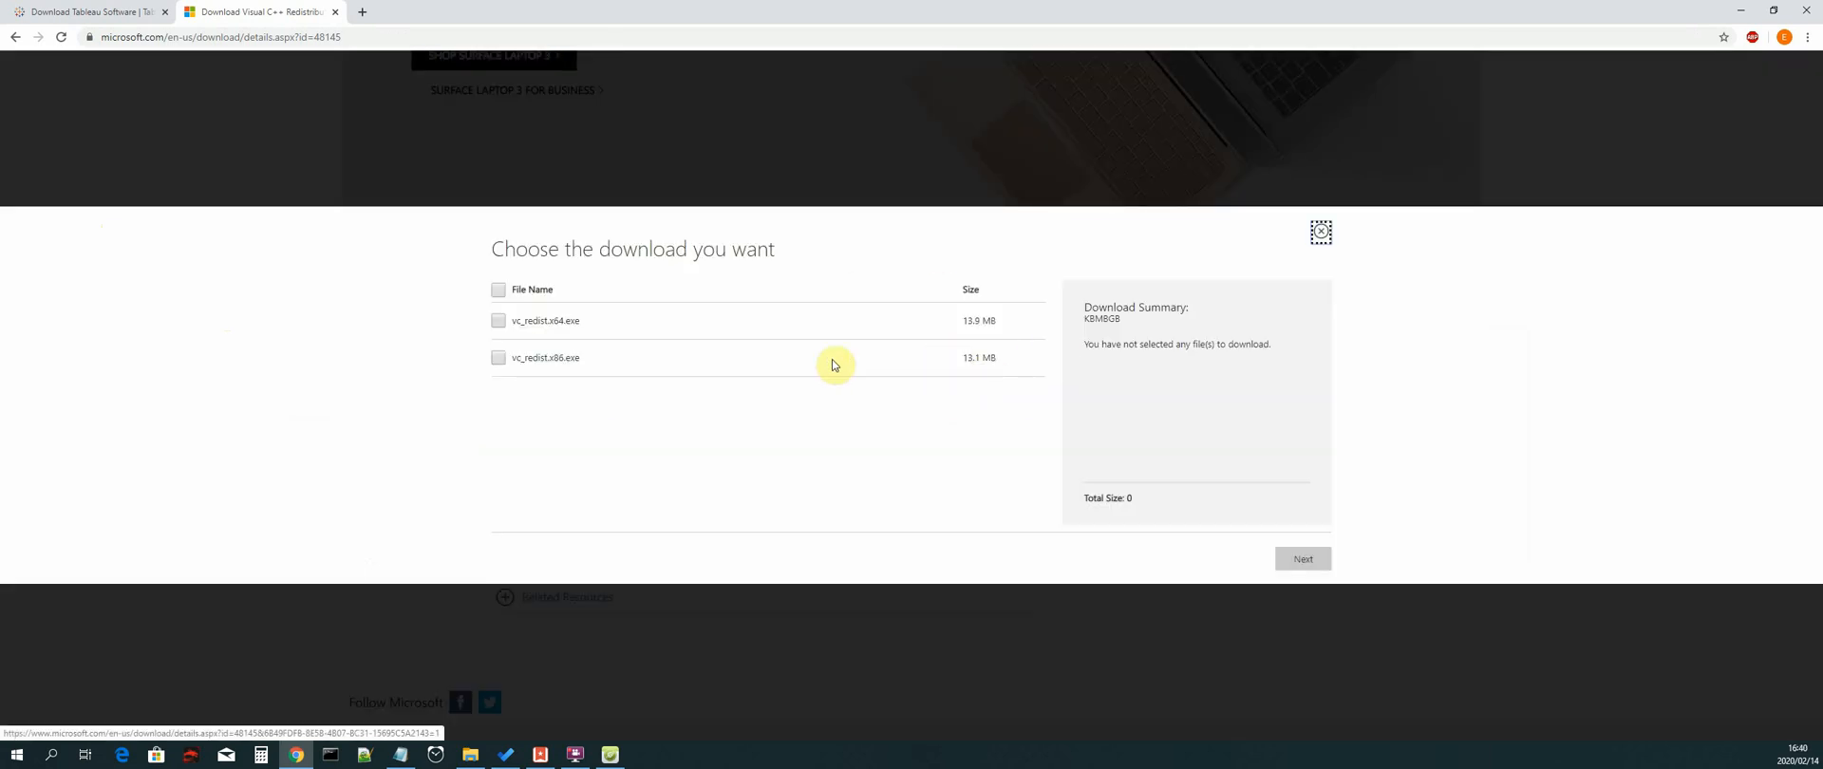
mouse_move(552, 321)
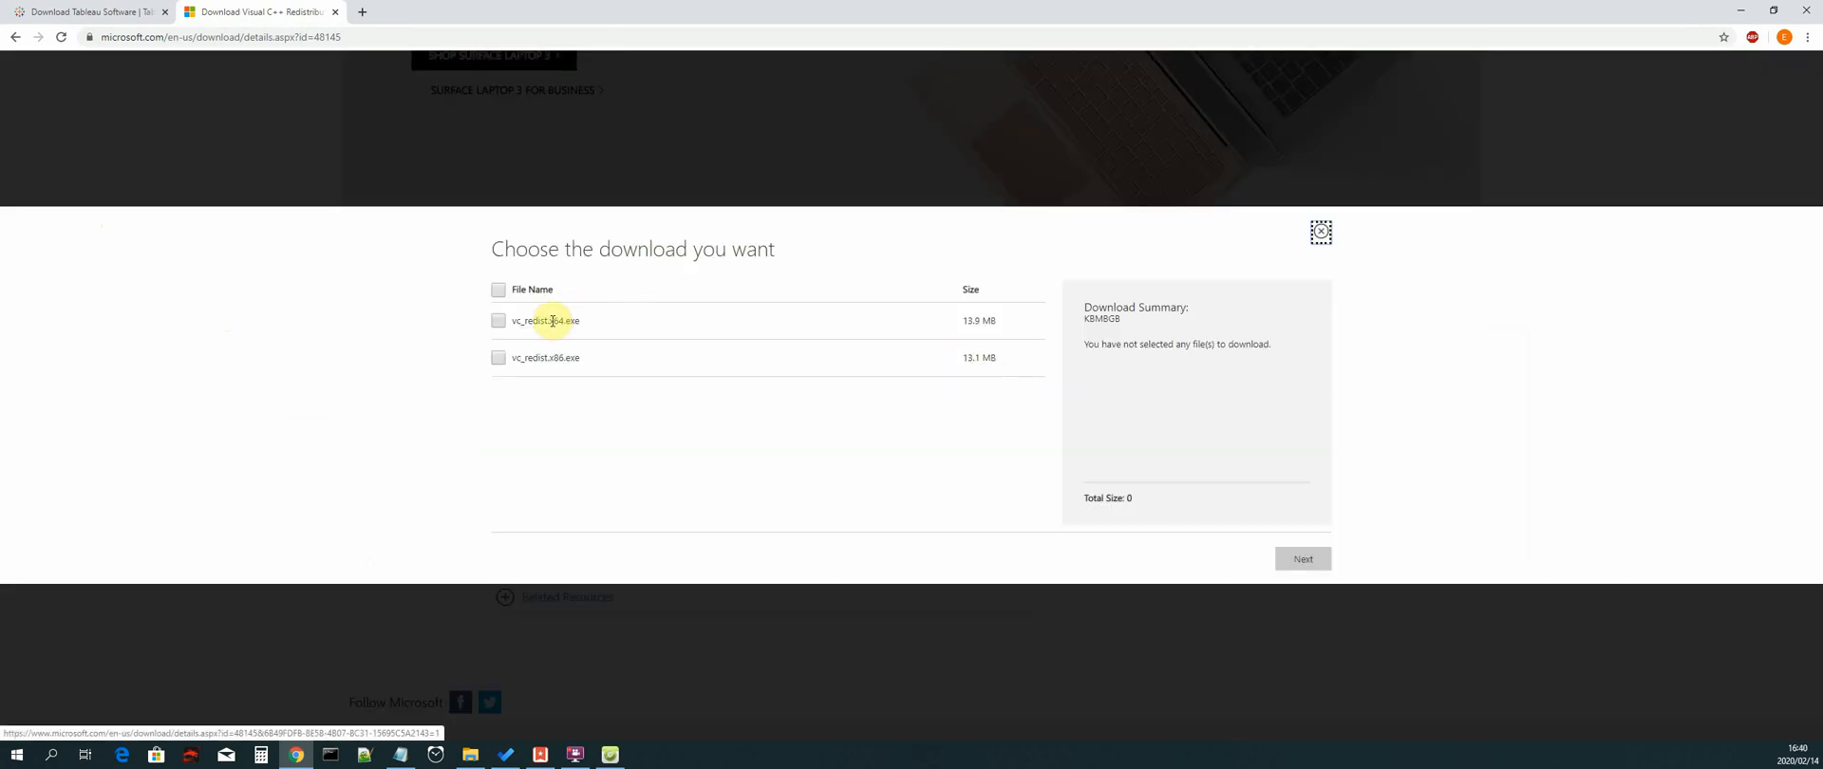
mouse_move(521, 336)
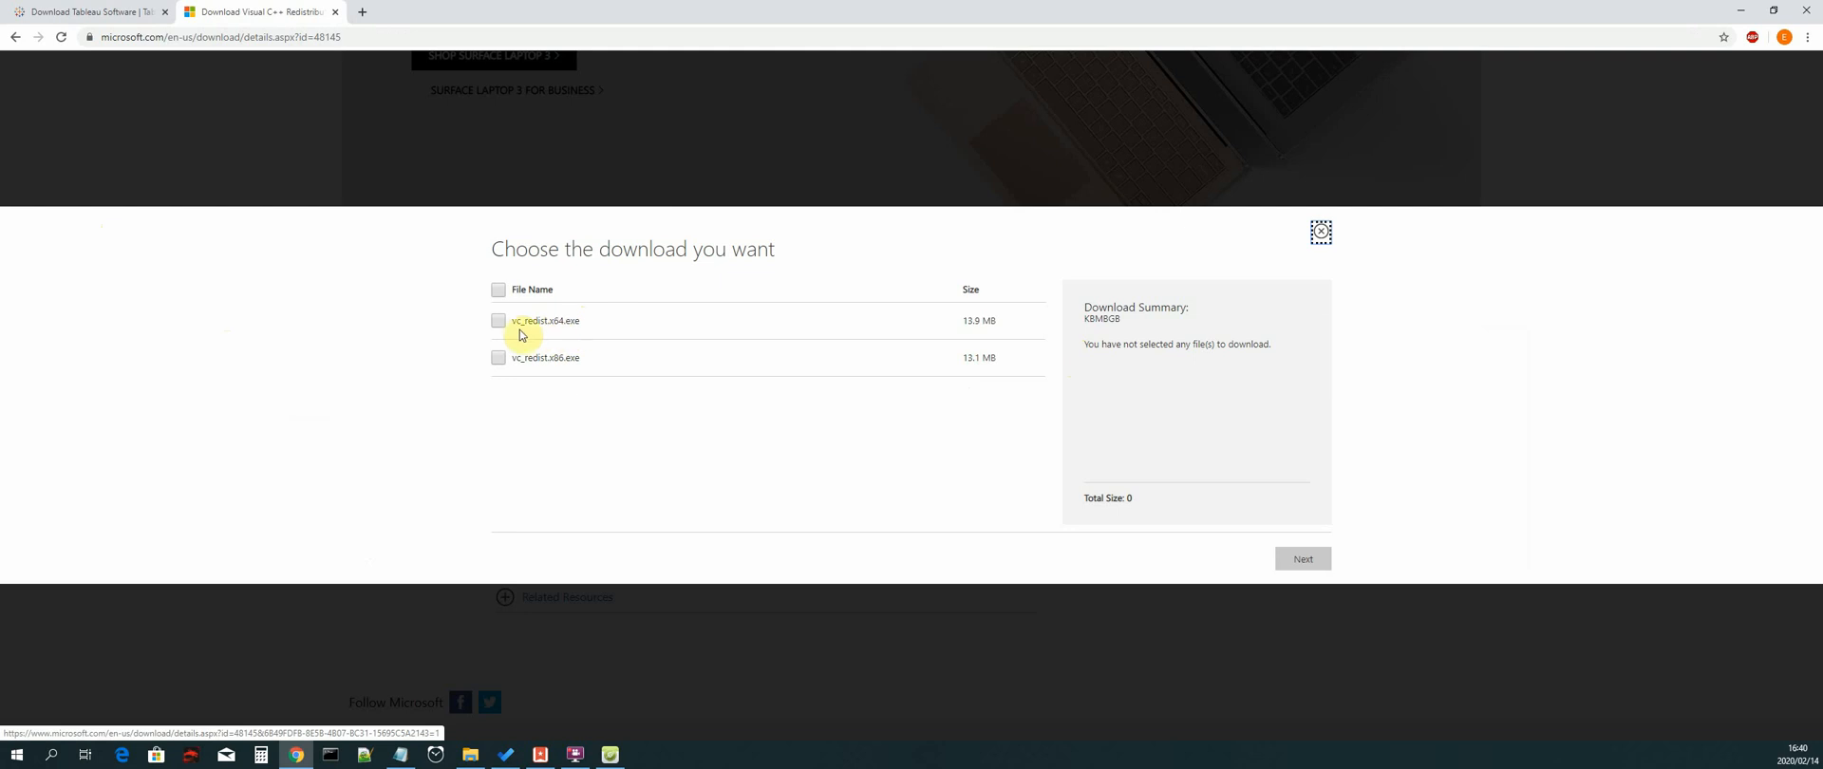
click(499, 321)
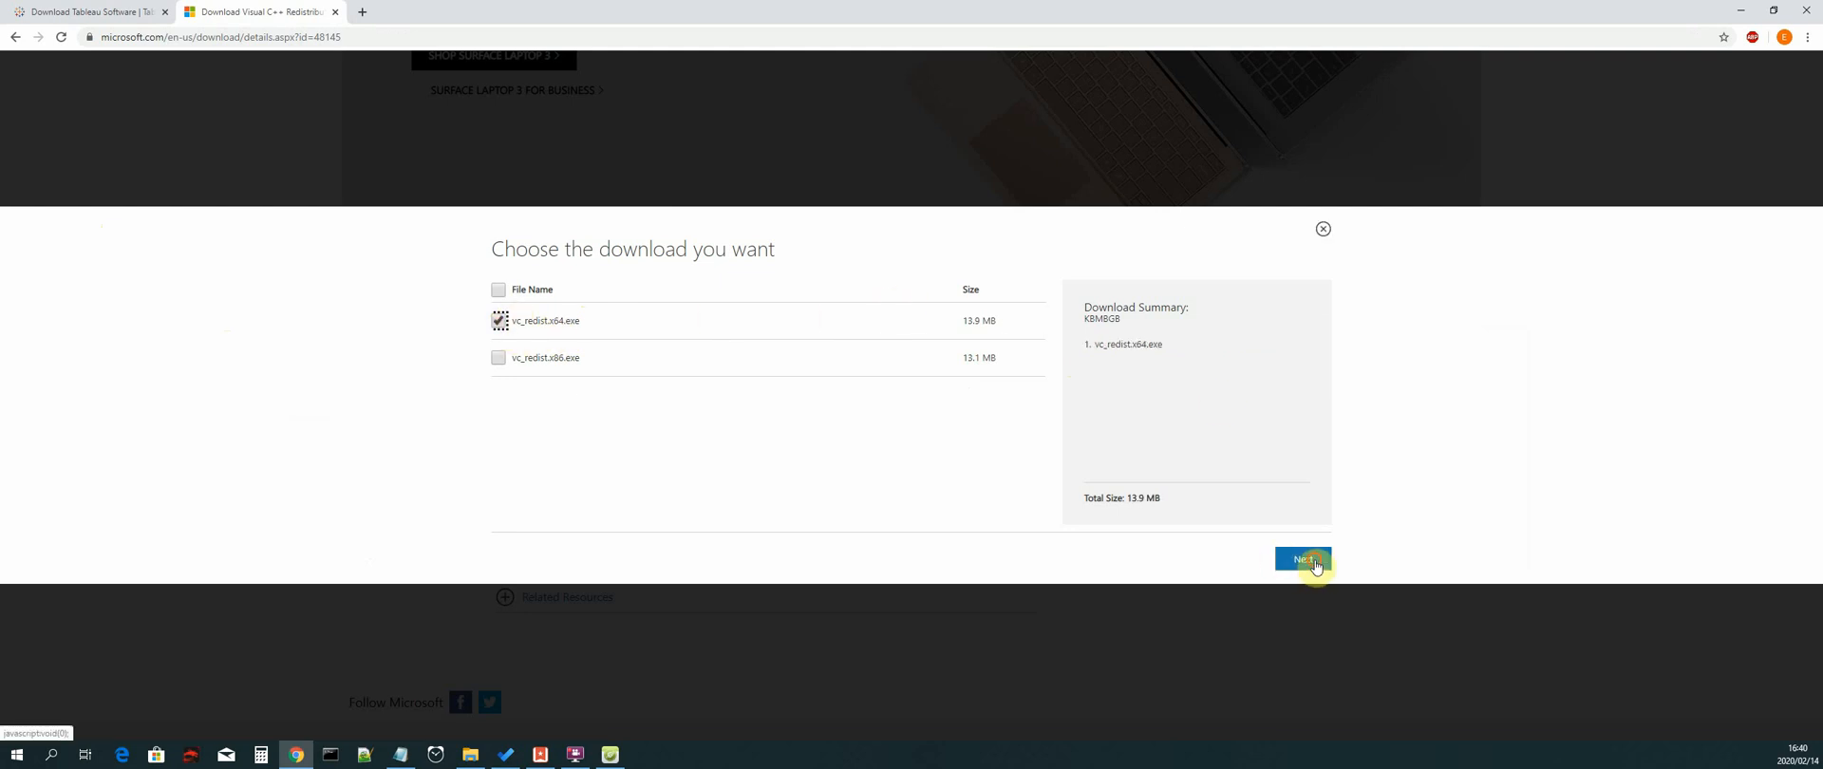
click(1302, 558)
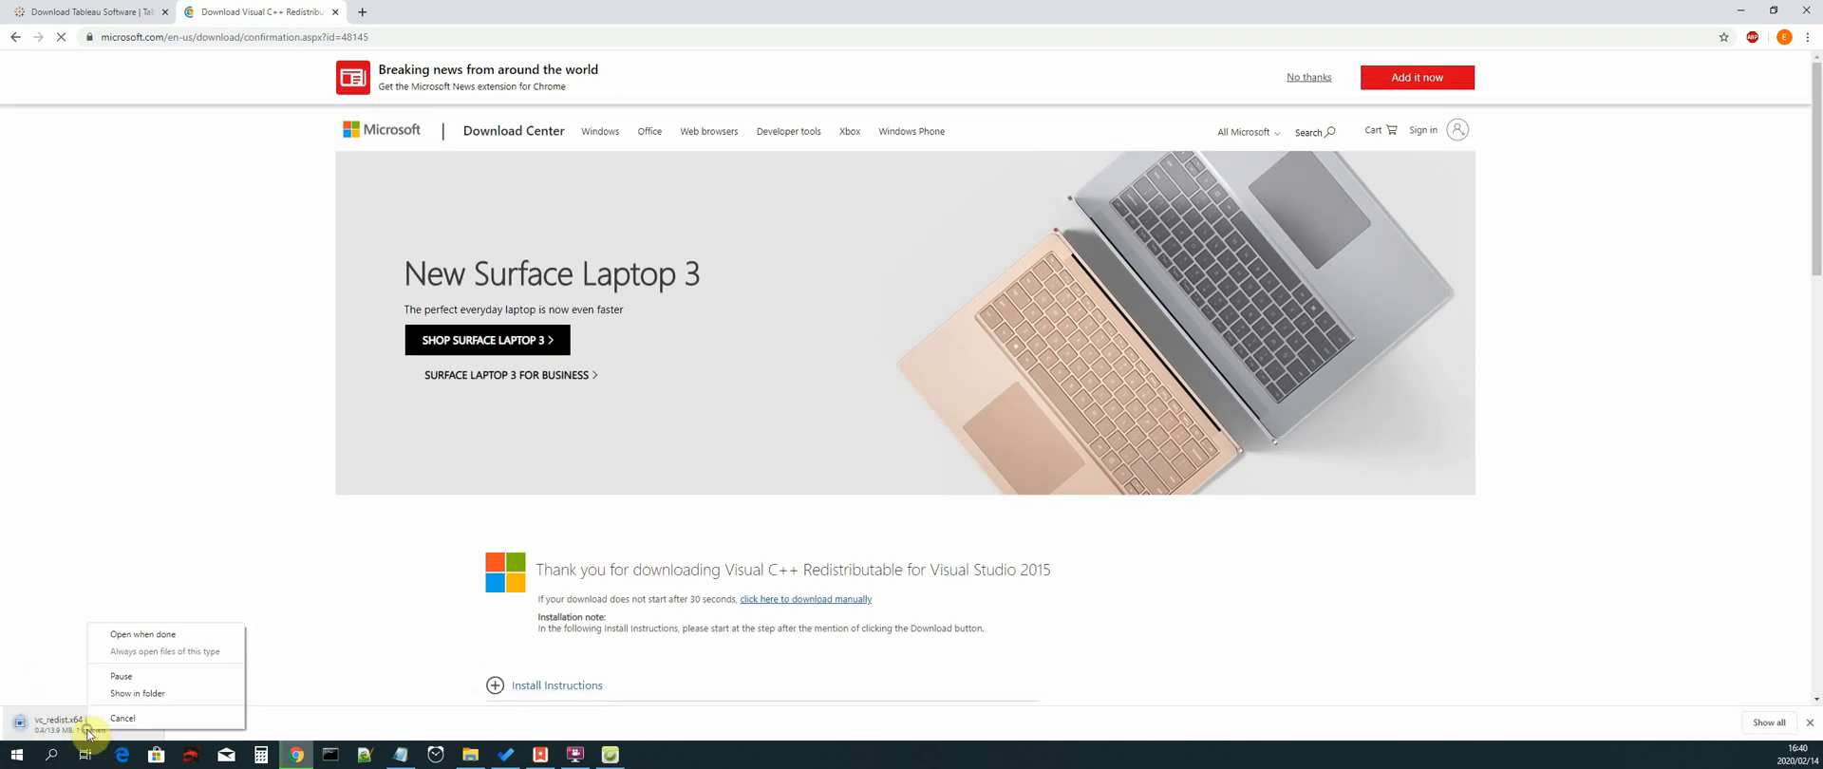
click(122, 716)
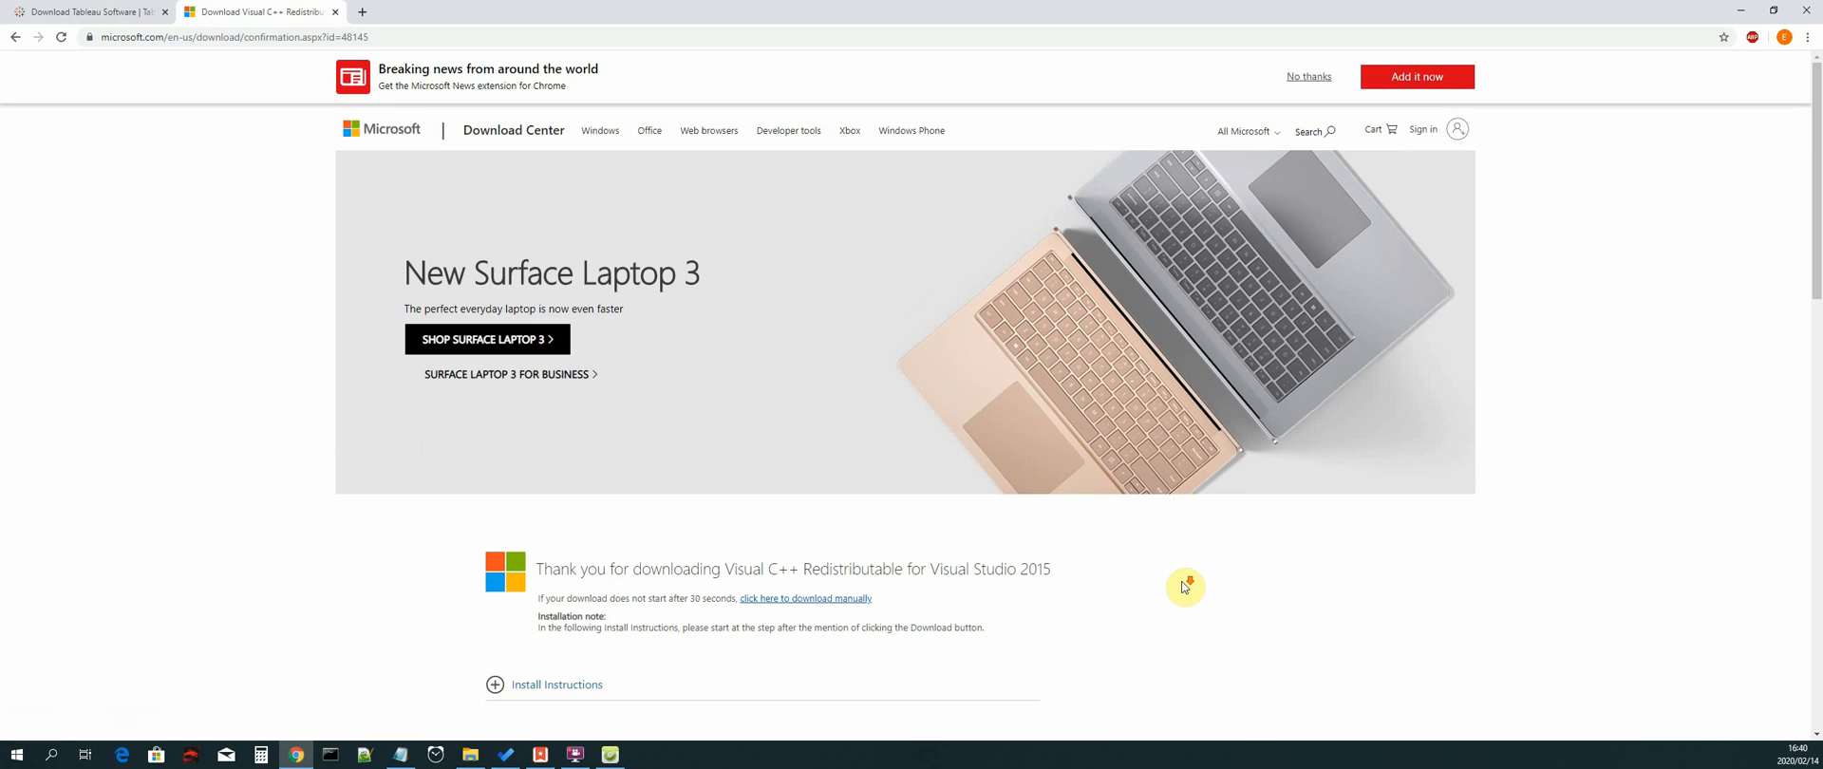
mouse_move(1568, 518)
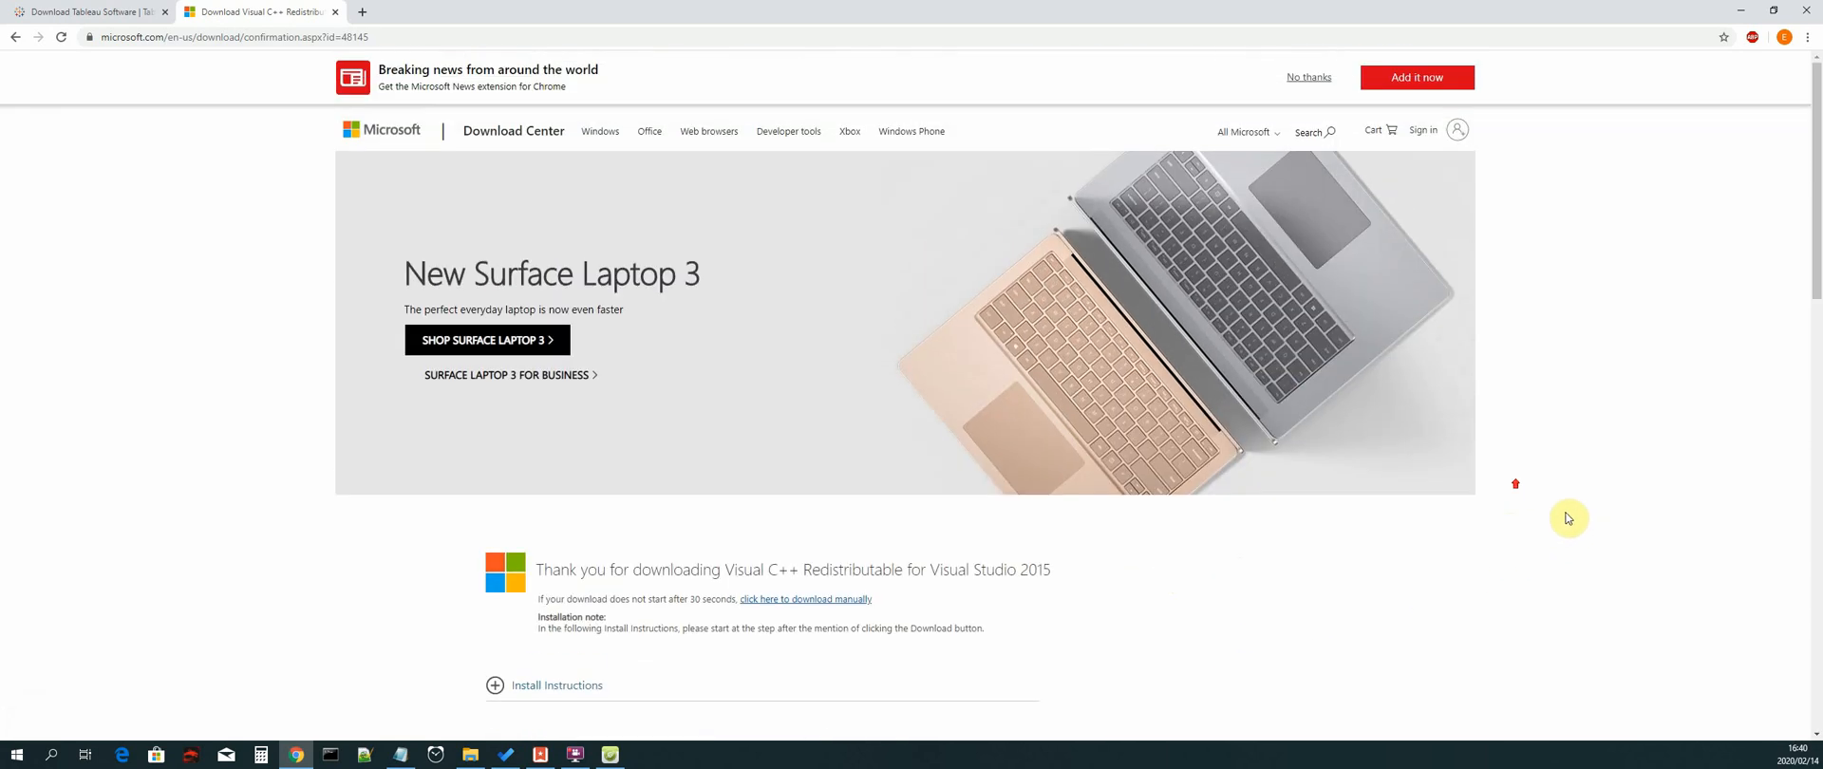
mouse_move(1107, 579)
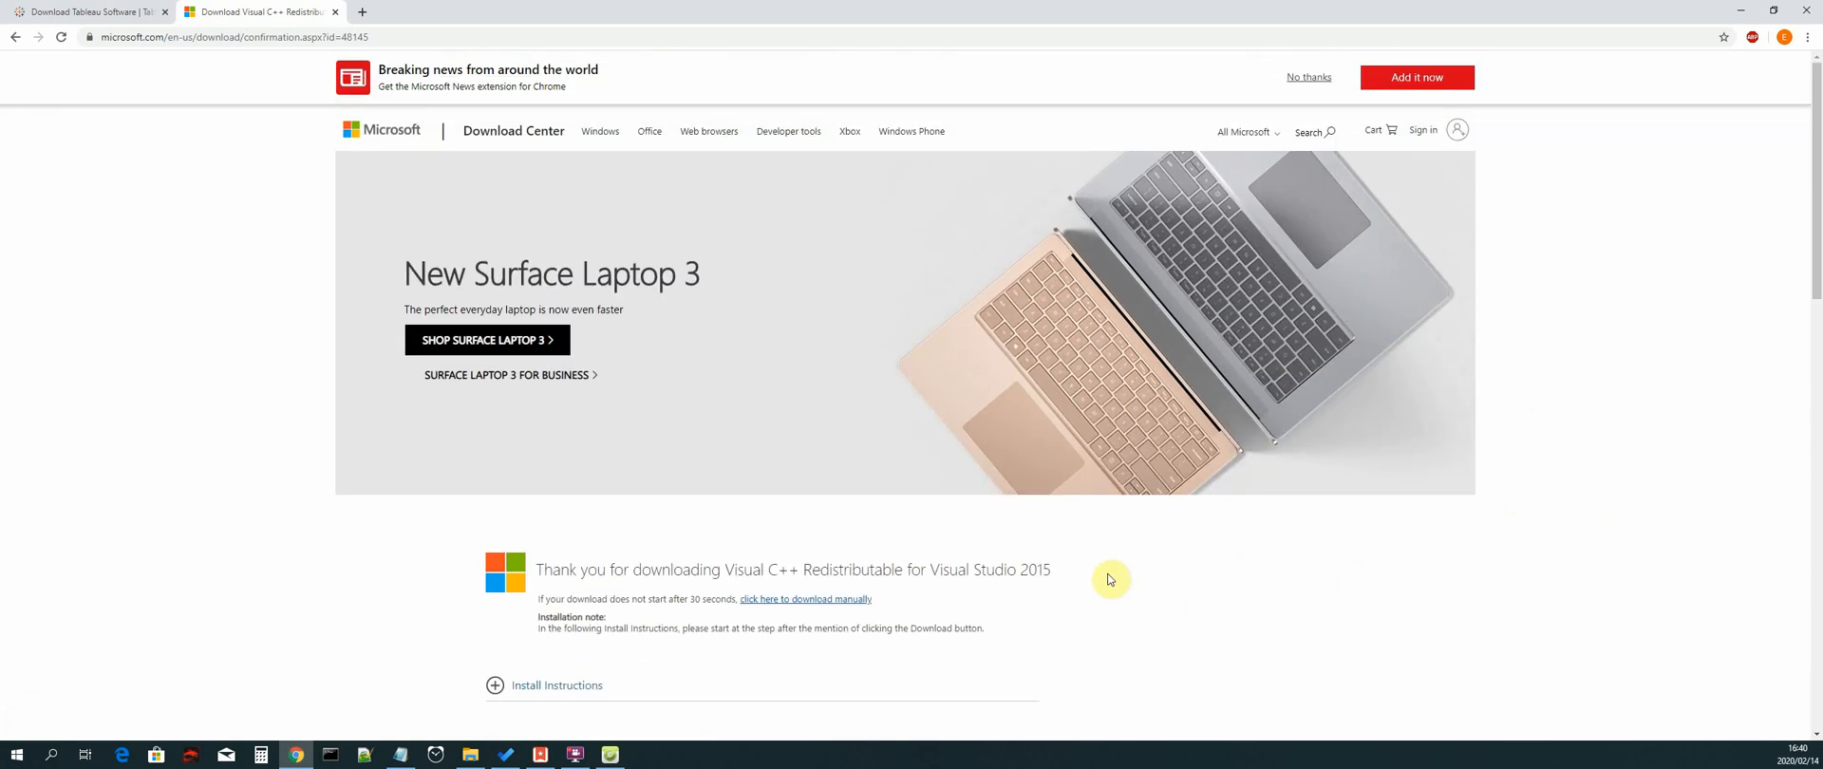
mouse_move(892, 604)
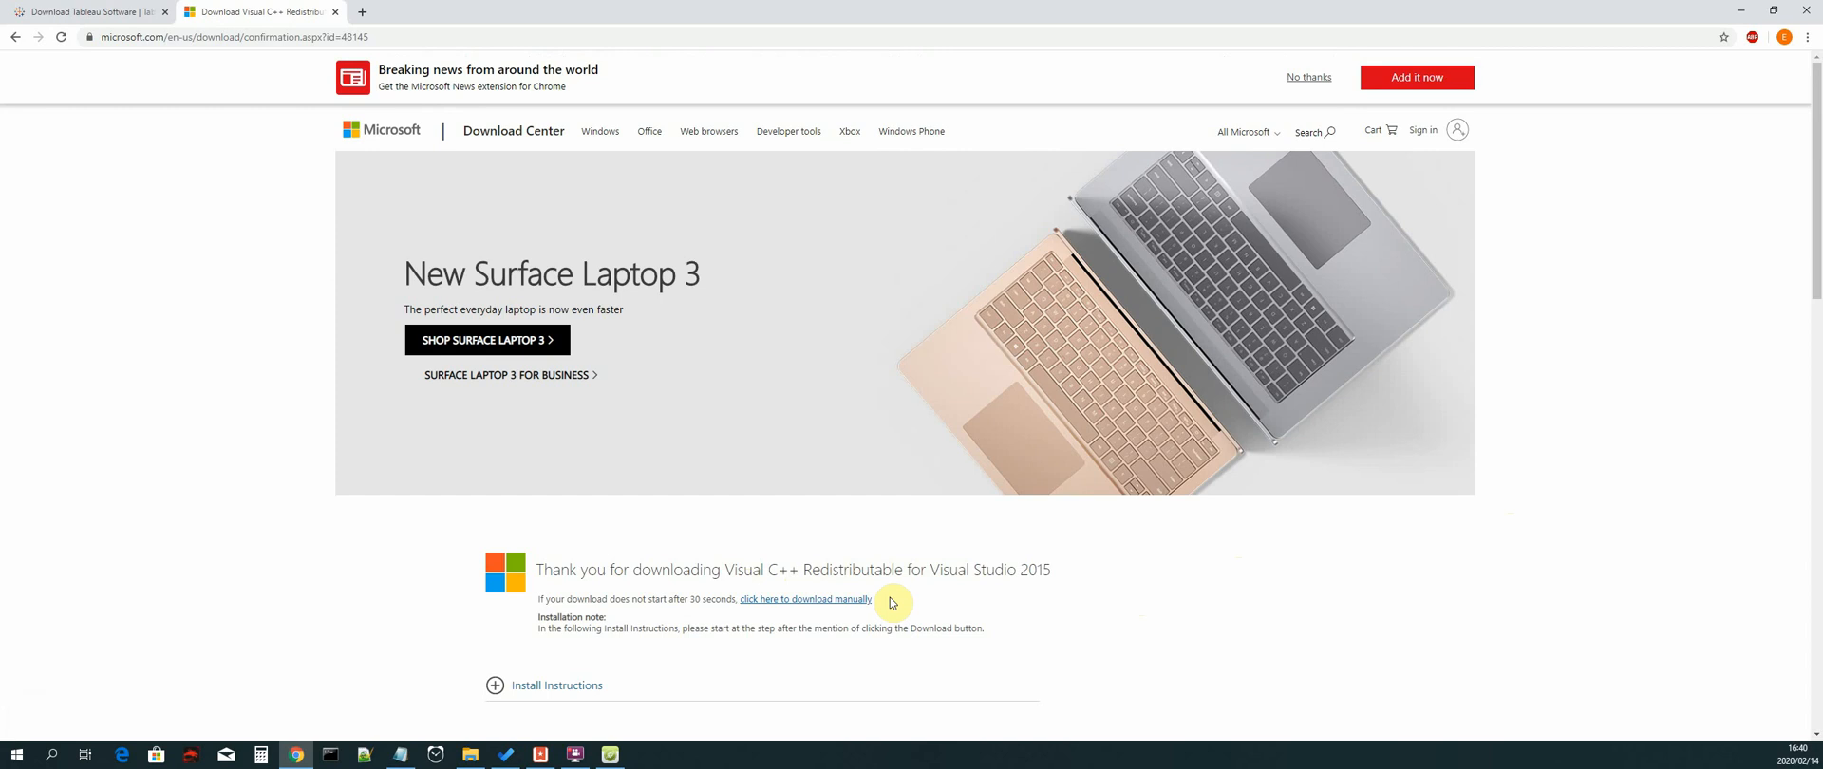
mouse_move(1509, 554)
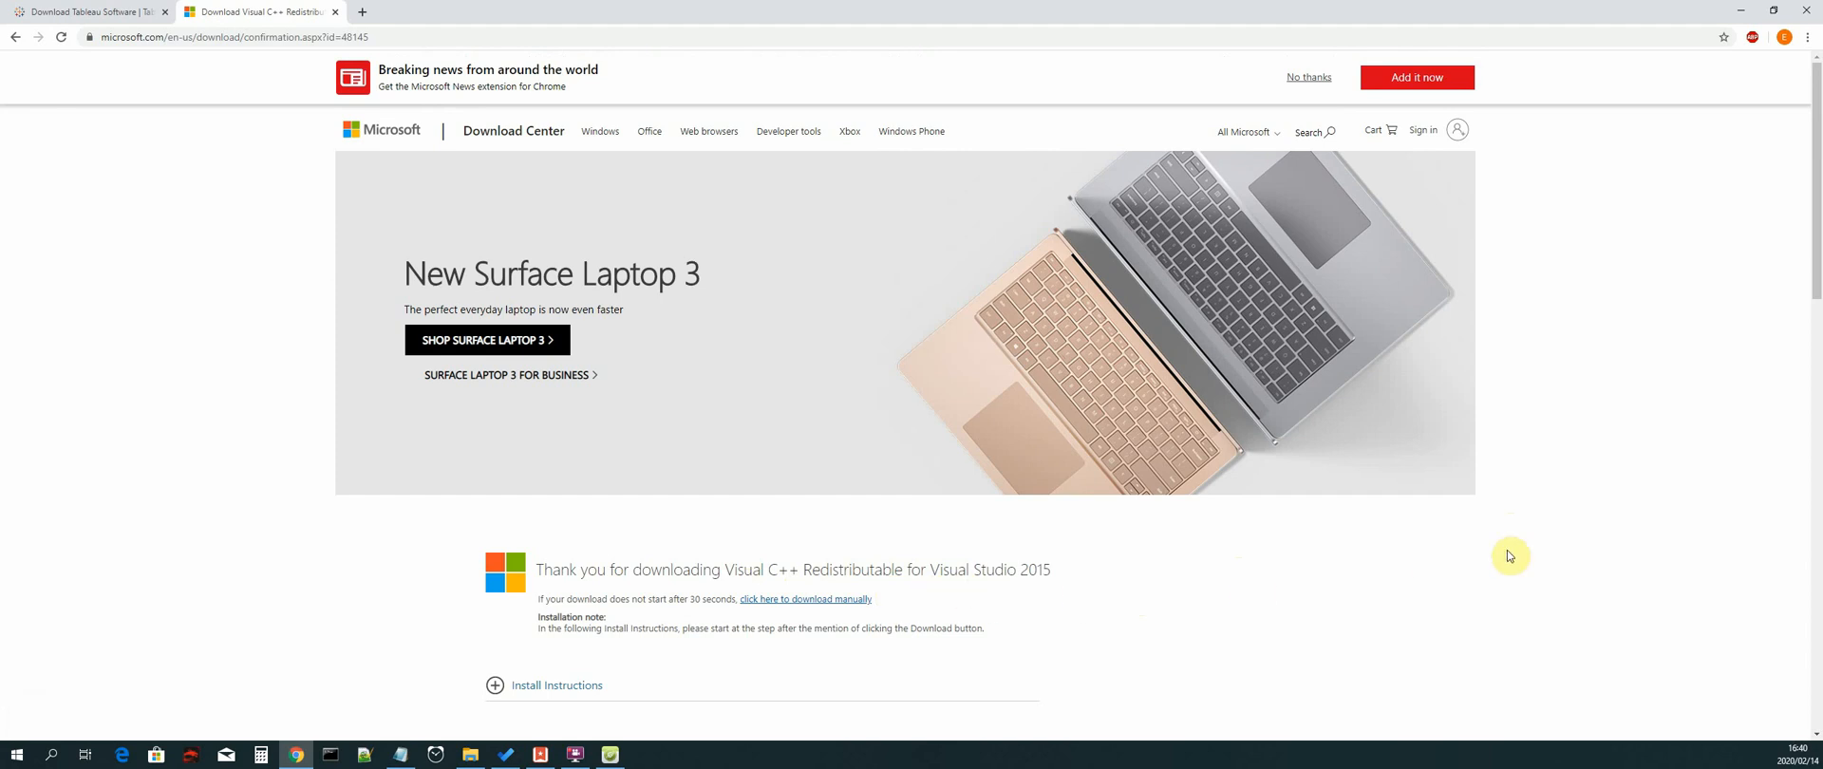
mouse_move(1578, 445)
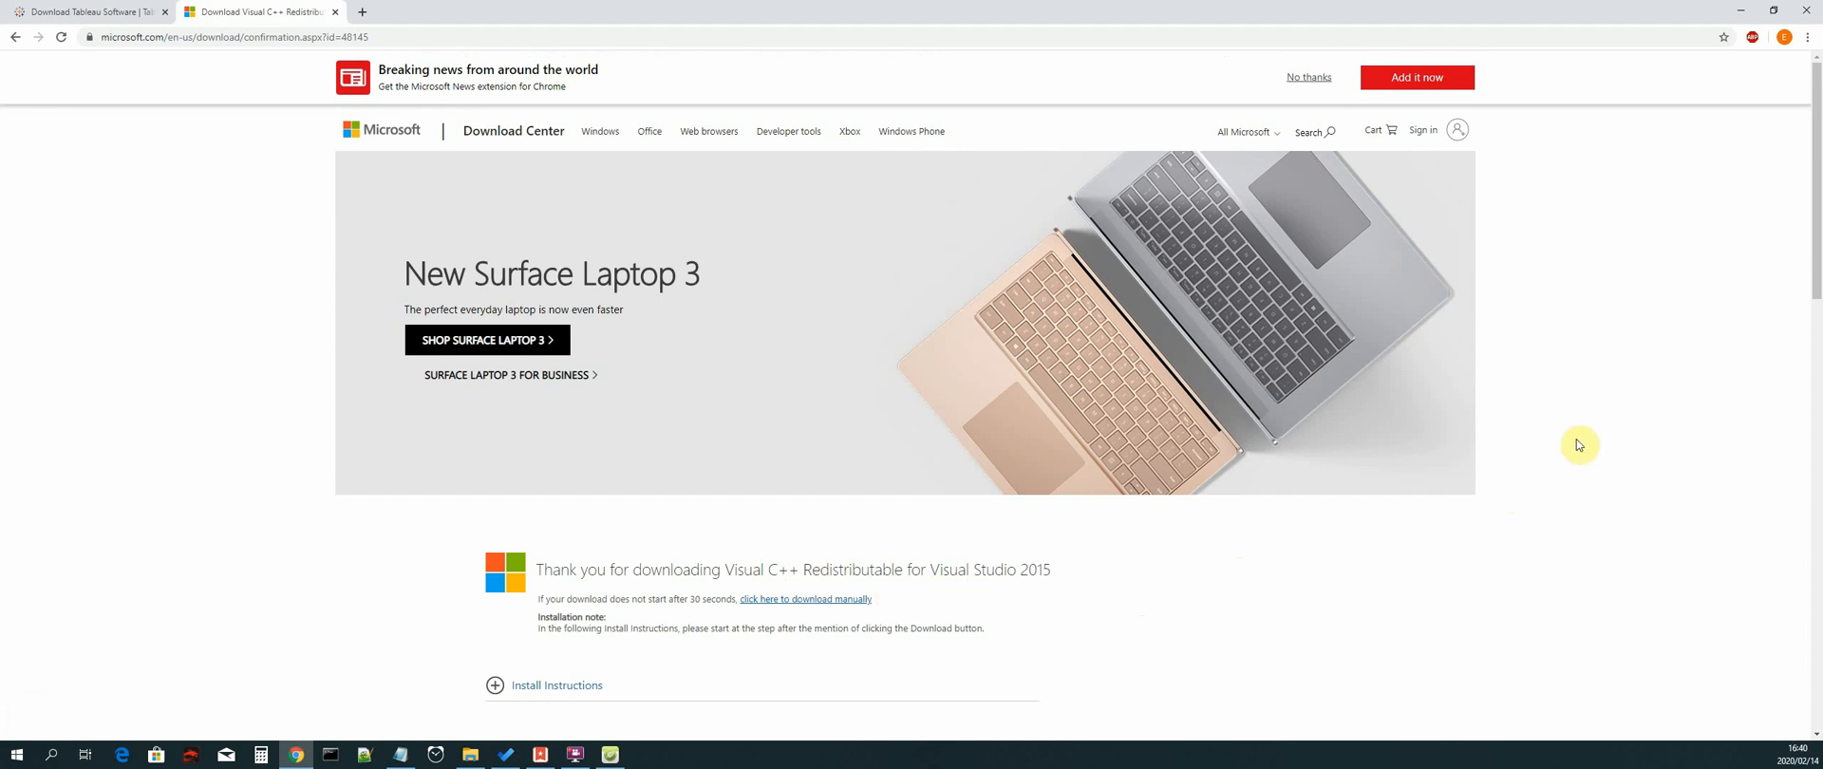
mouse_move(1572, 441)
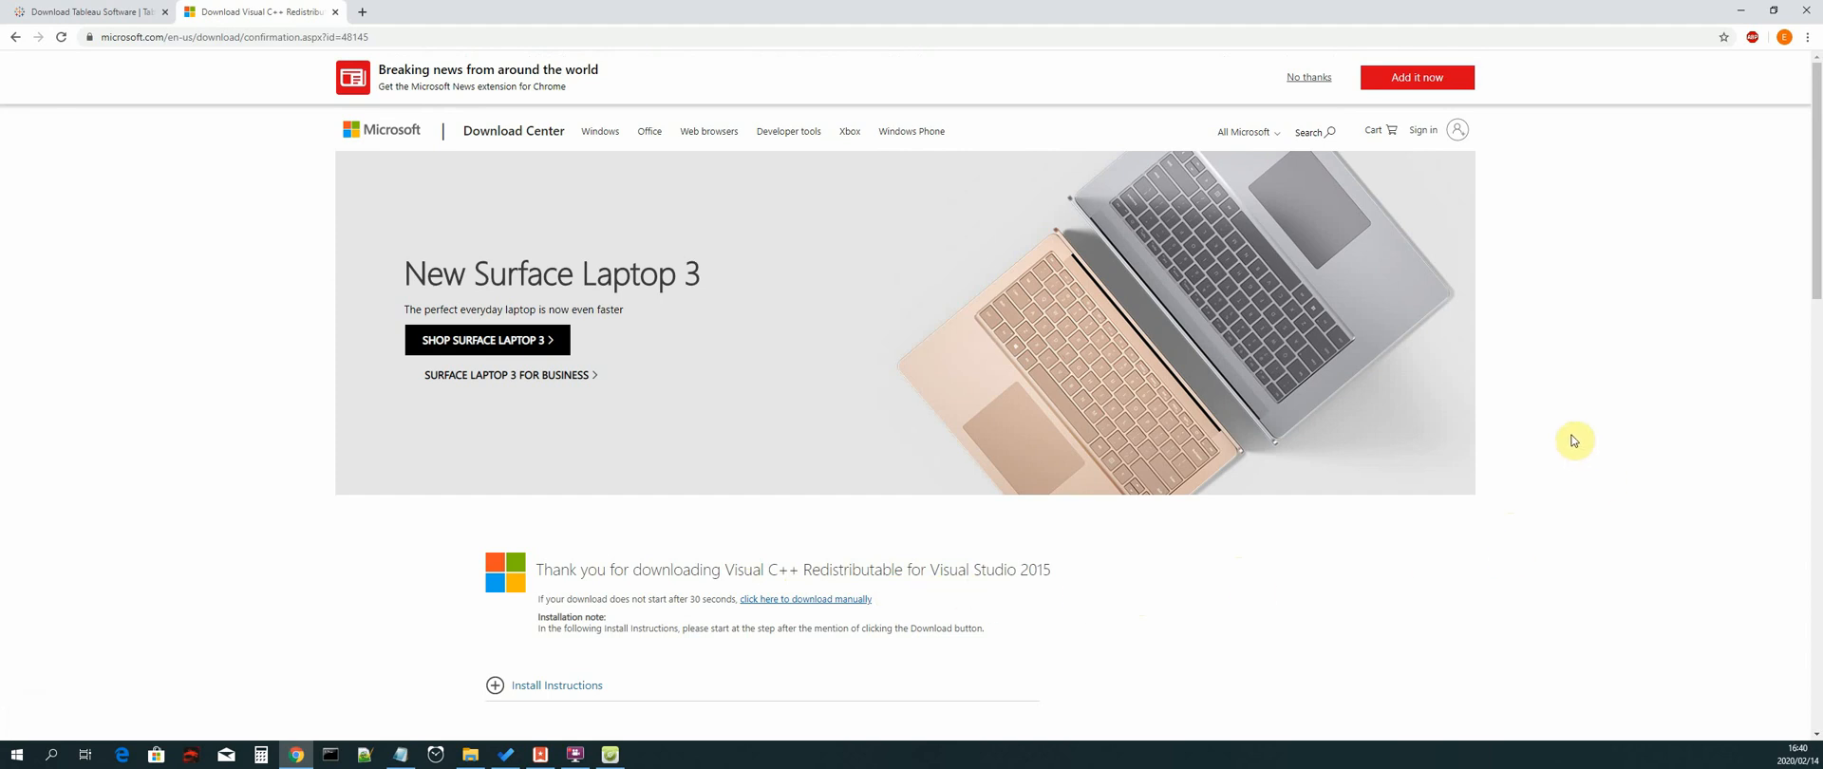
mouse_move(1207, 600)
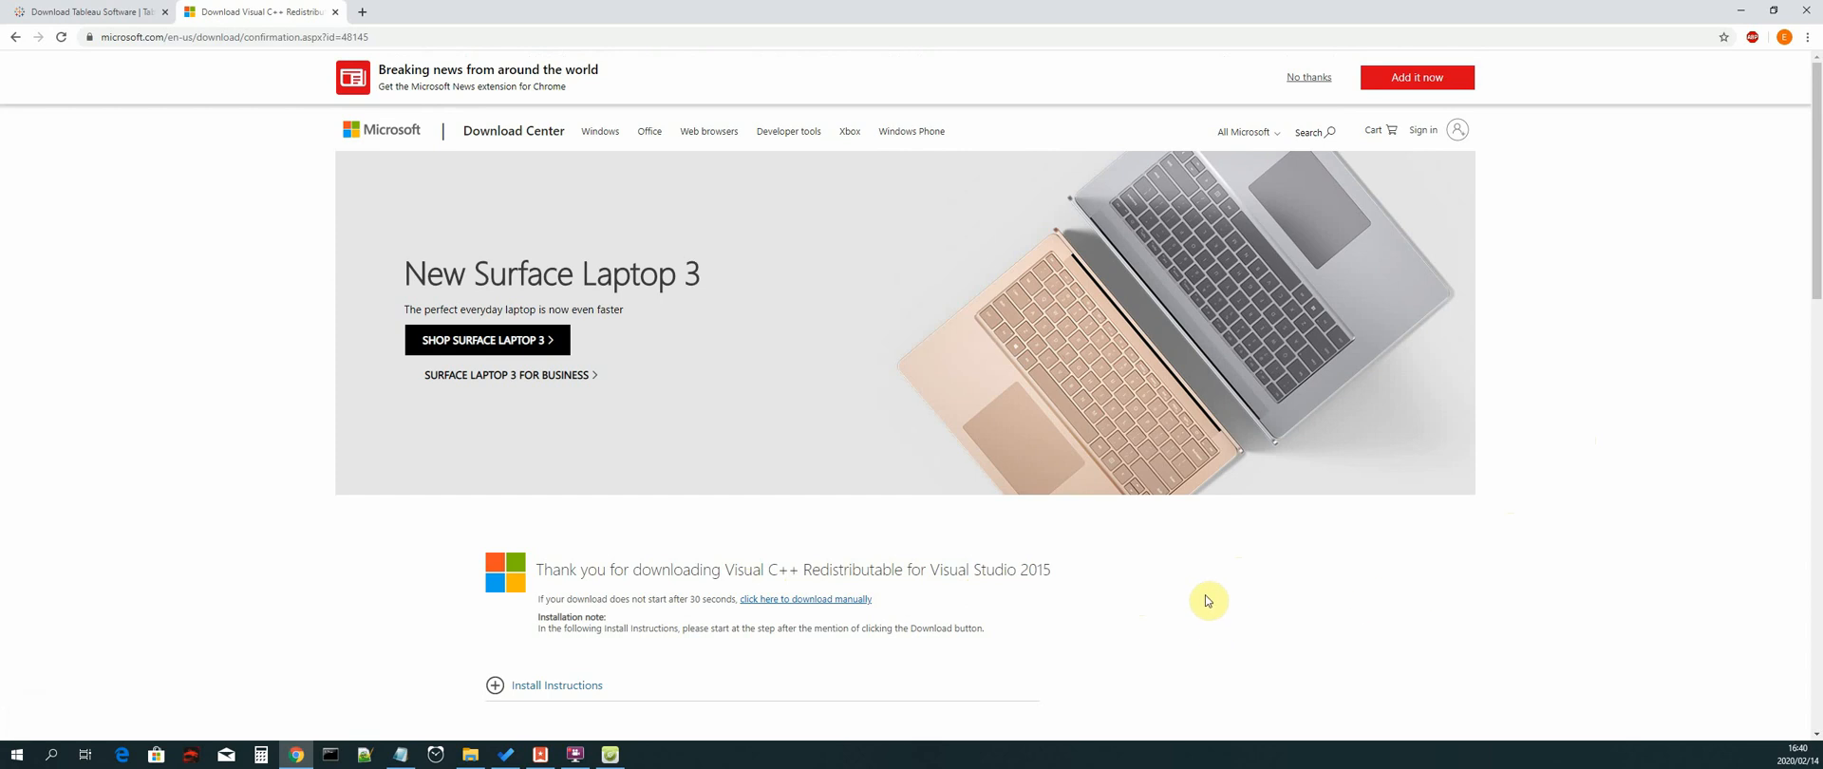
mouse_move(995, 577)
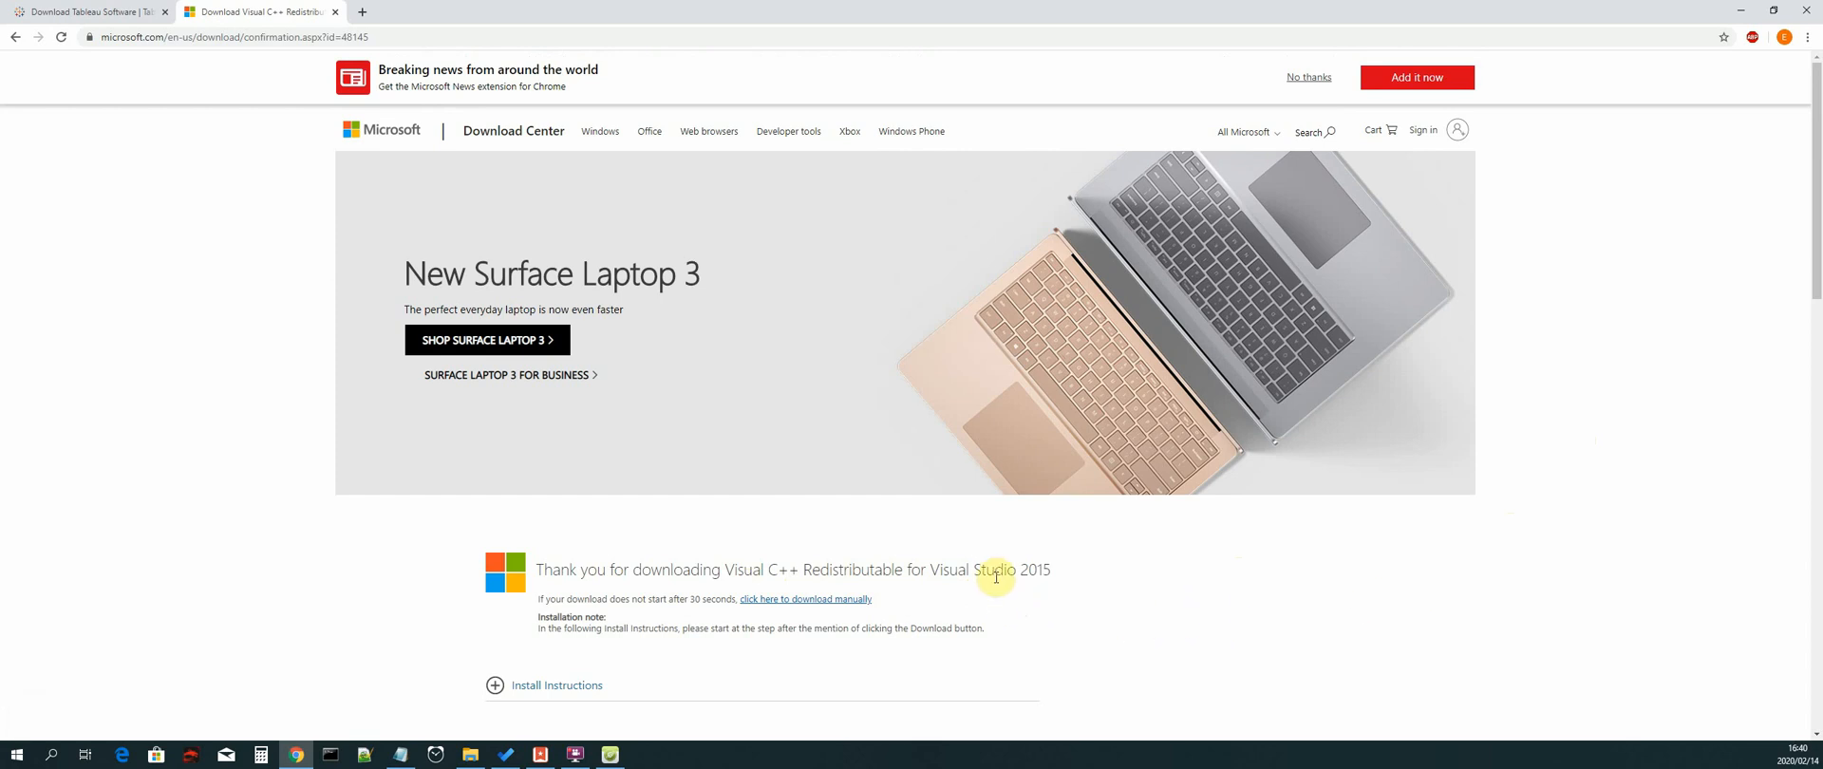
mouse_move(237, 310)
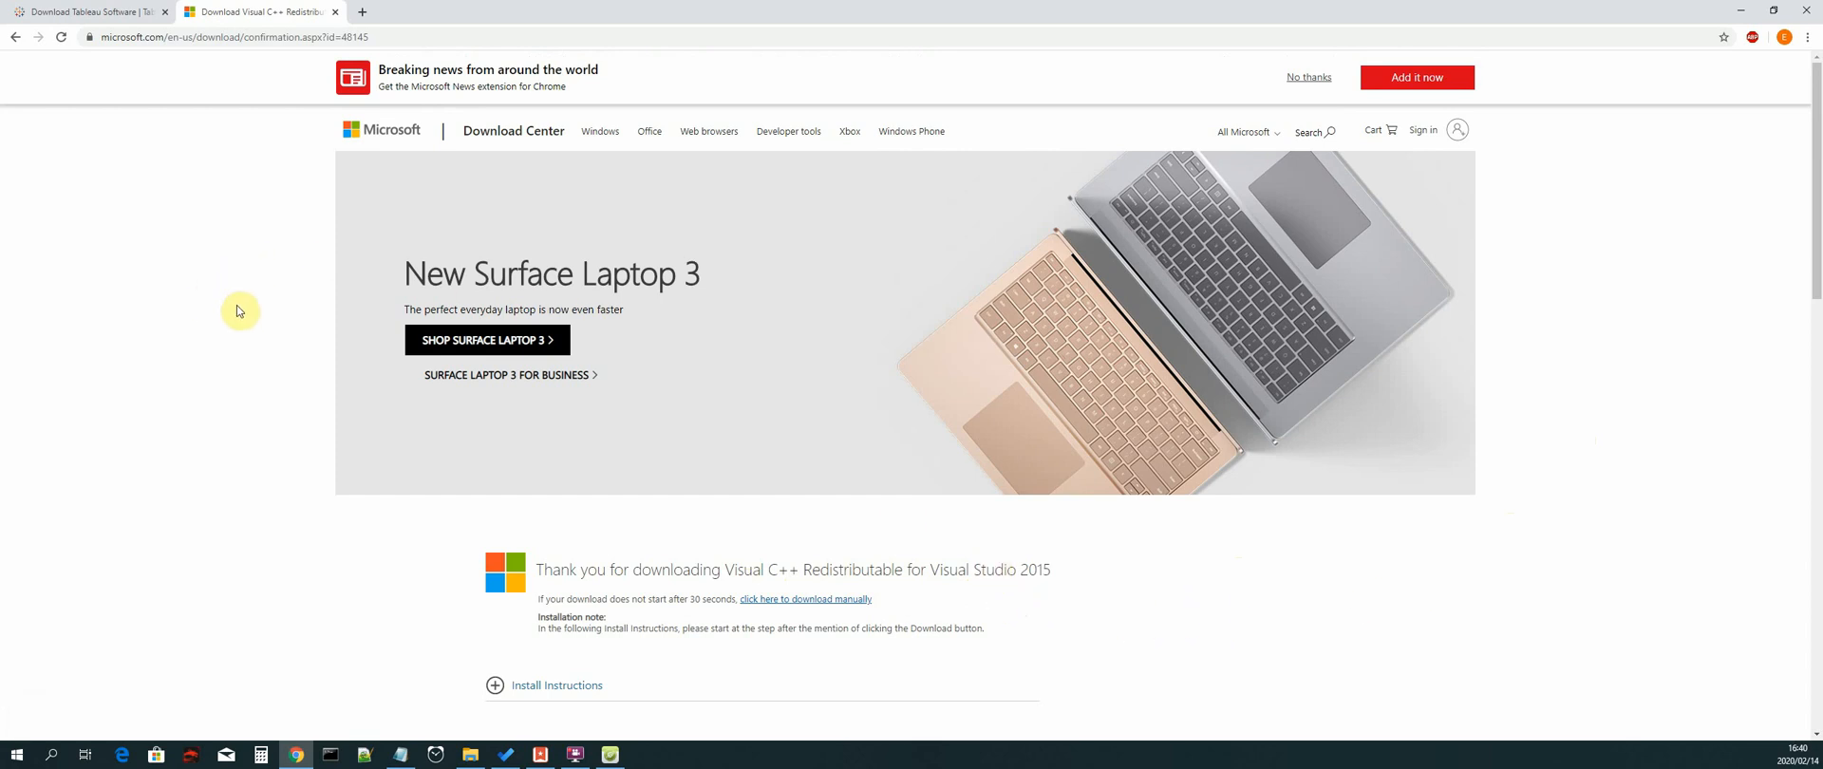
mouse_move(679, 570)
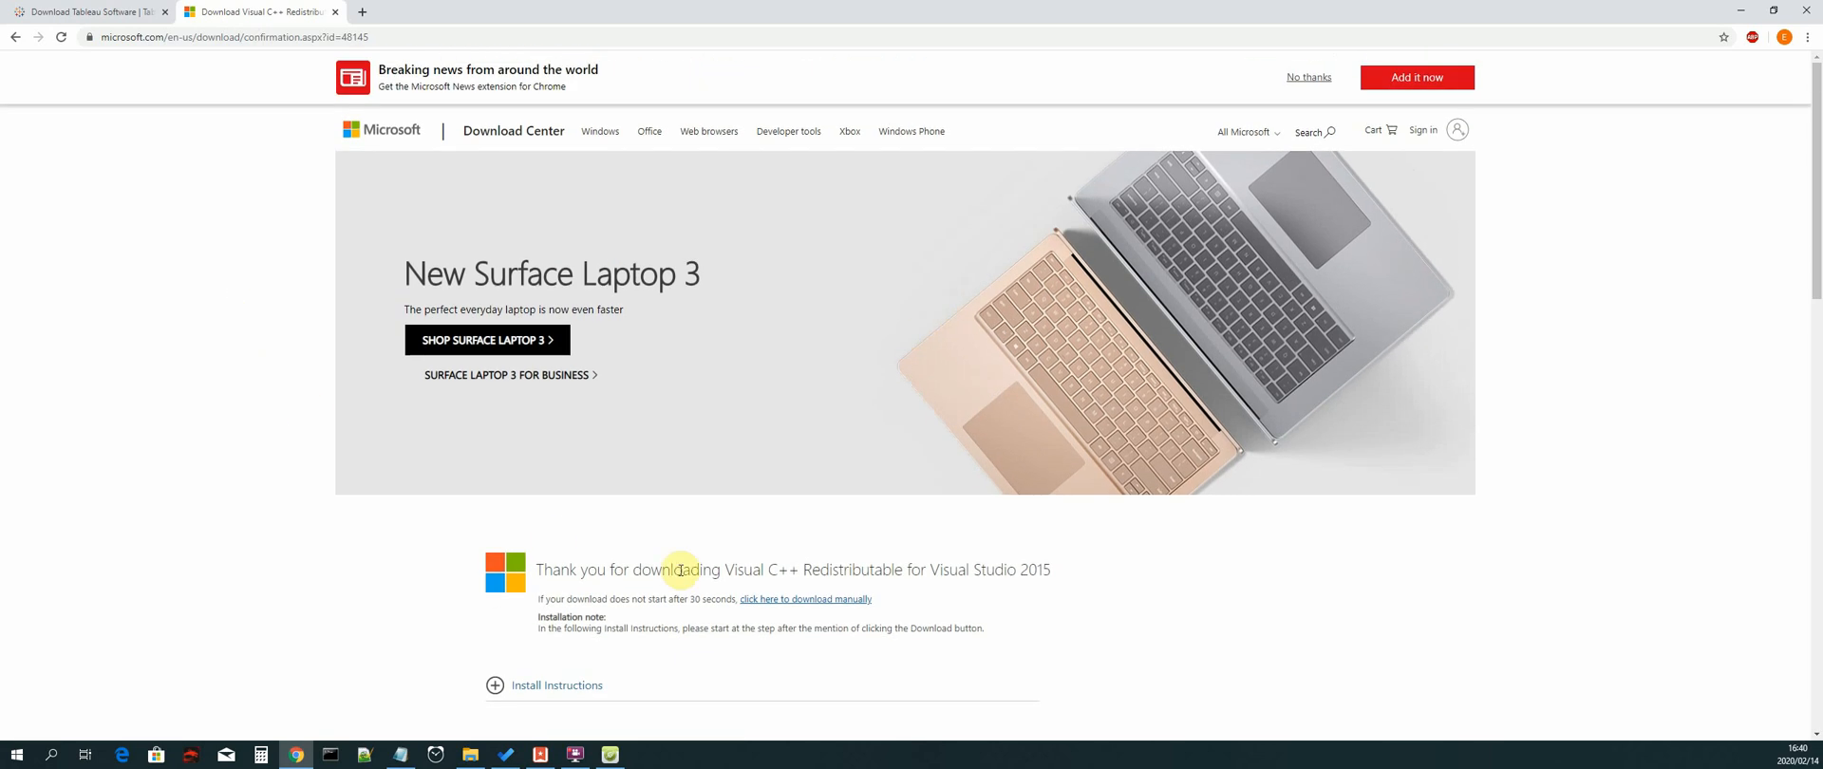
mouse_move(1152, 585)
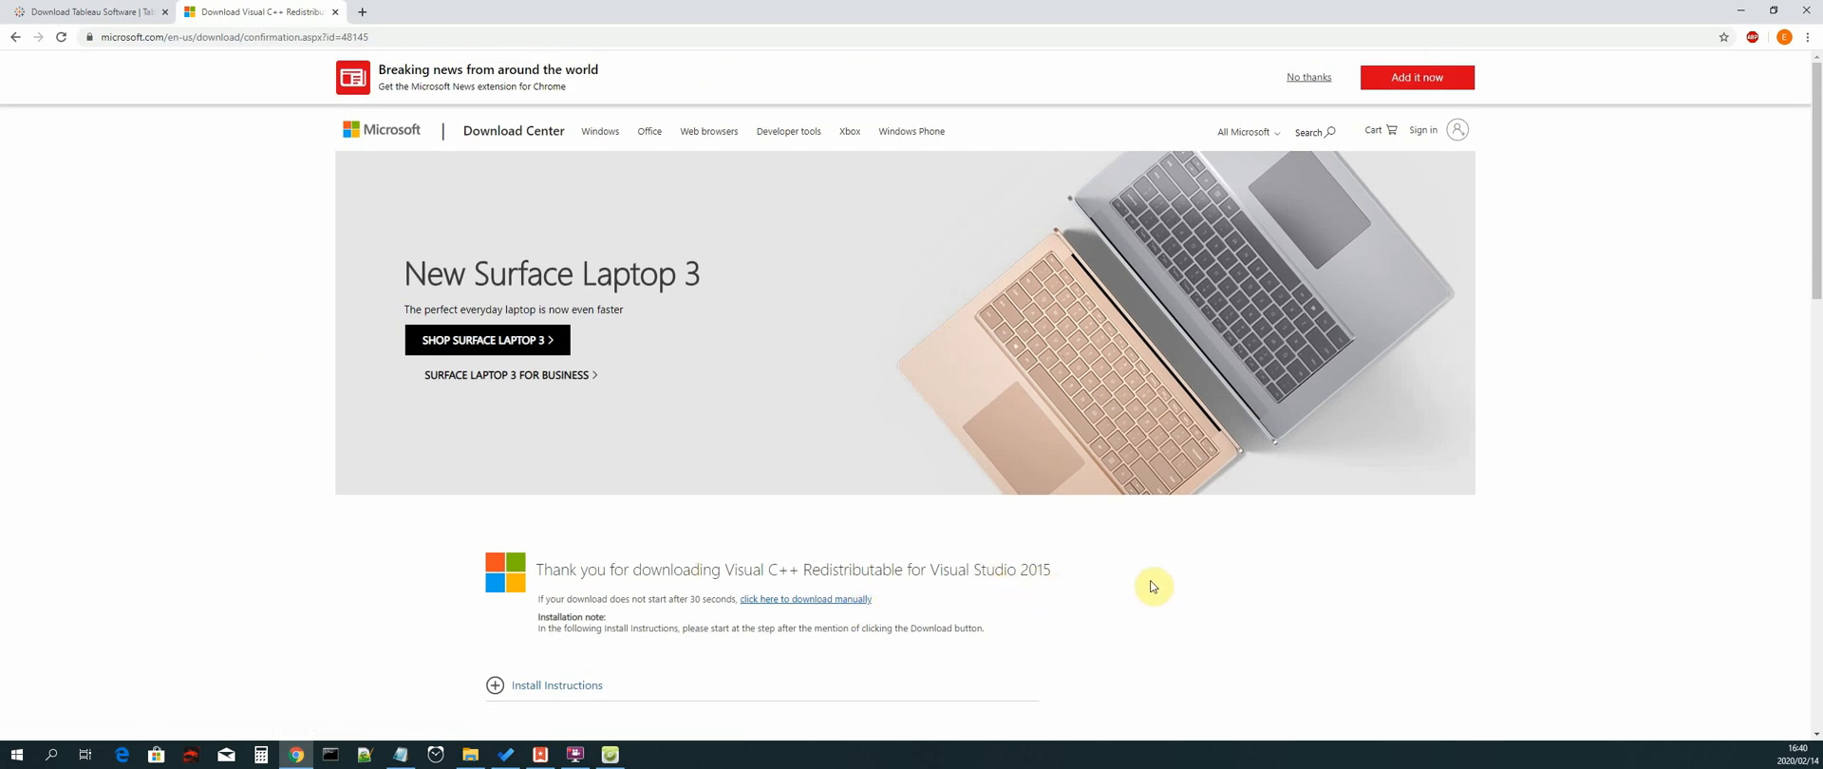
mouse_move(1191, 575)
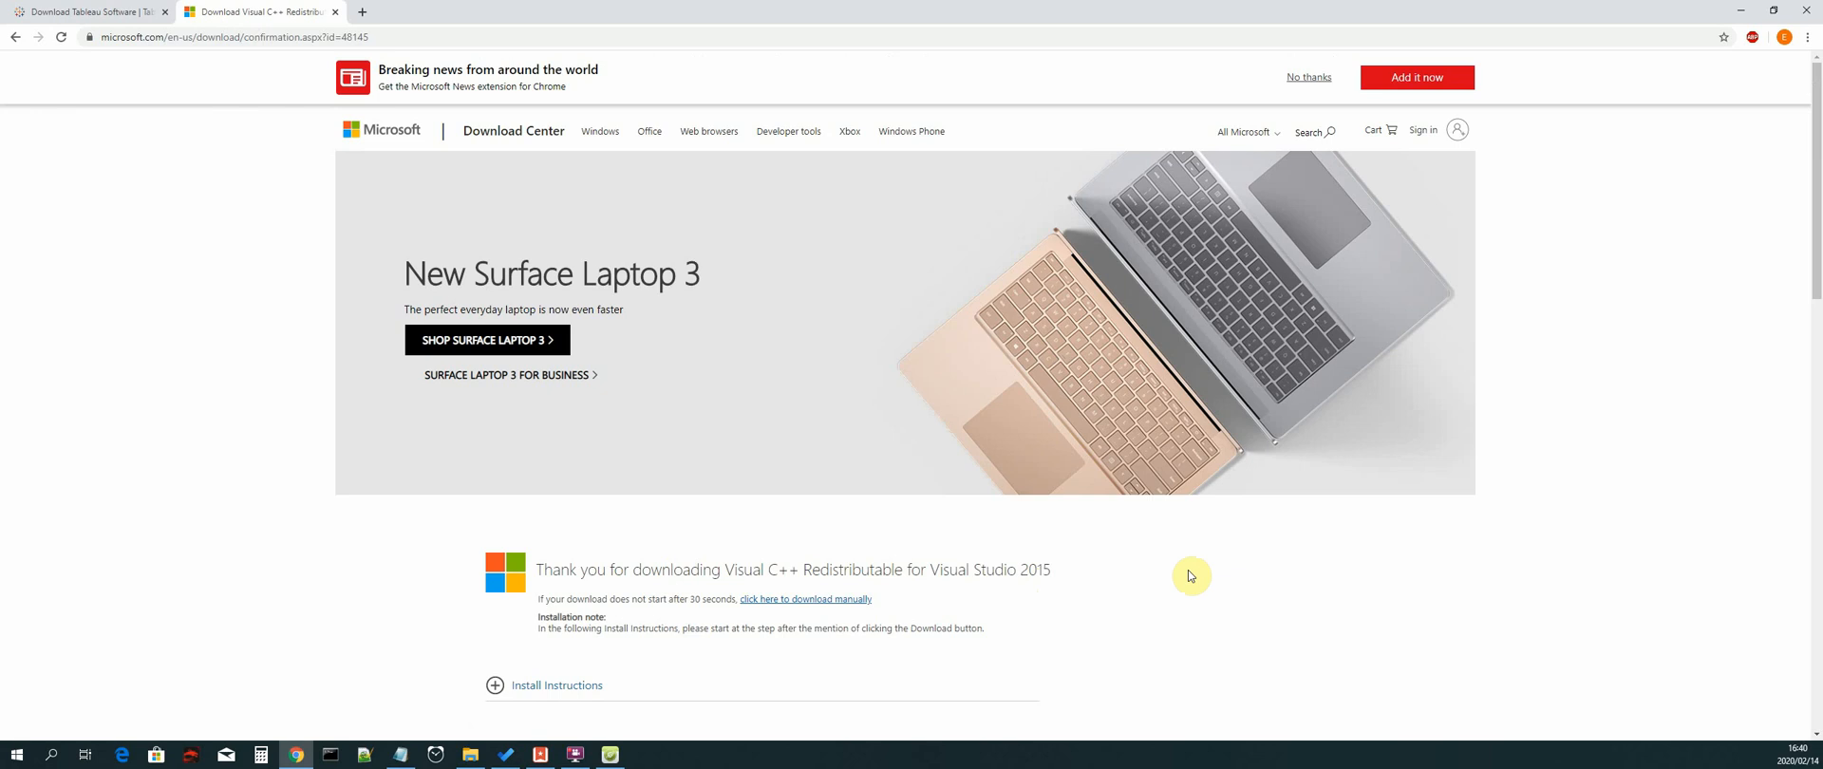
mouse_move(232, 520)
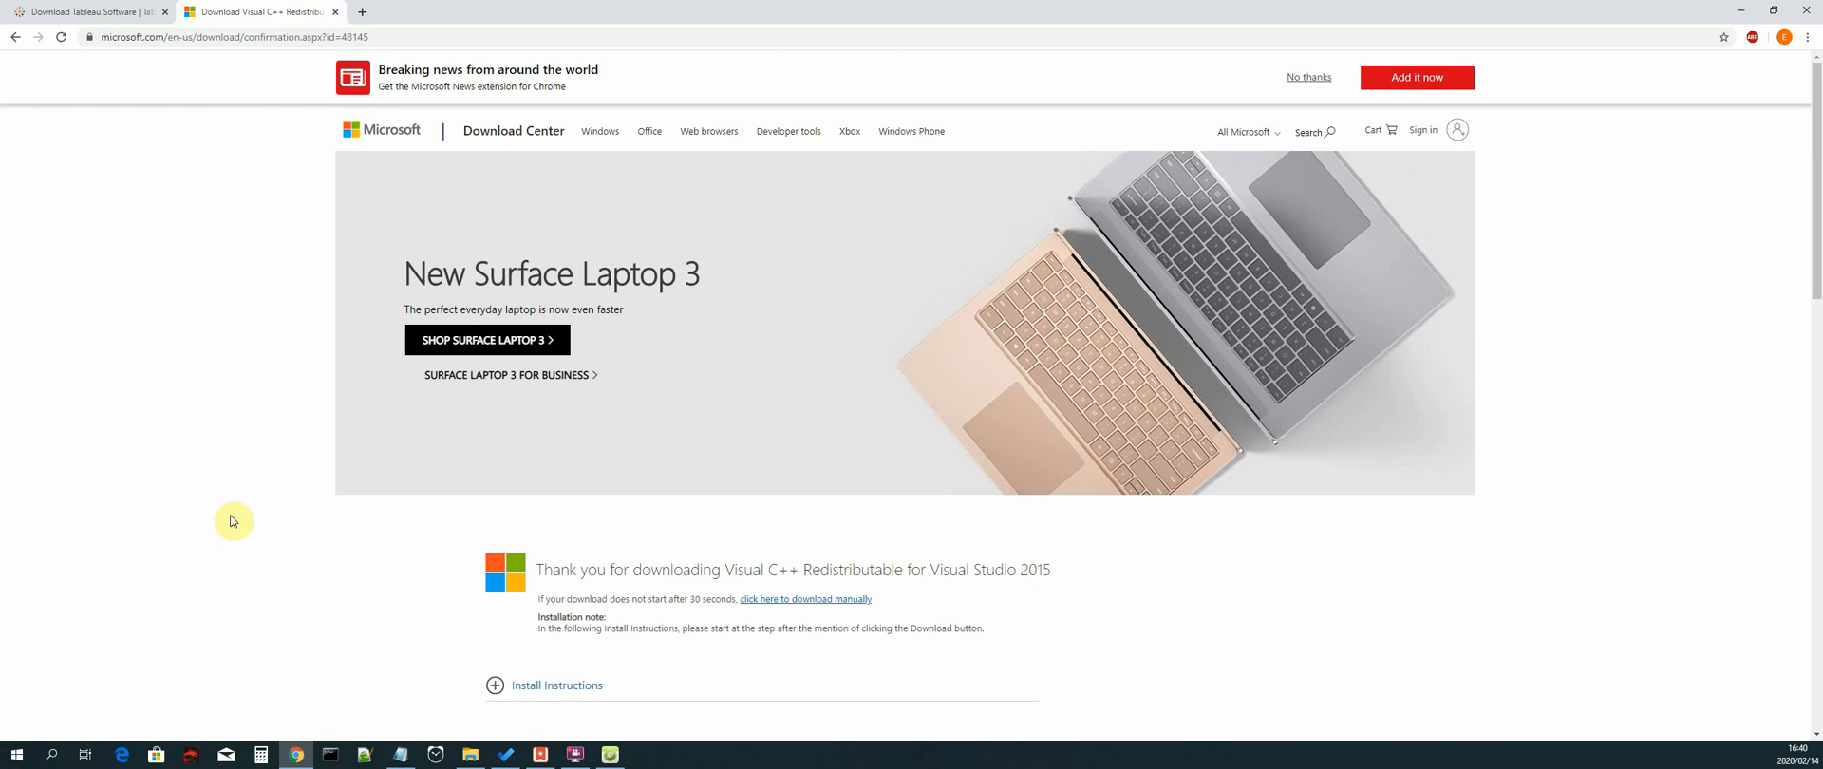
mouse_move(907, 570)
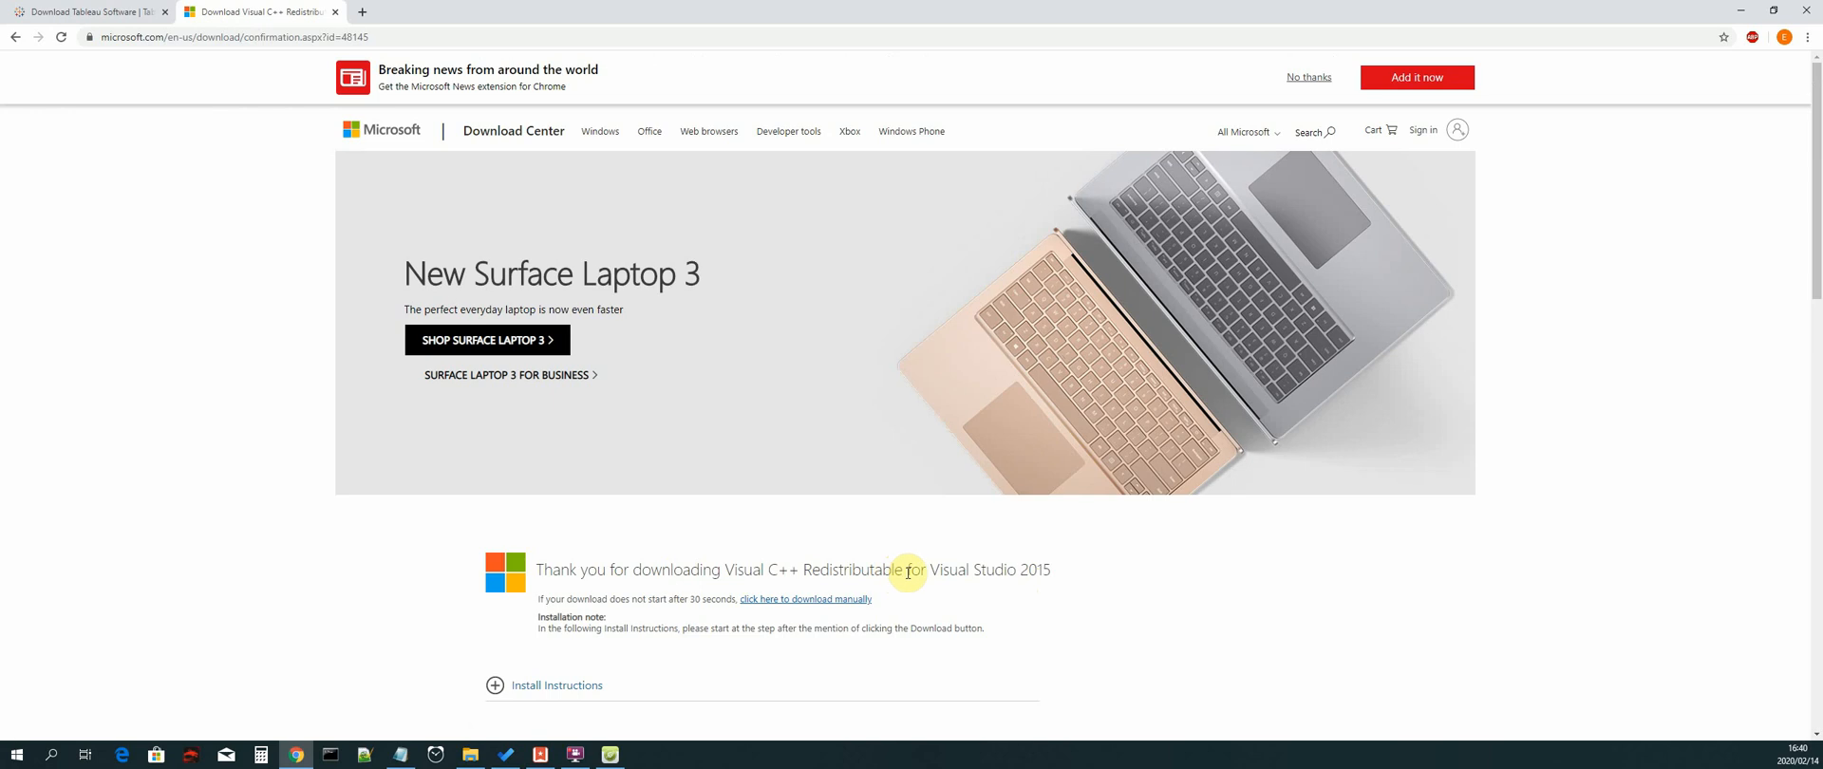
mouse_move(178, 461)
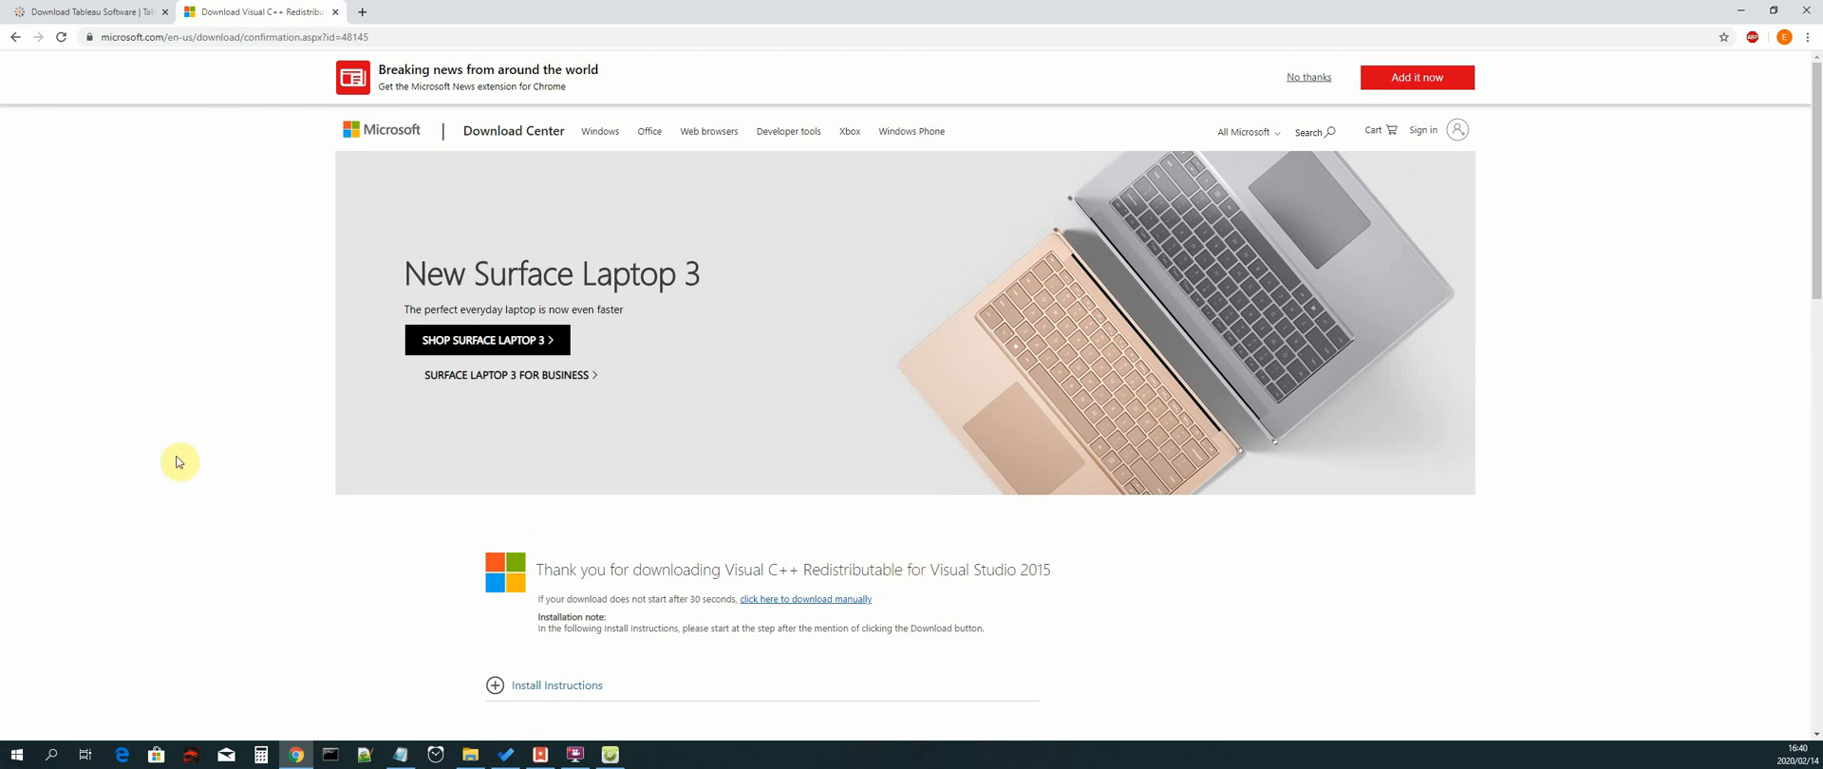
mouse_move(179, 461)
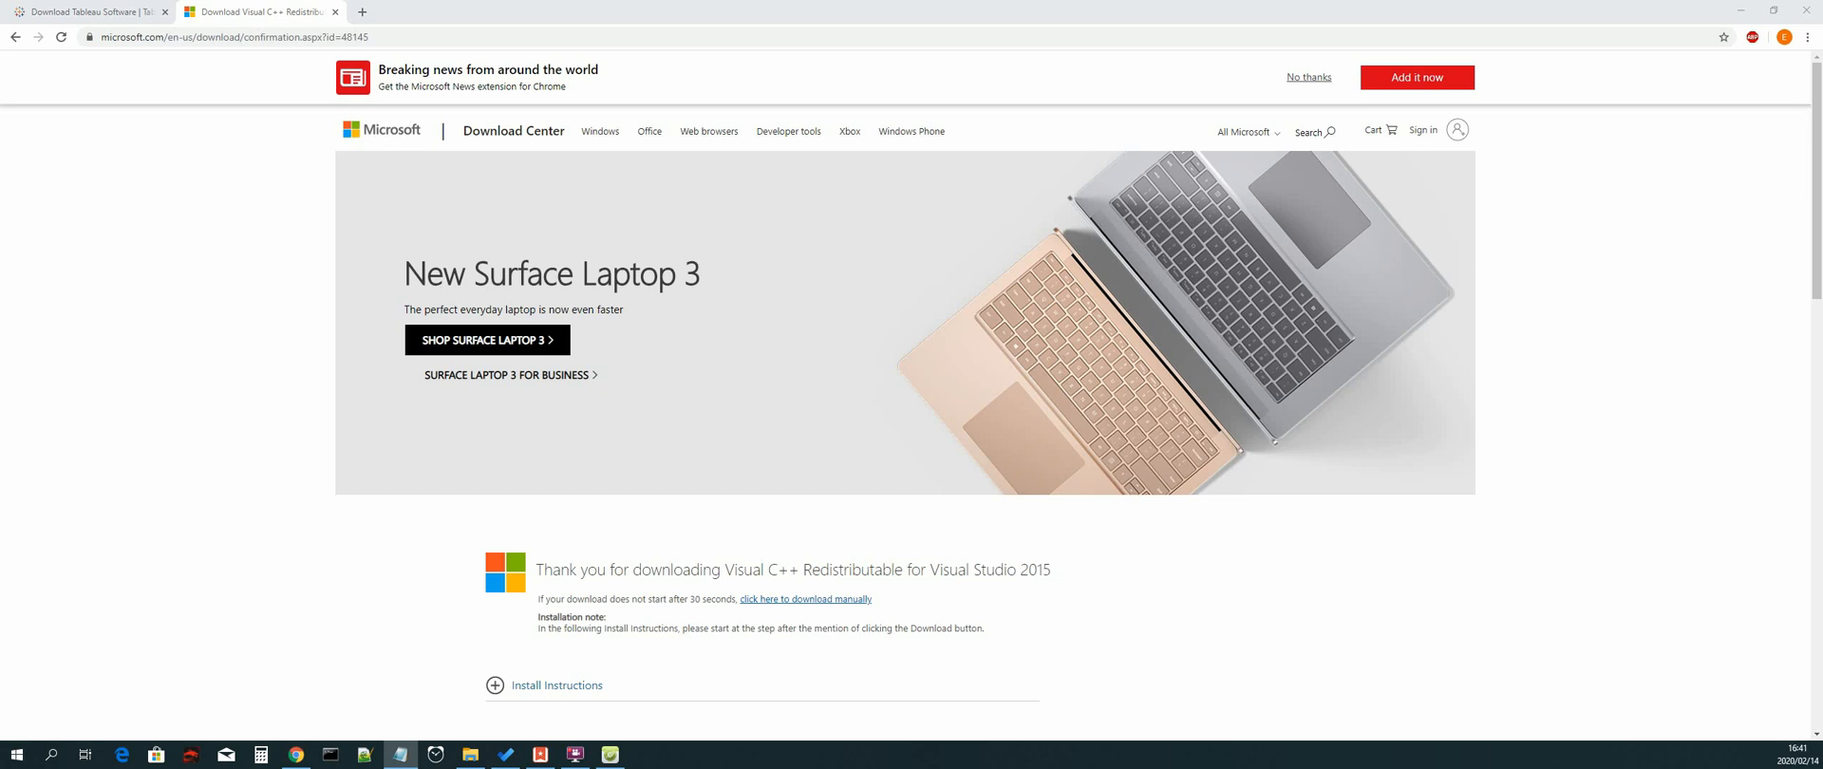
mouse_move(331, 163)
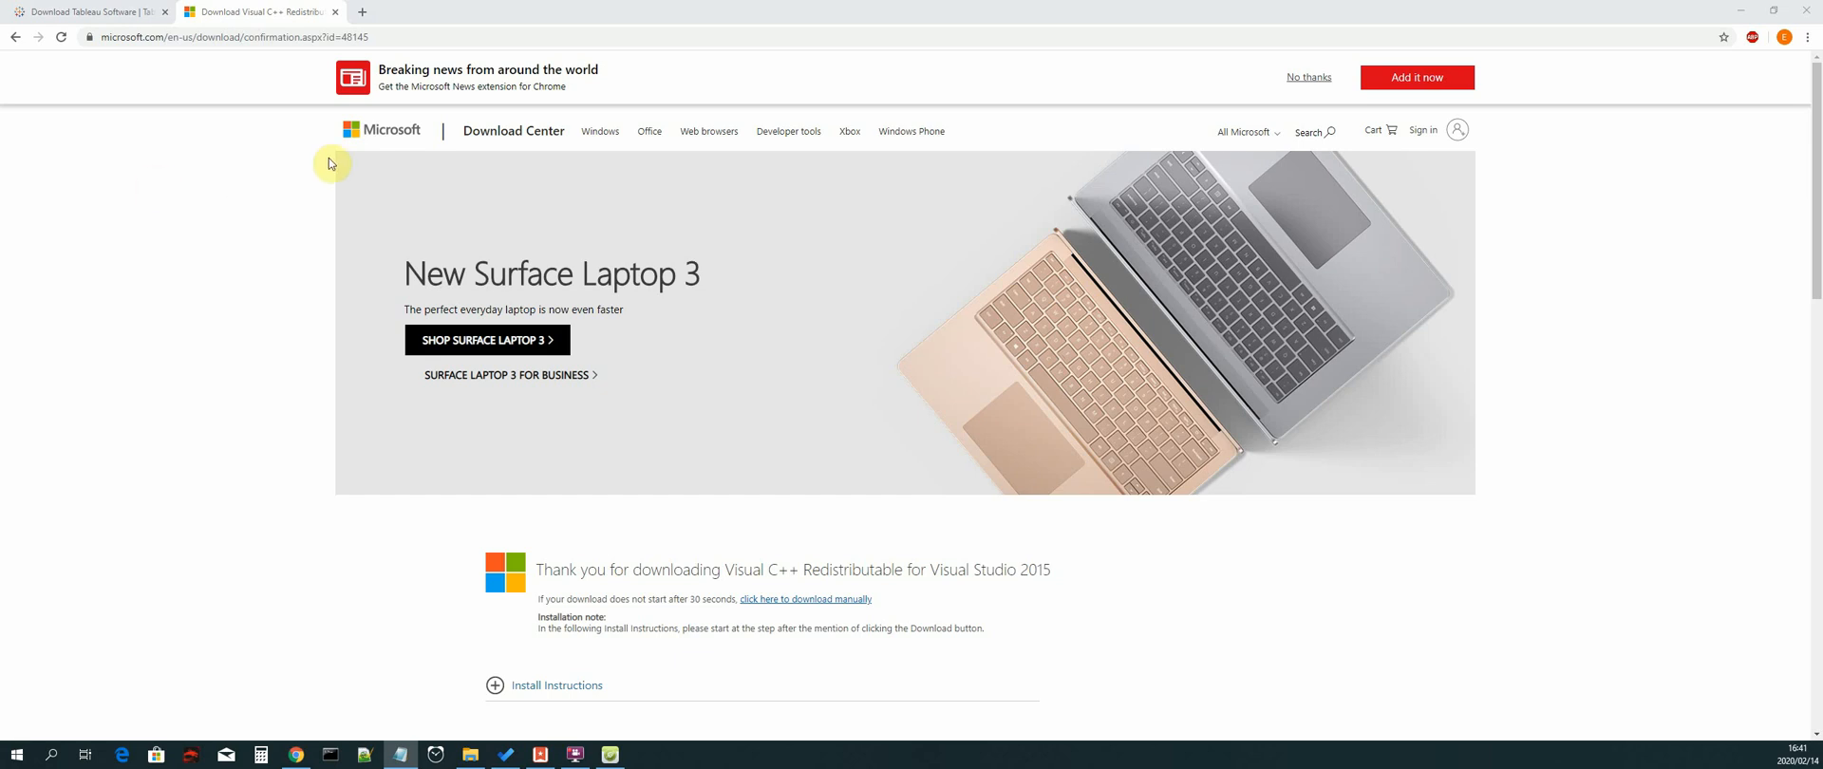
mouse_move(361, 17)
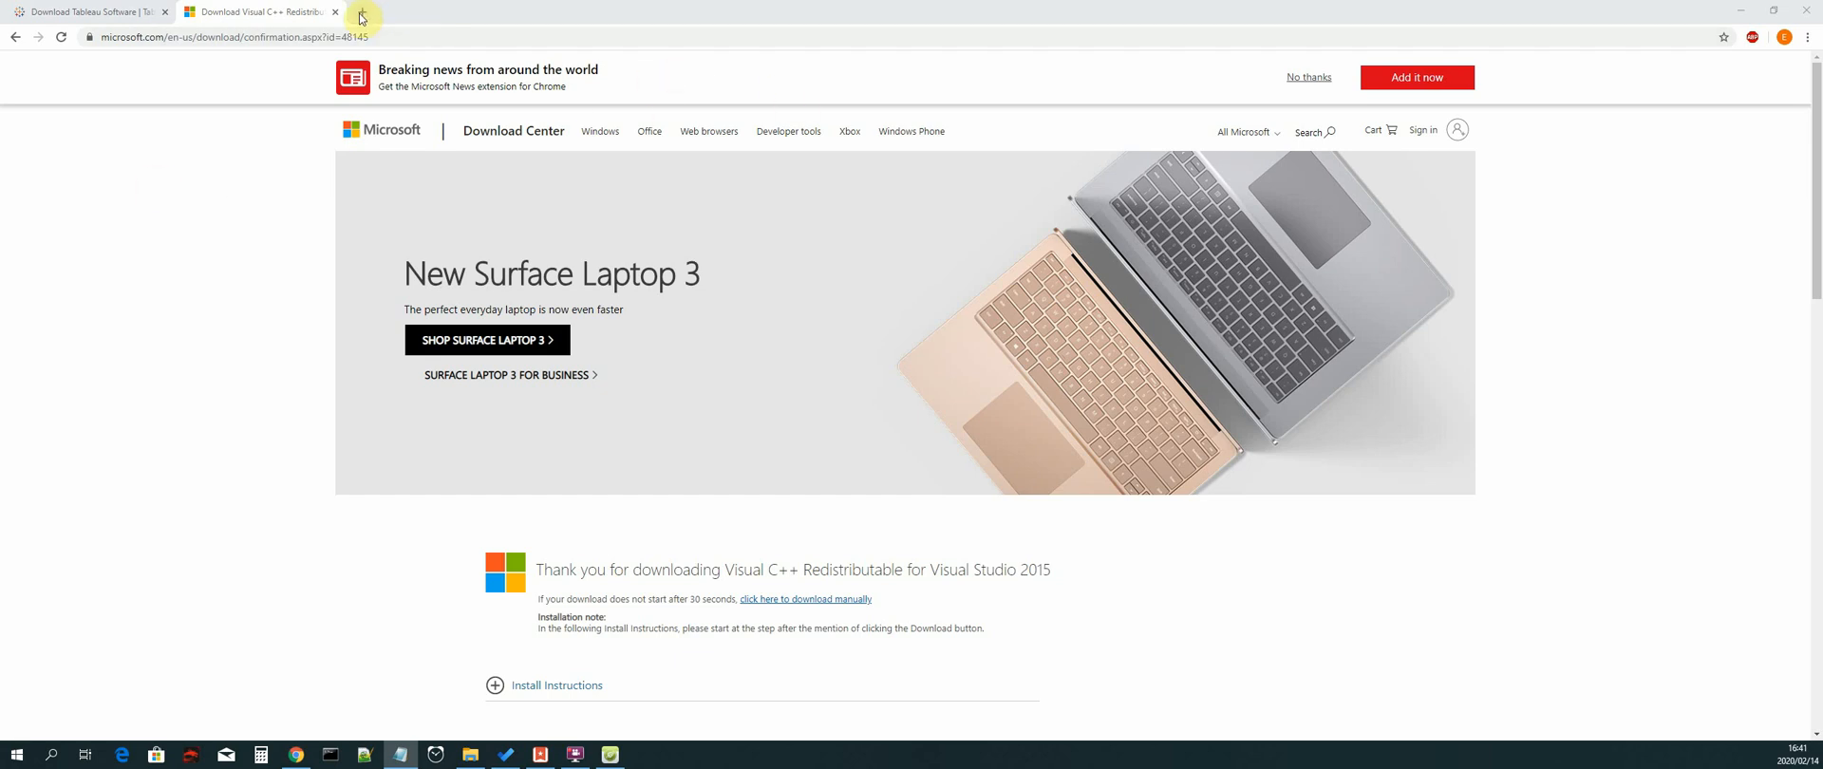
mouse_move(403, 38)
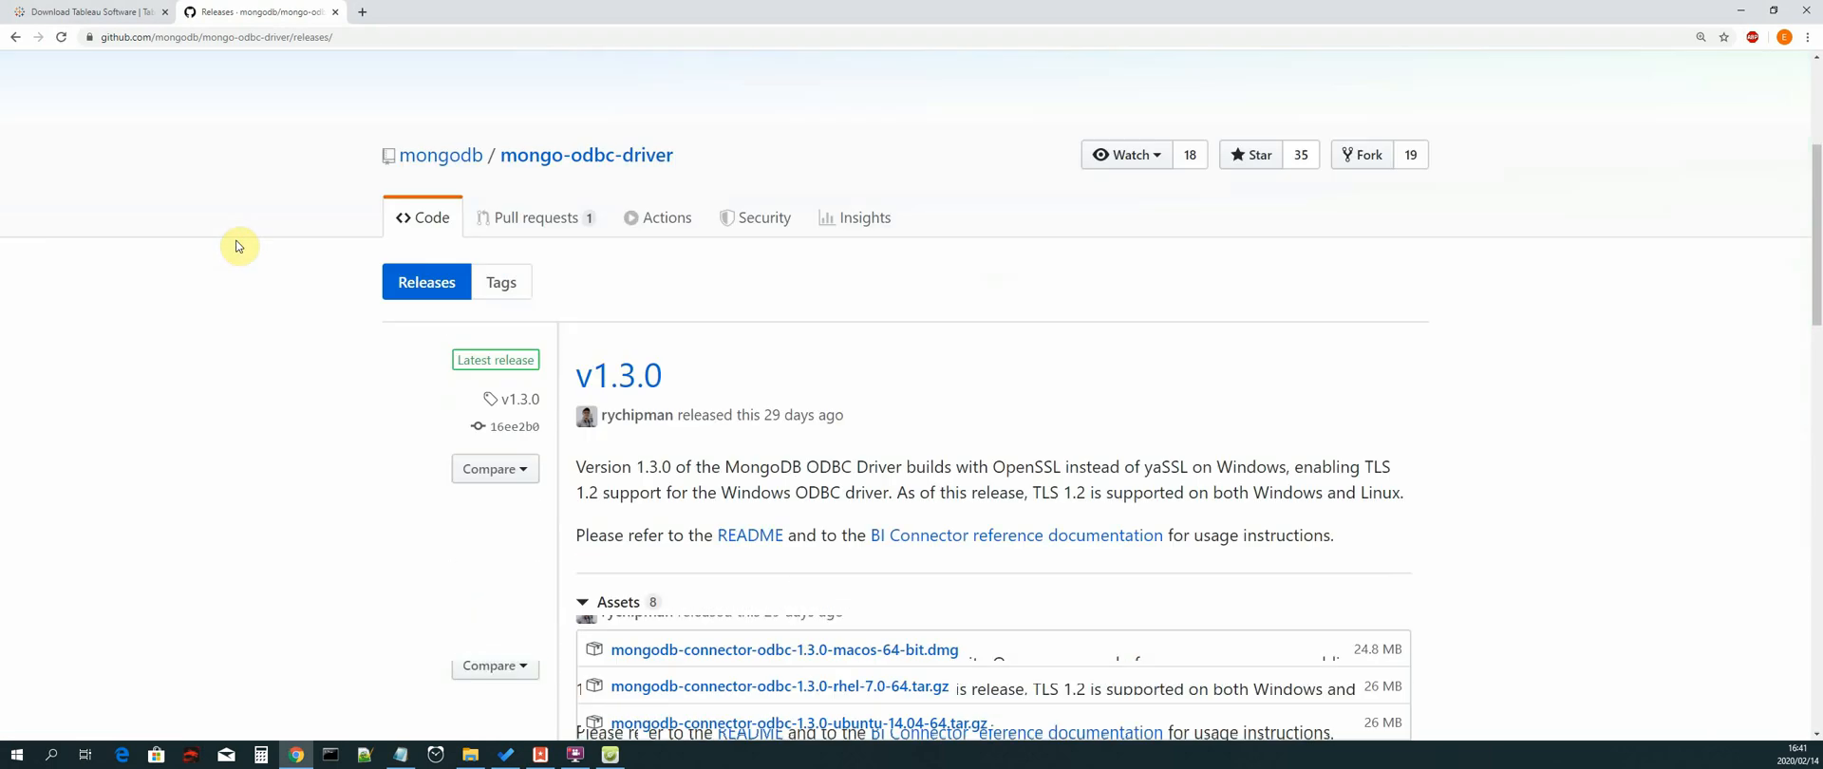
From the v1.3.0 release assets, download mongodb-connector-odbc-1.3.0-win-64-bit.msi and dismiss the download bar
scroll(up, 3)
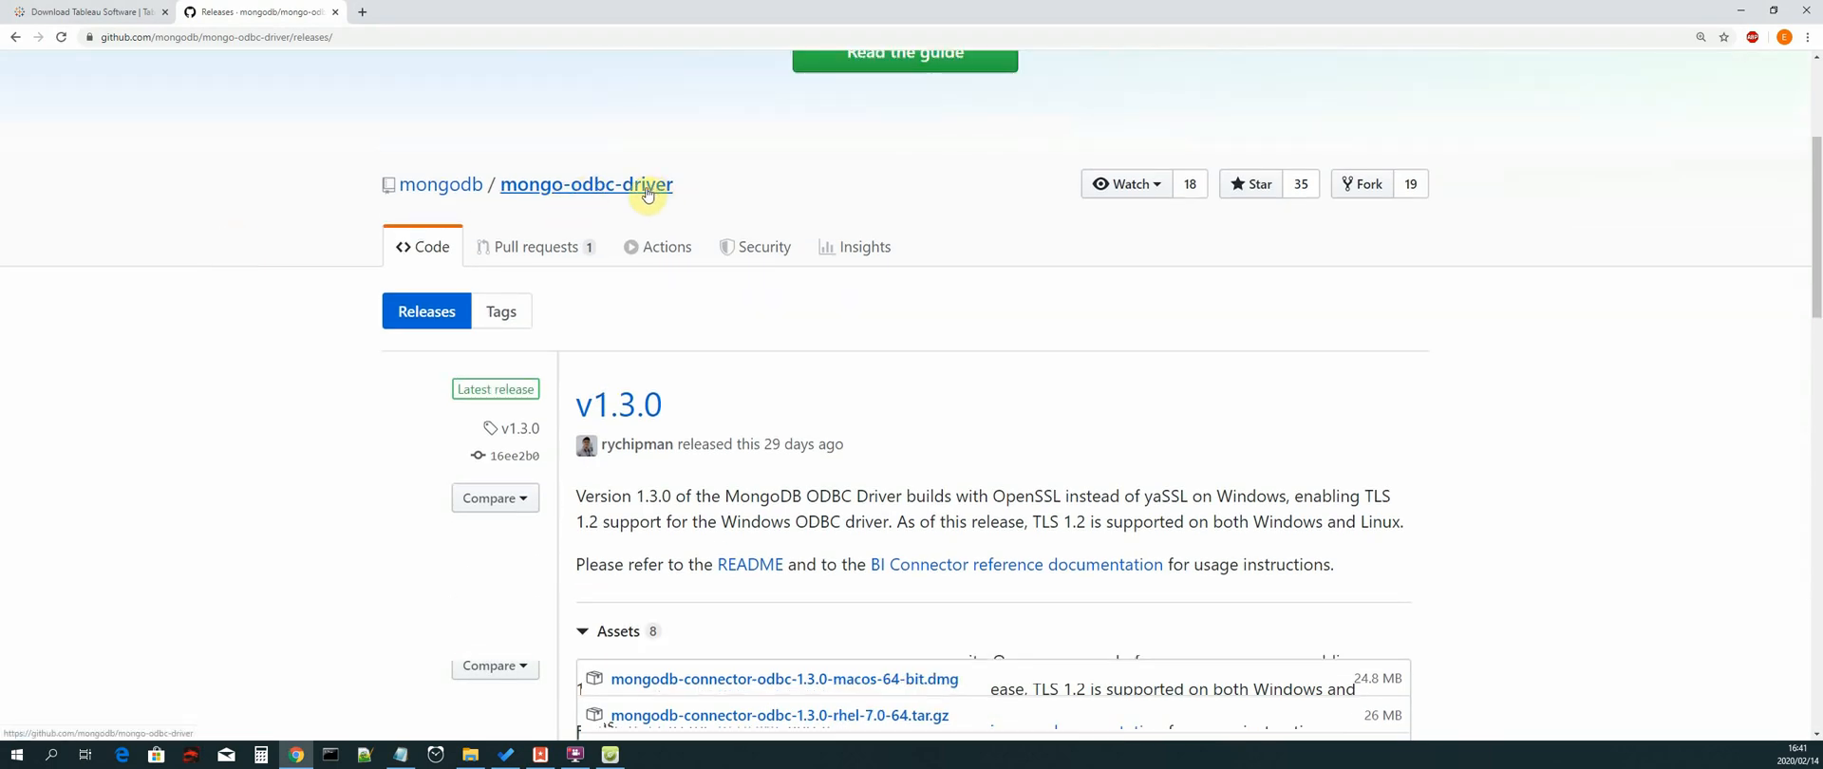
scroll(down, 3)
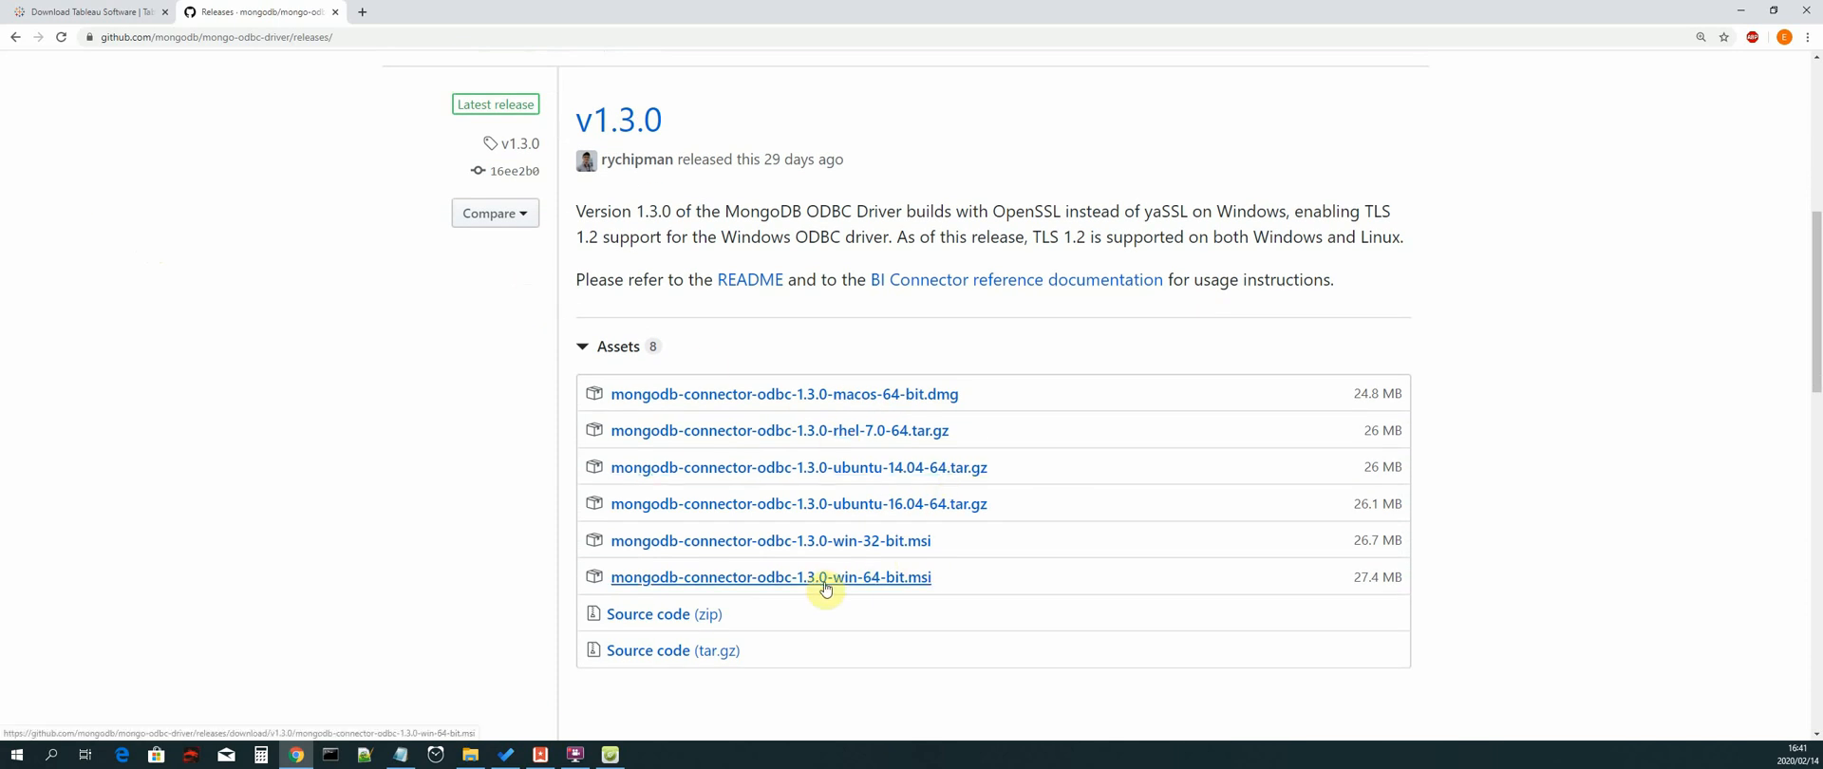
mouse_move(867, 586)
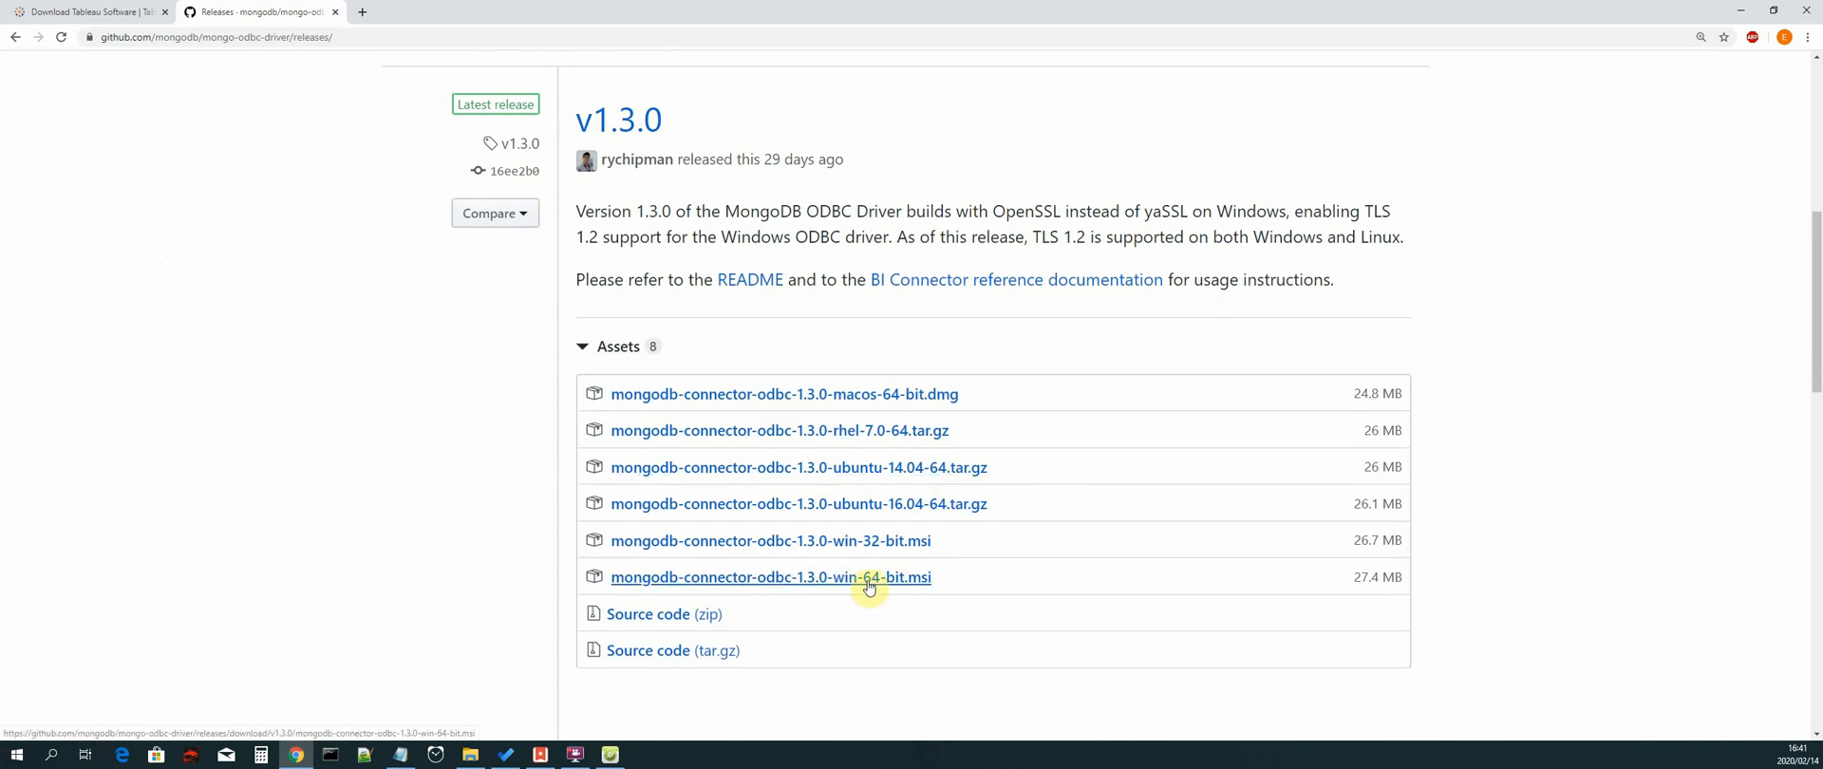
mouse_move(892, 583)
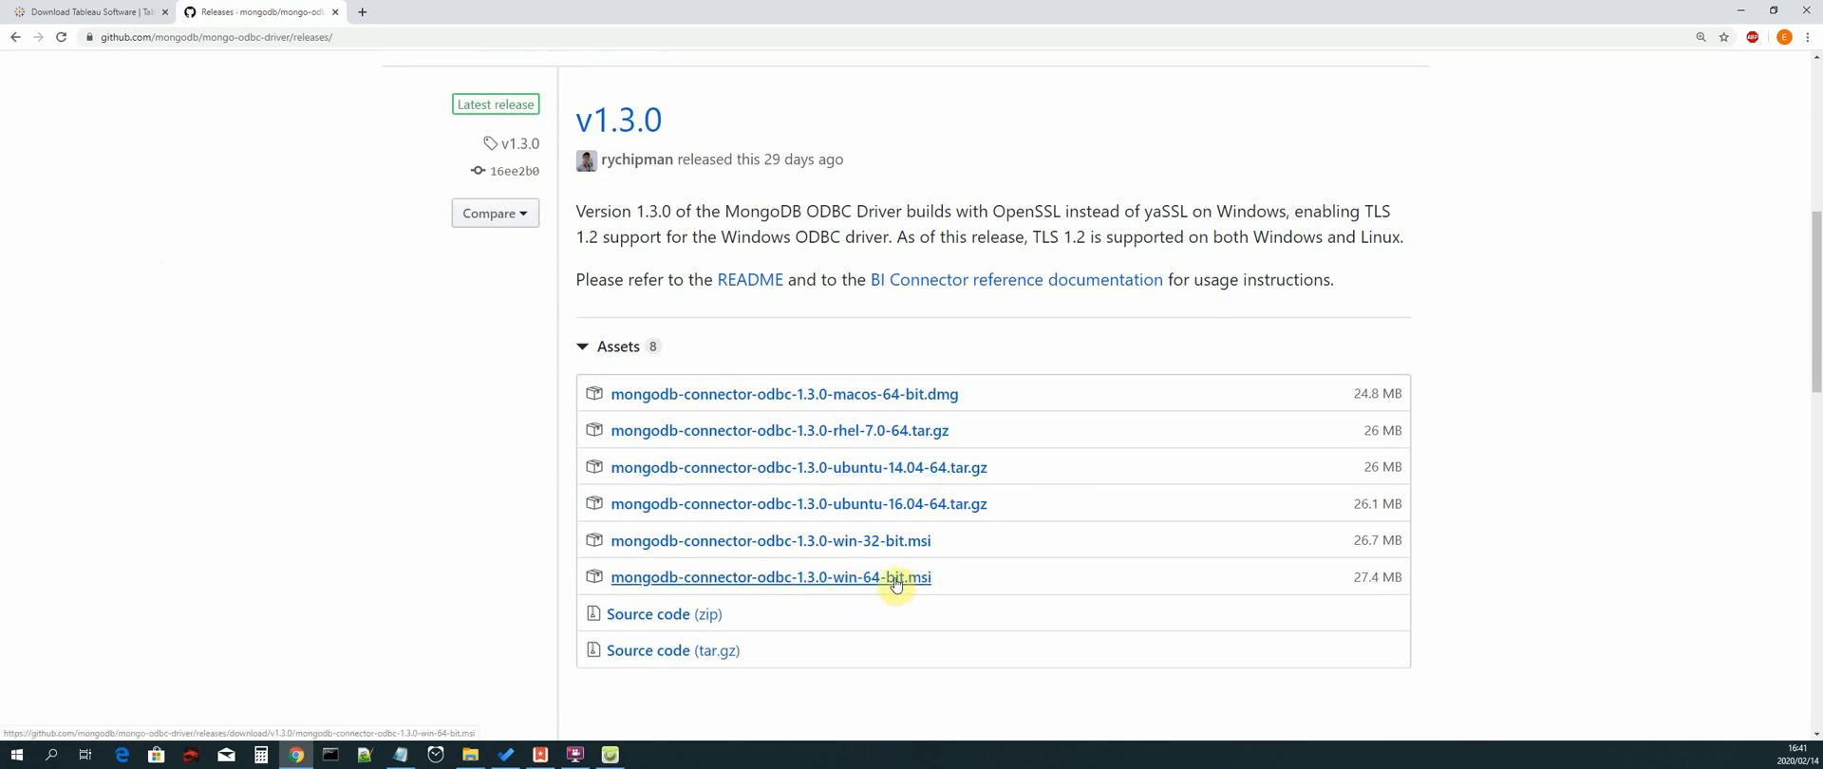
click(771, 577)
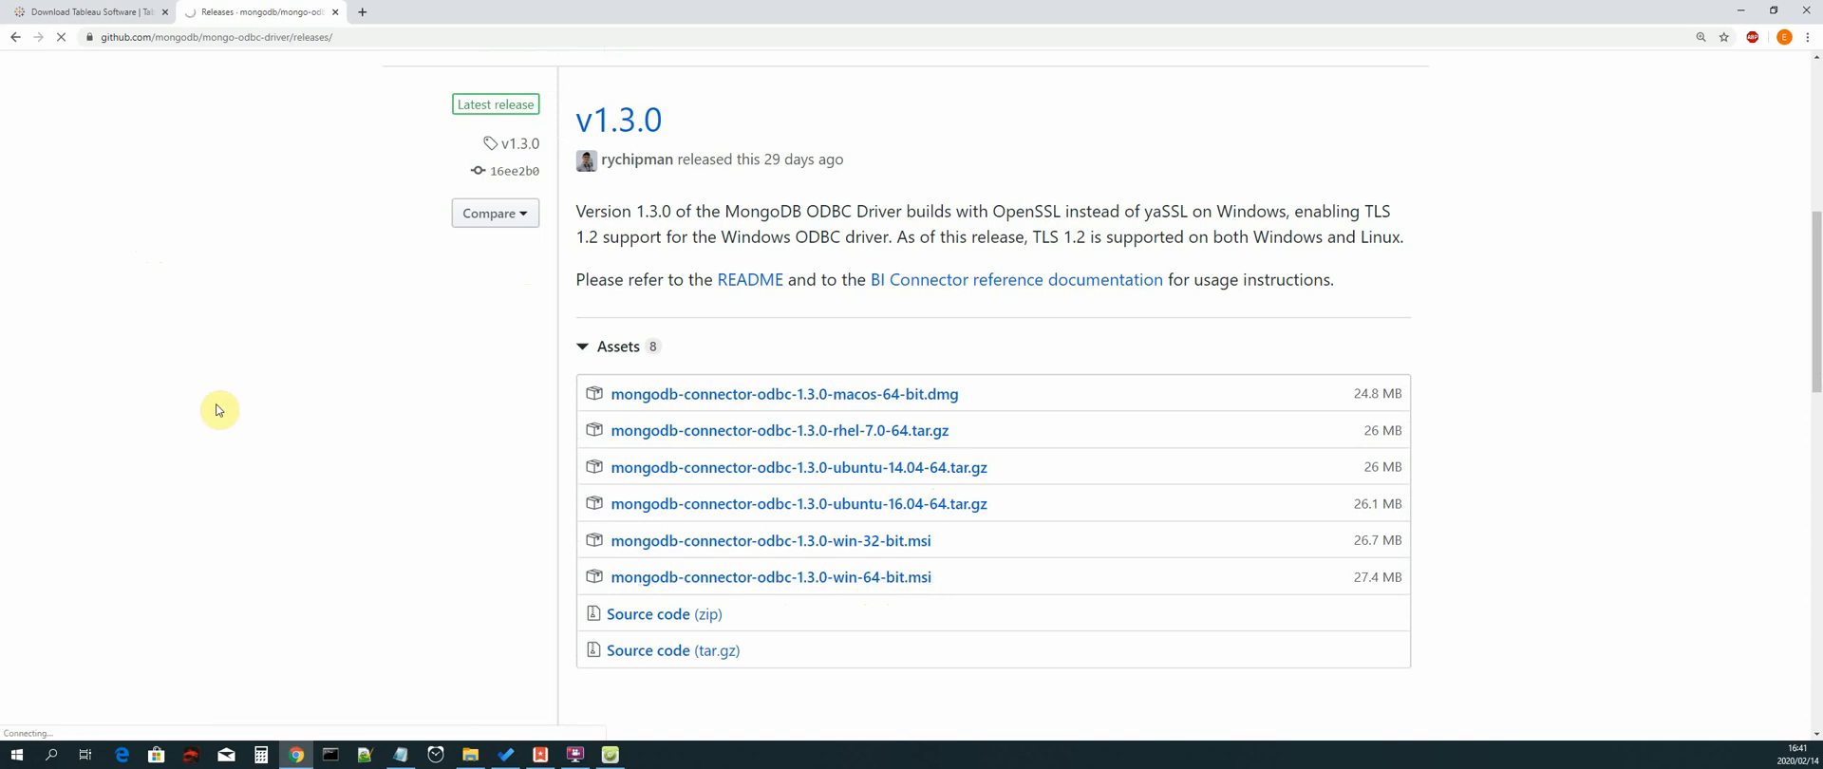
click(771, 576)
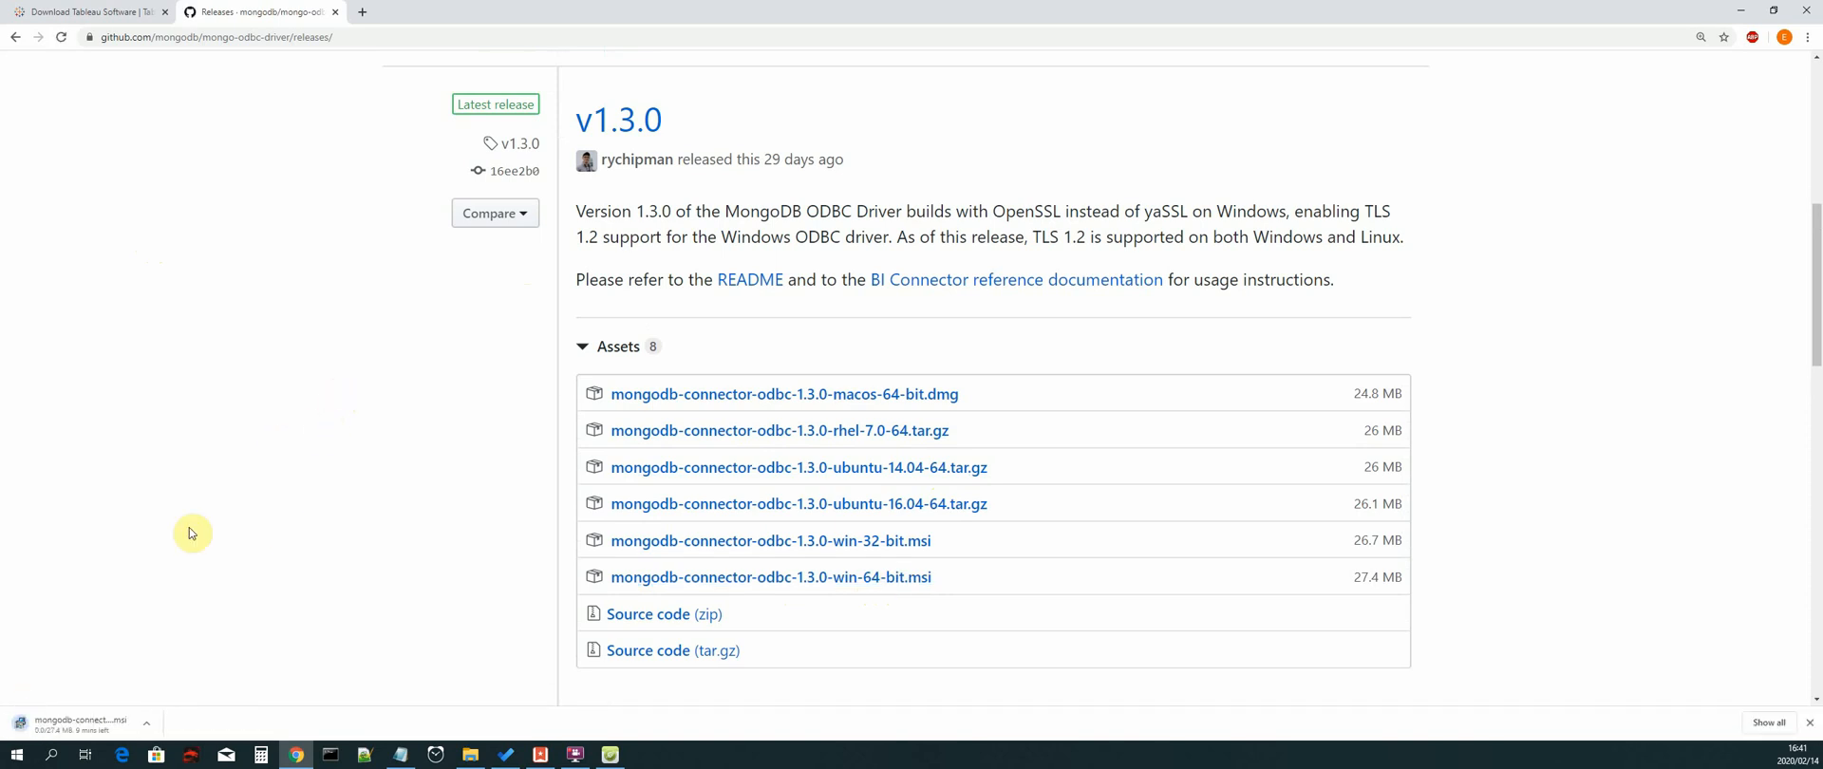
click(171, 719)
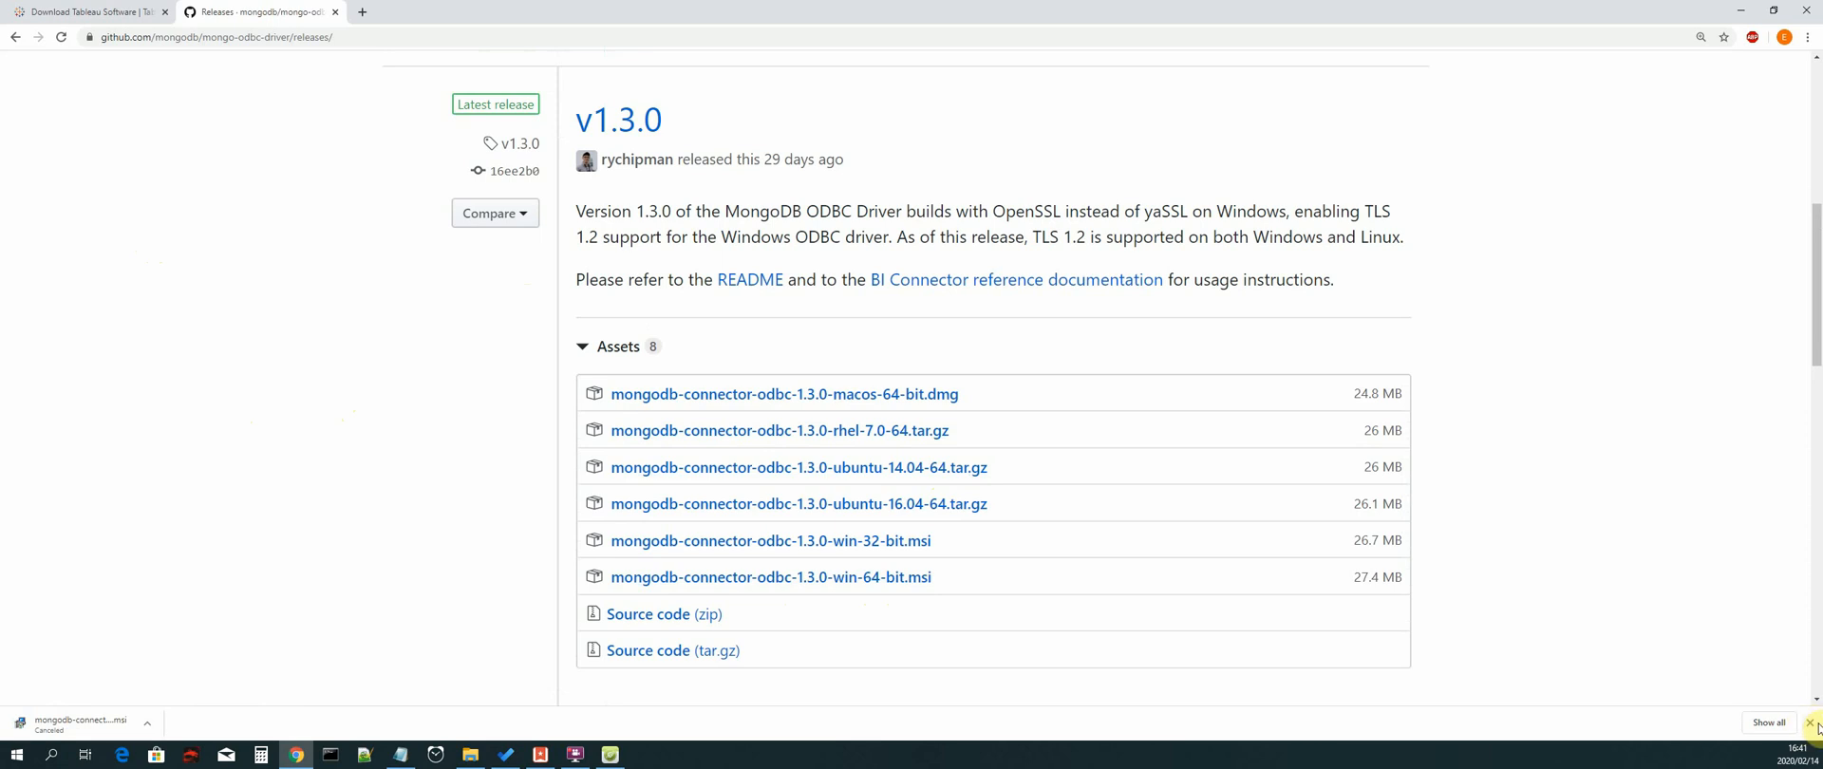
click(1813, 723)
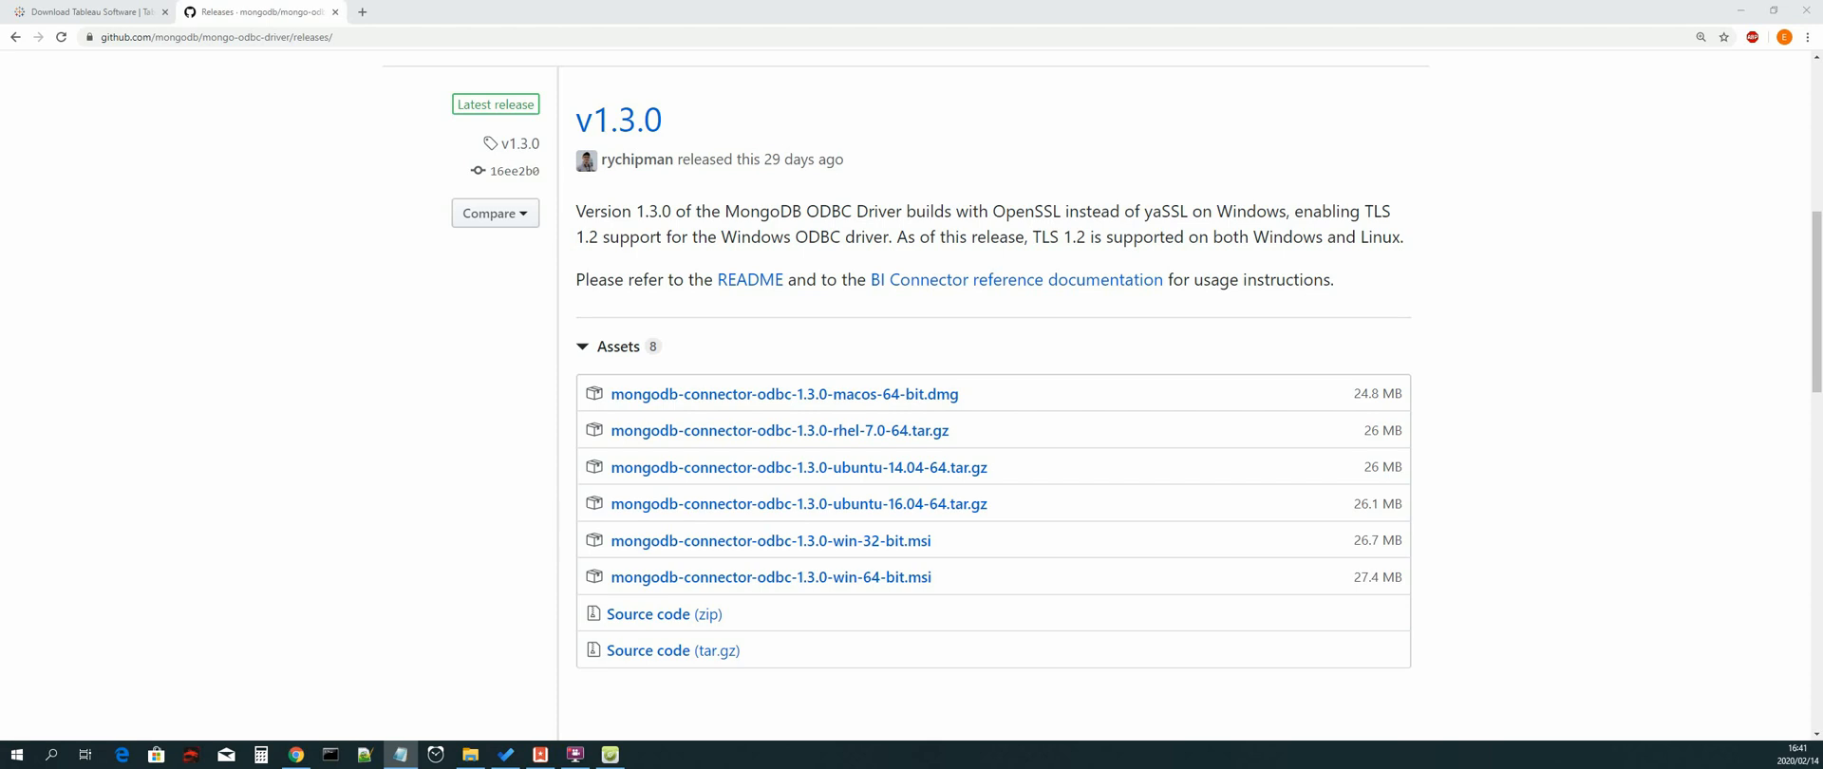
mouse_move(265, 274)
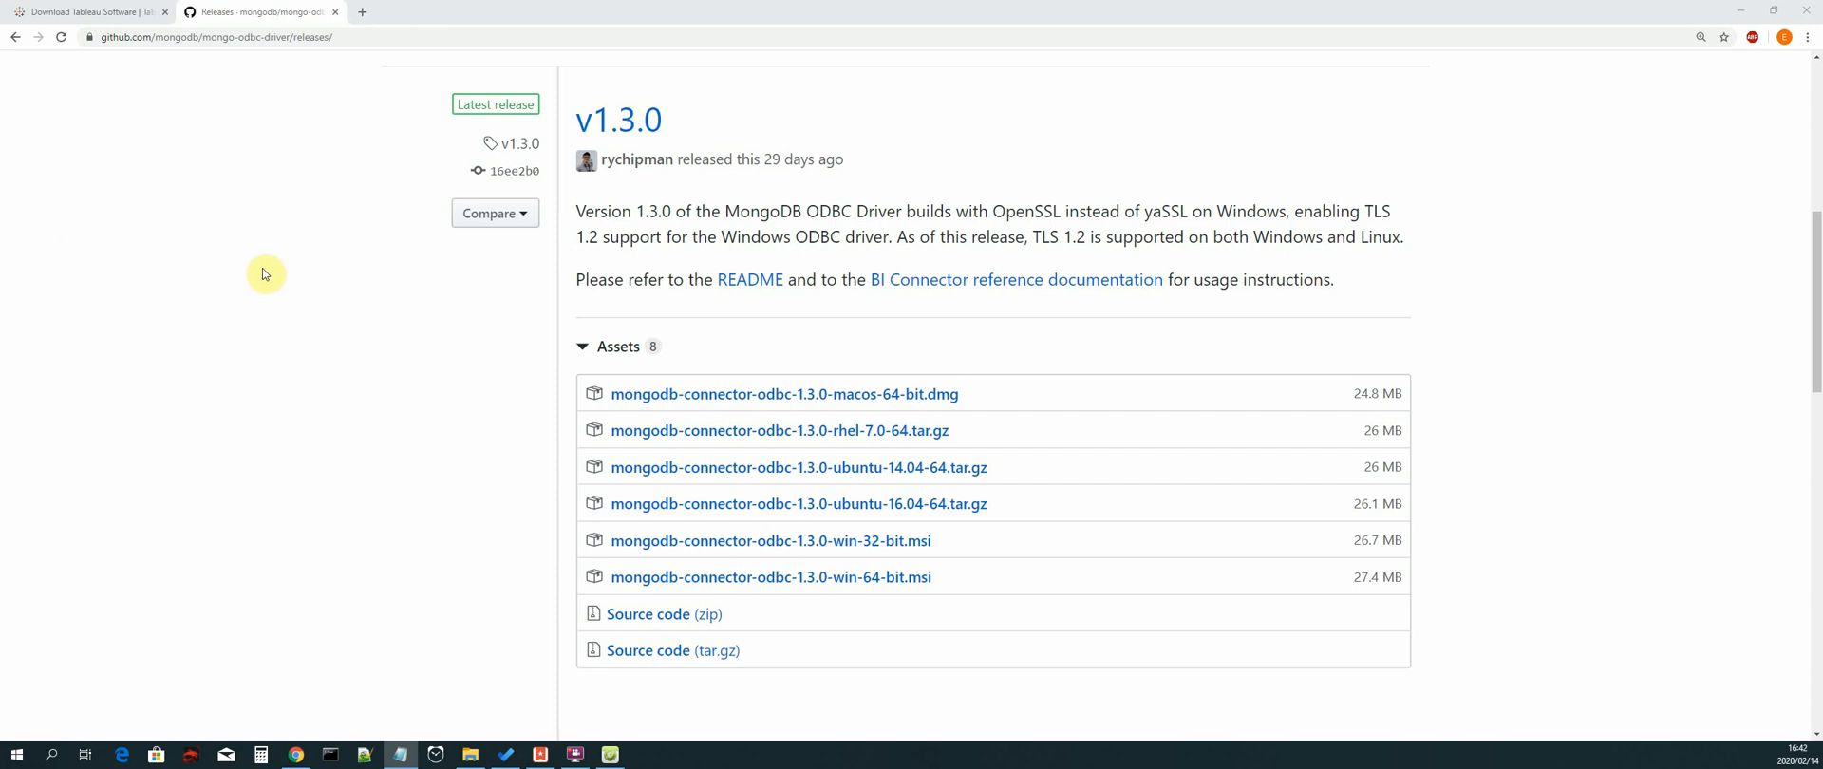
scroll(up, 3)
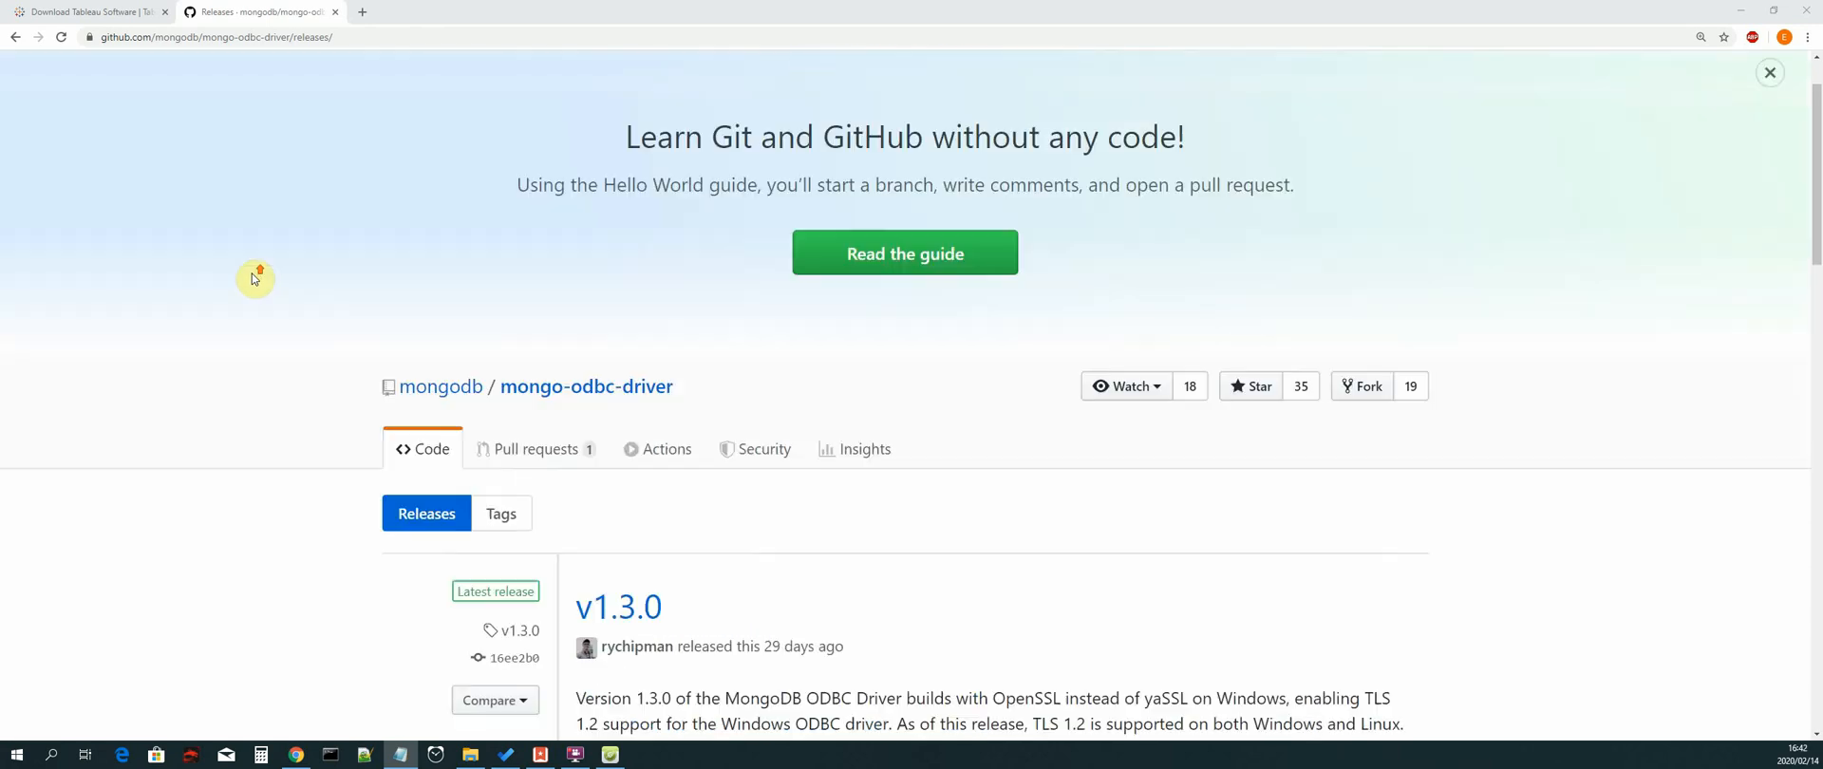
scroll(down, 3)
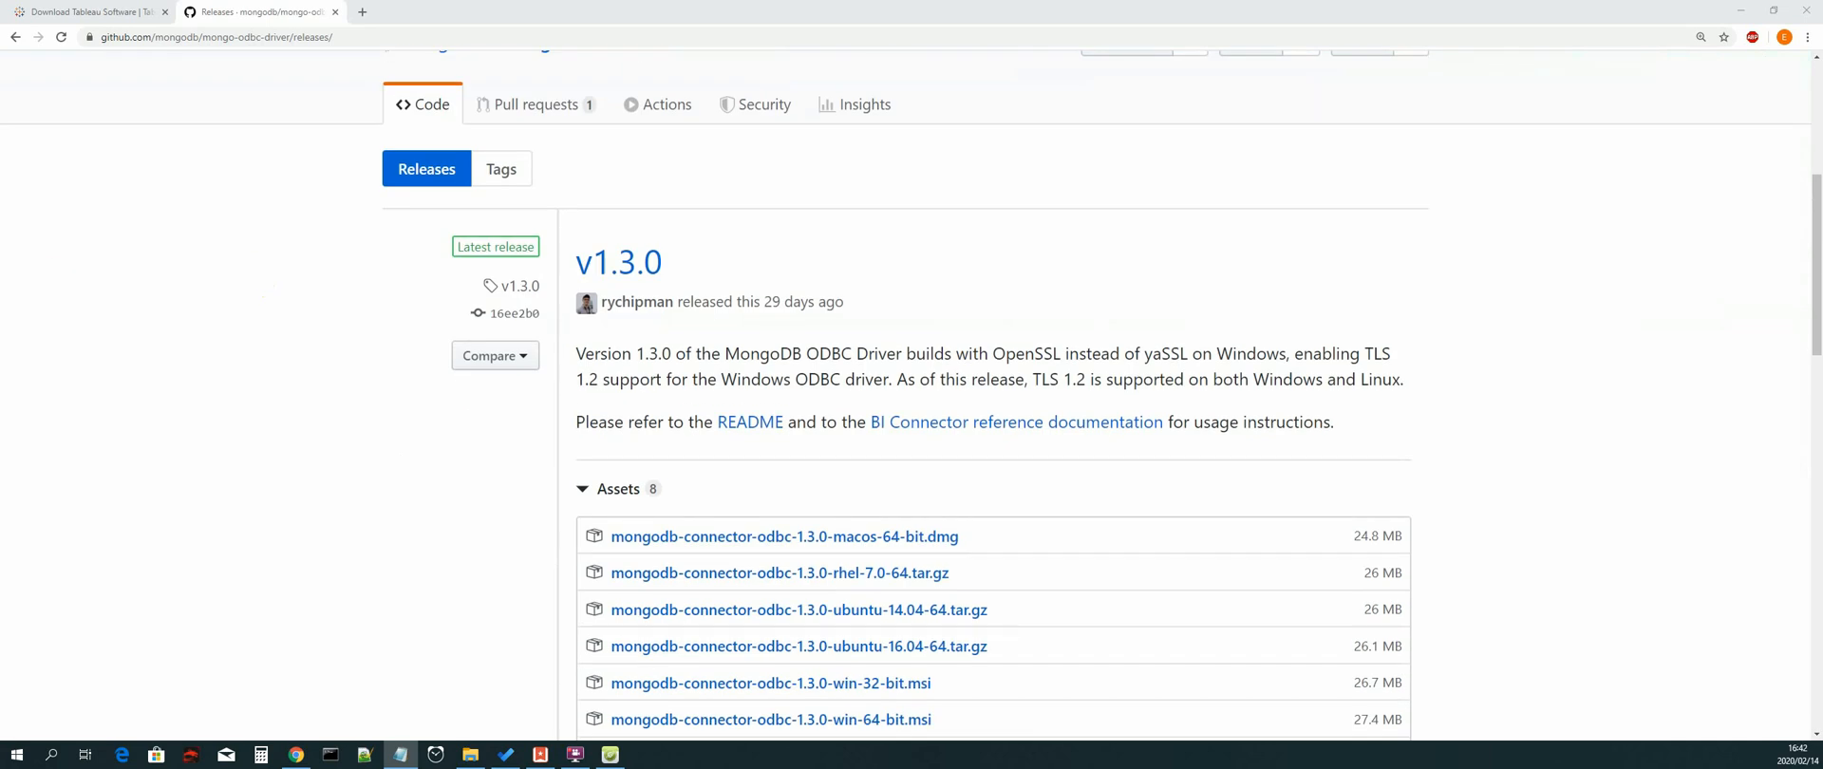